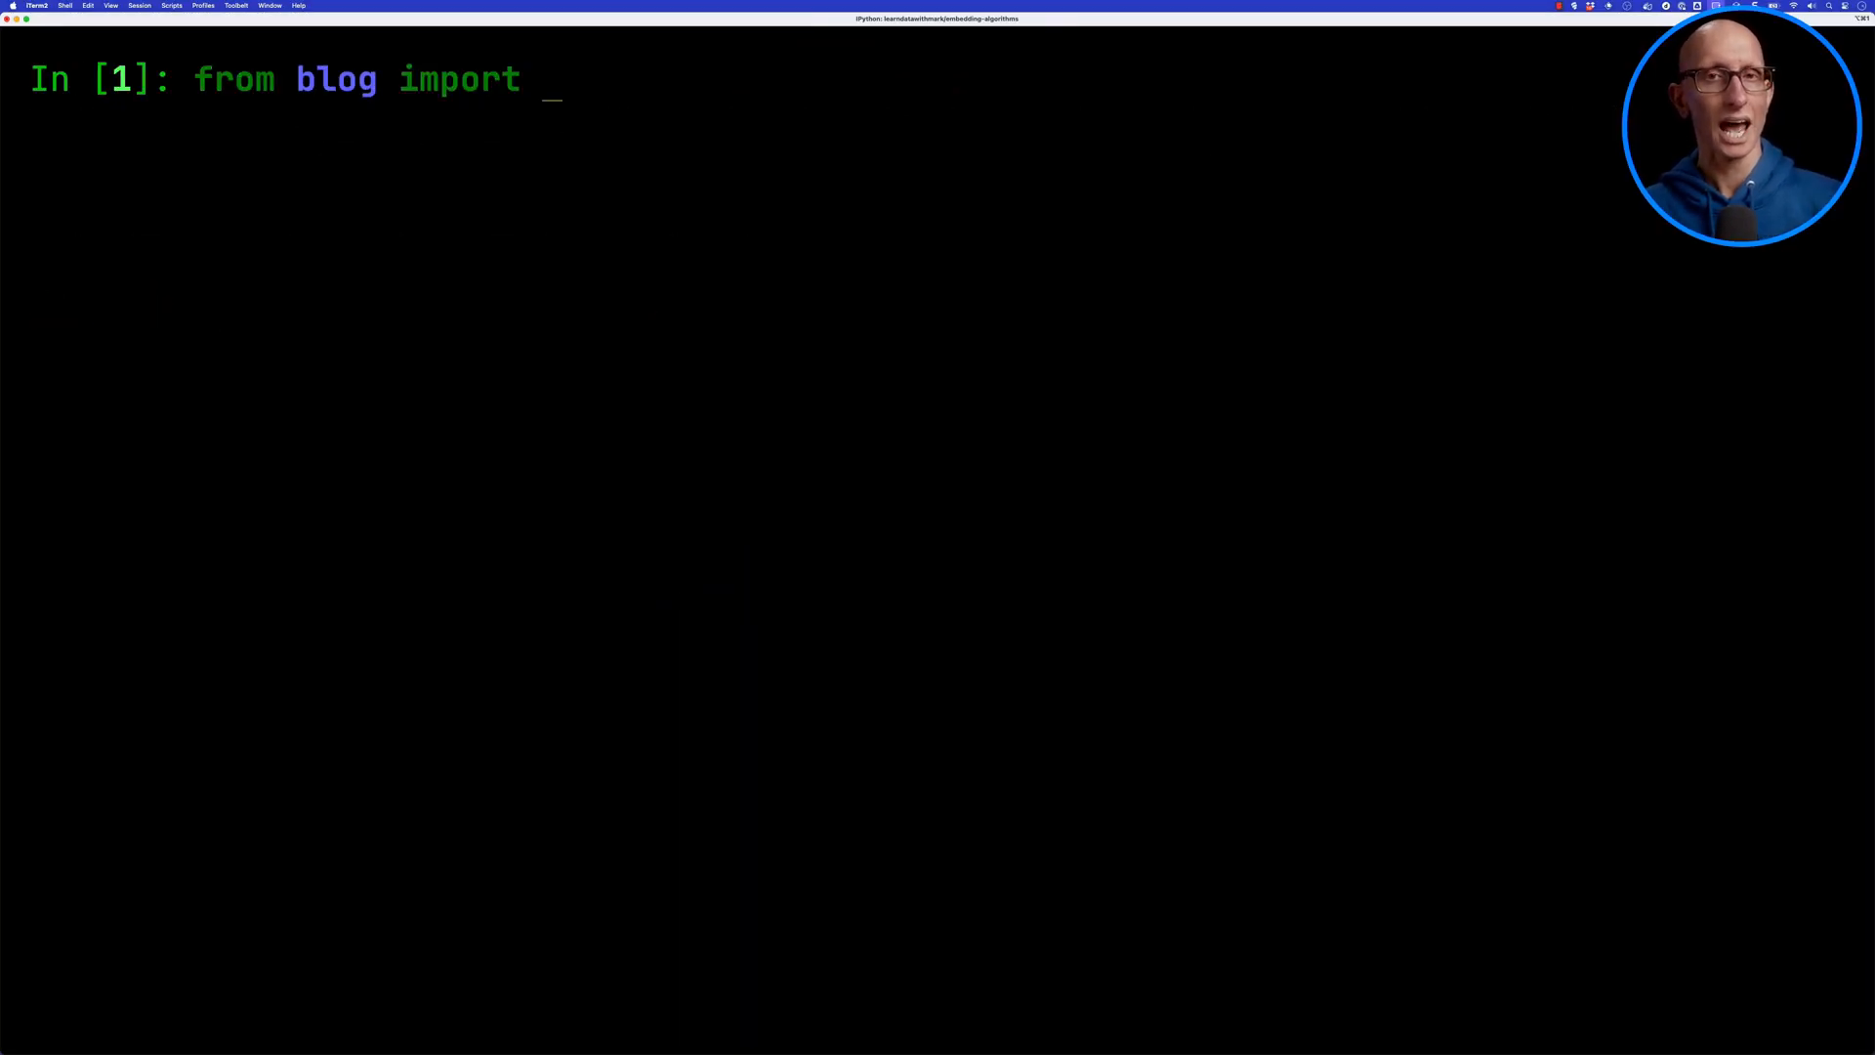
- Import parse_blog_posts from blog and parse the local blog post files into posts
{"action": "type", "text": "parse_blog_posts"}
{"action": "type", "text": "posts = parse"}
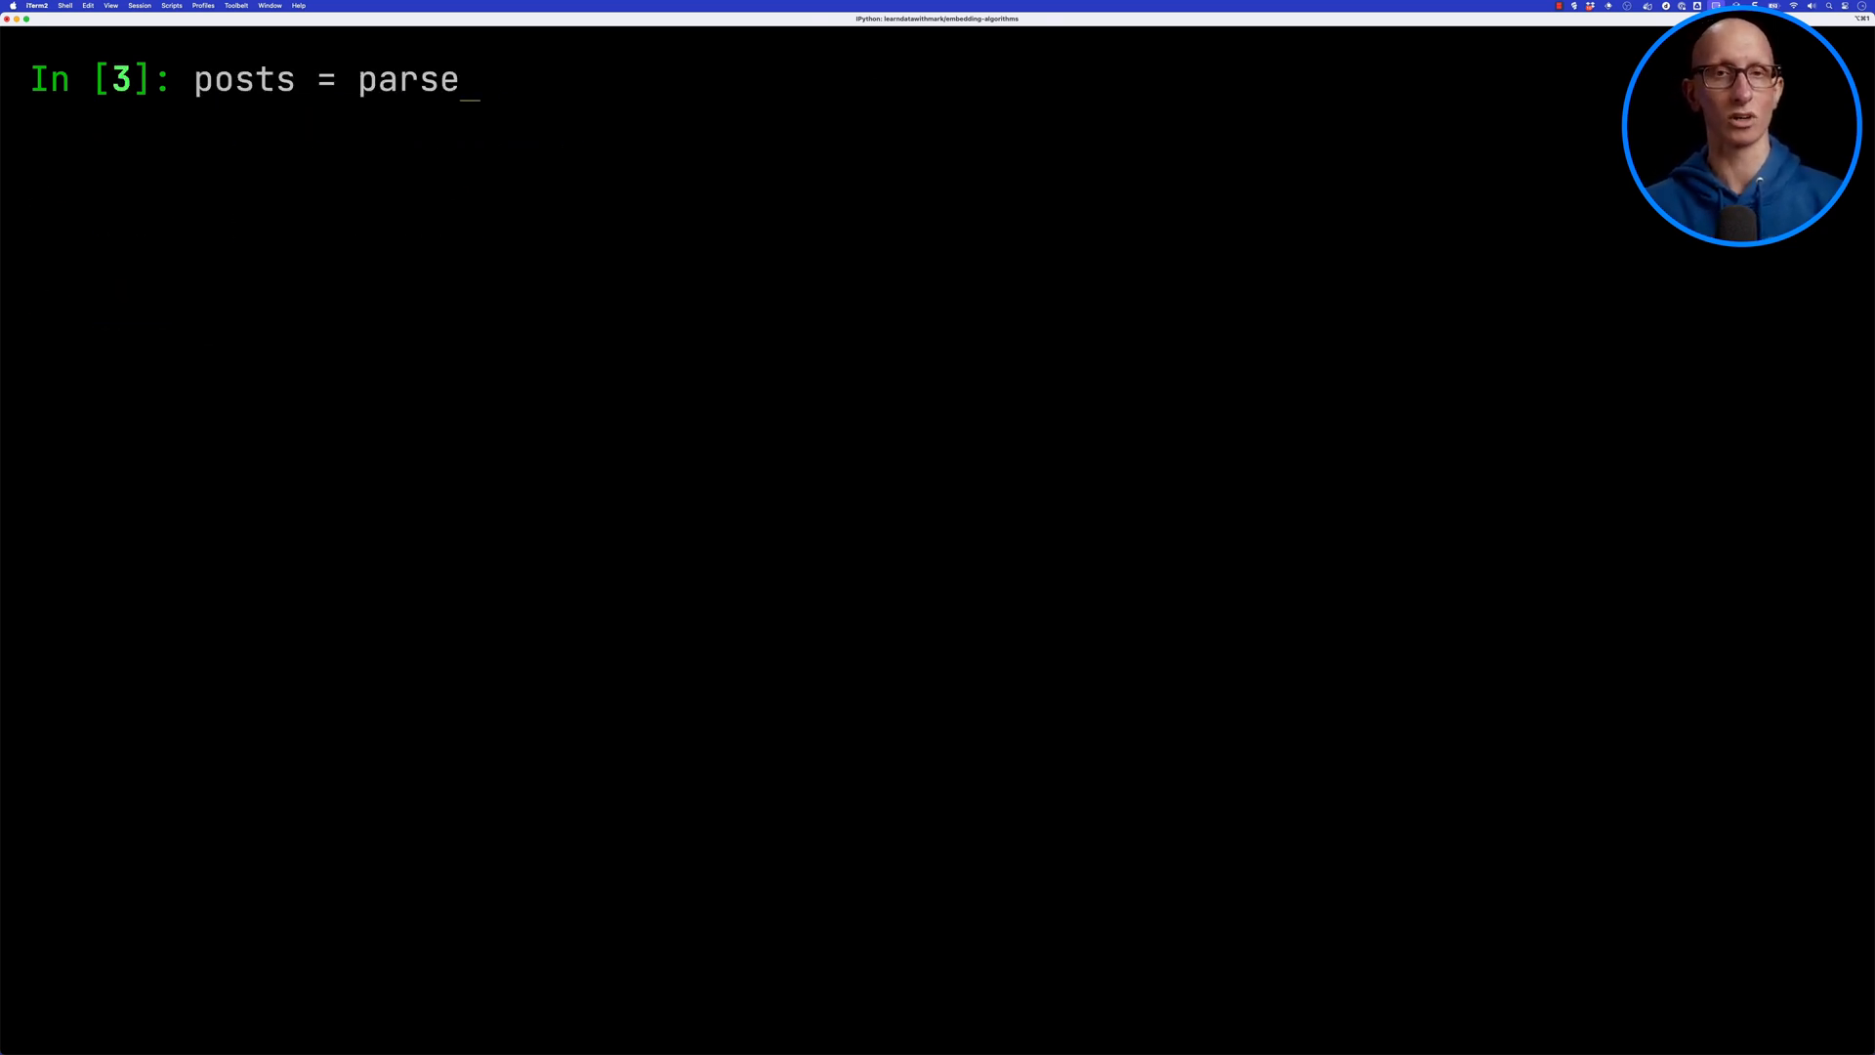
{"action": "type", "text": "_blog_posts(\"/Users/markhneedham/proje"}
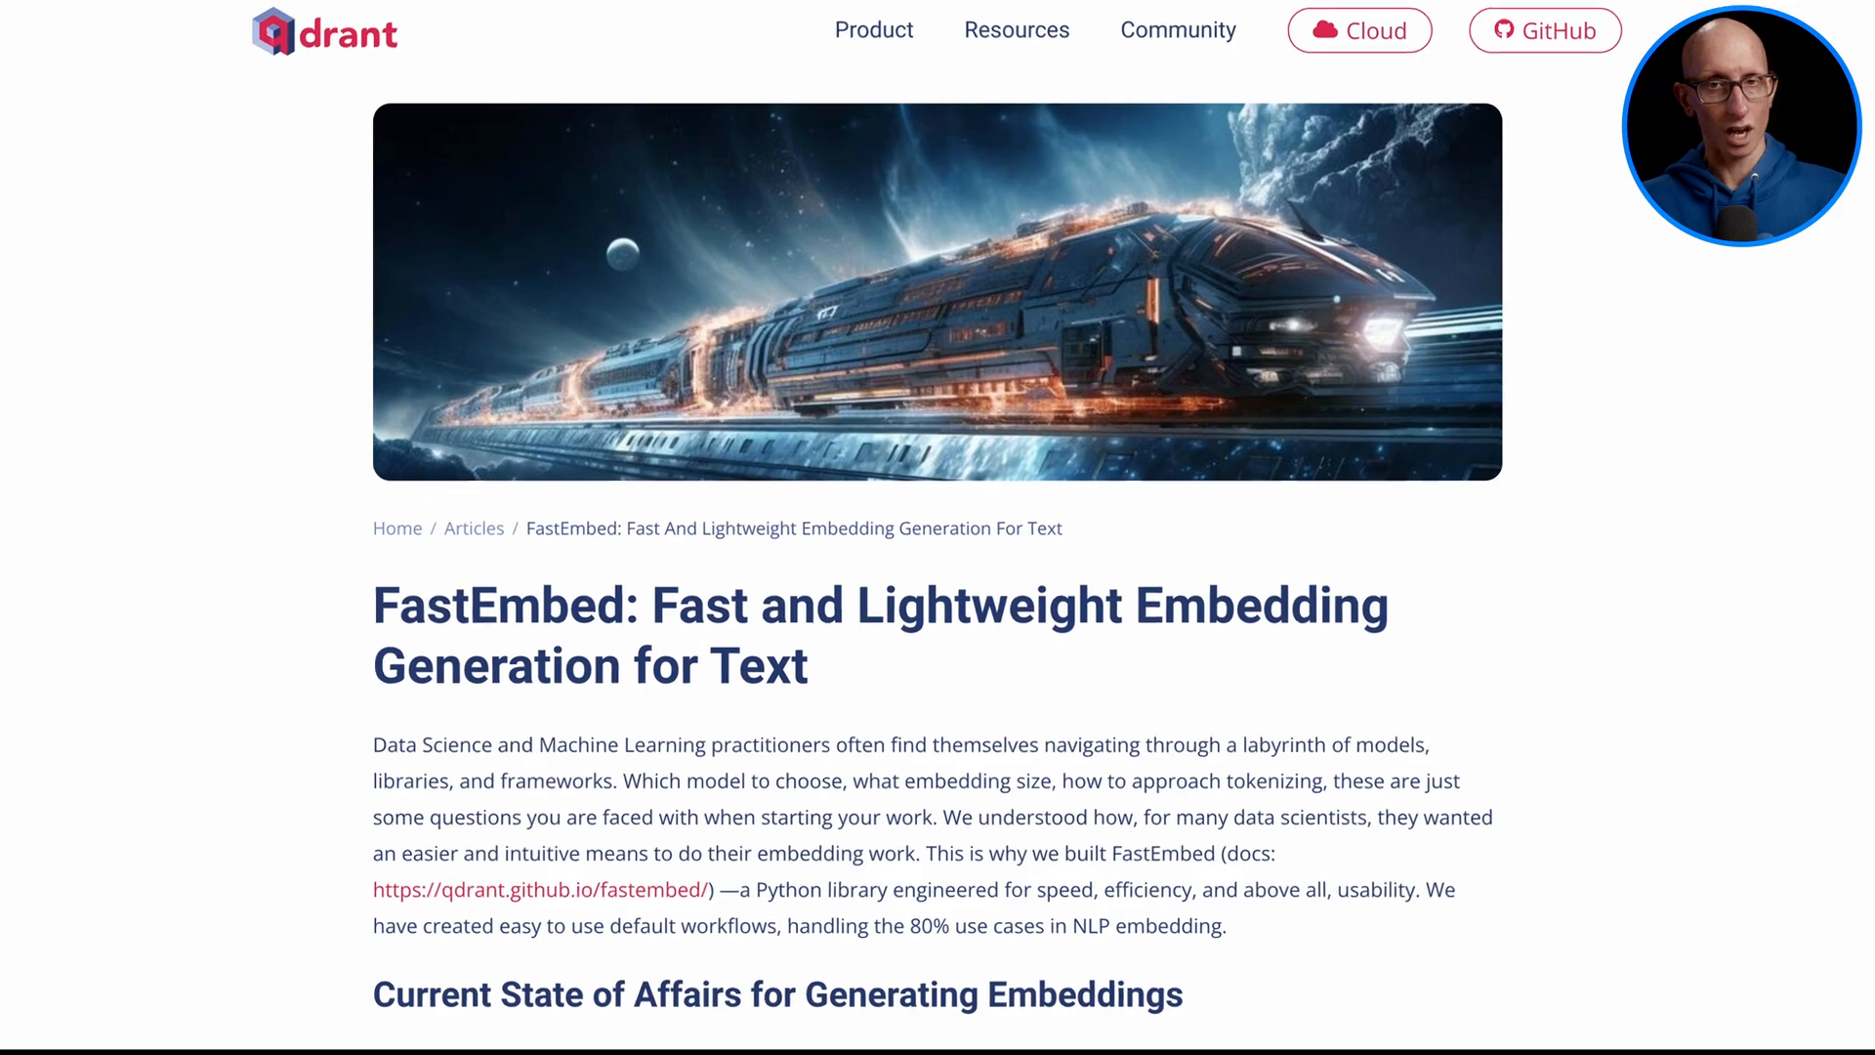
{"action": "scroll", "scroll_direction": "down", "scroll_amount": 3}
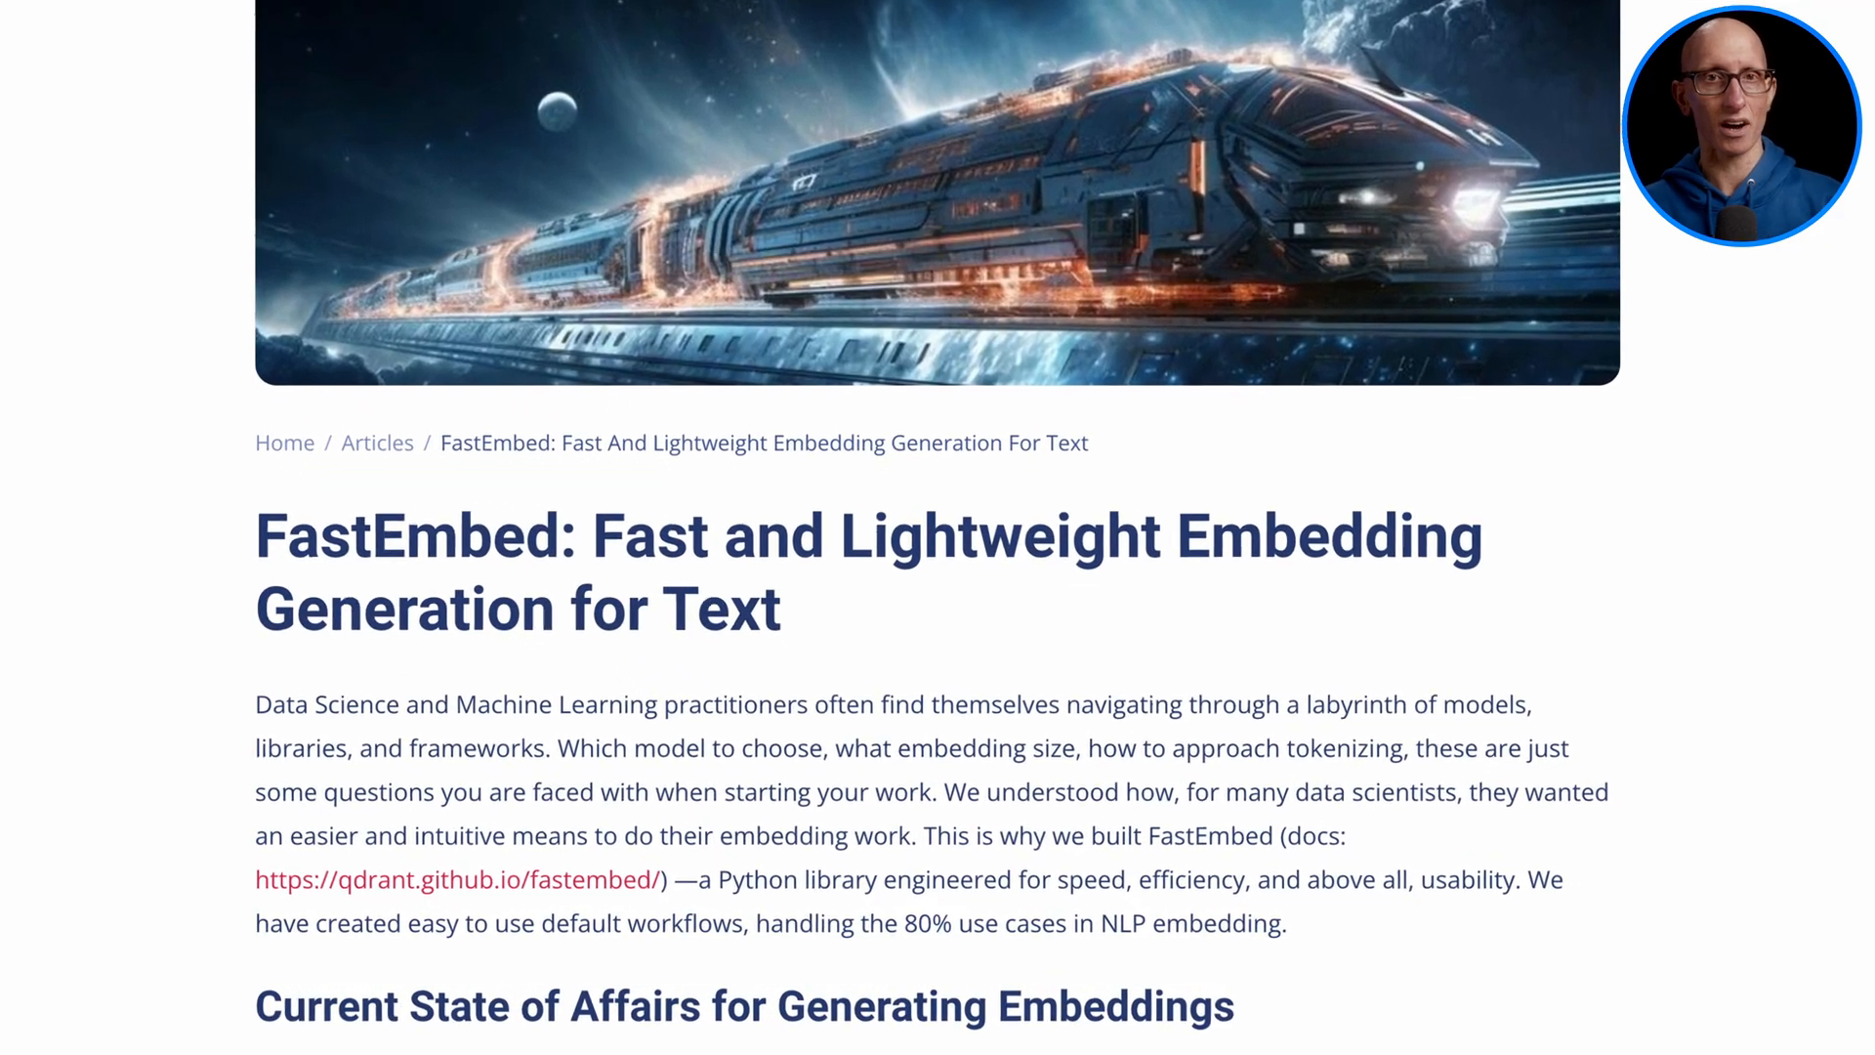
{"action": "scroll", "scroll_direction": "down", "scroll_amount": 3}
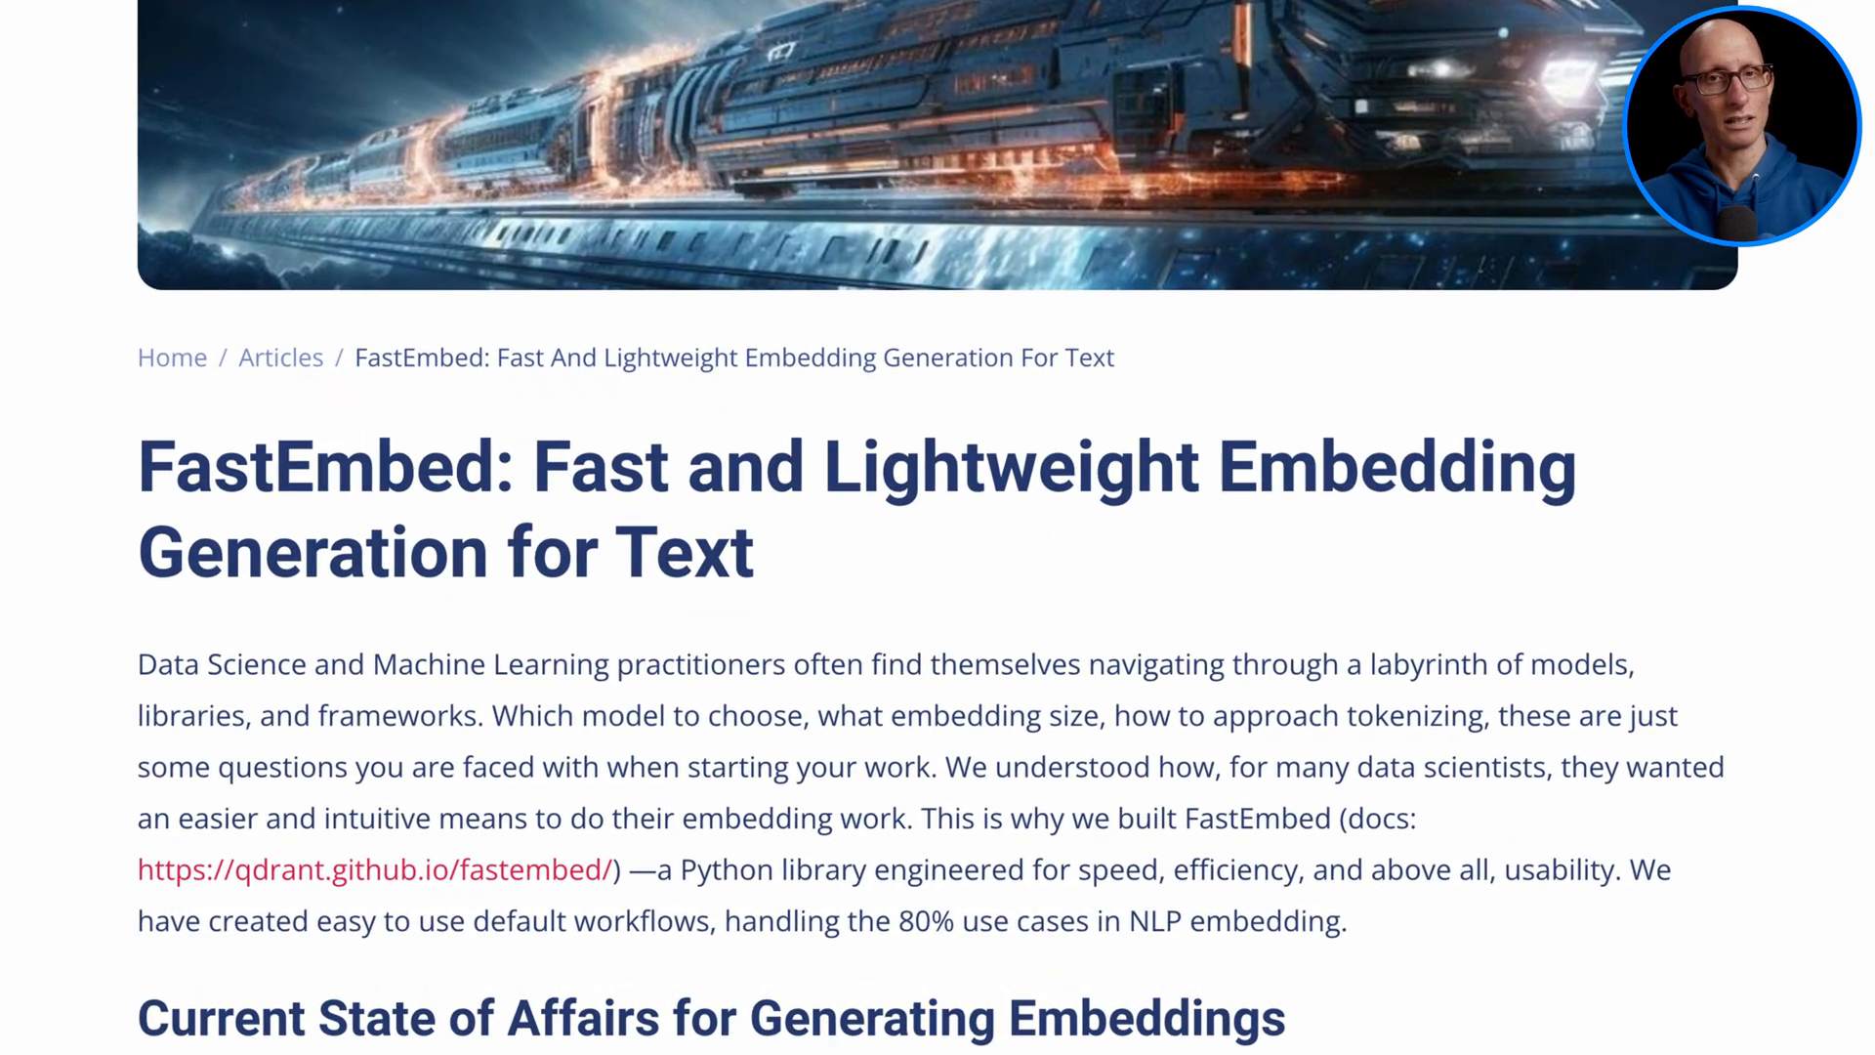
{"action": "scroll", "scroll_direction": "down", "scroll_amount": 3}
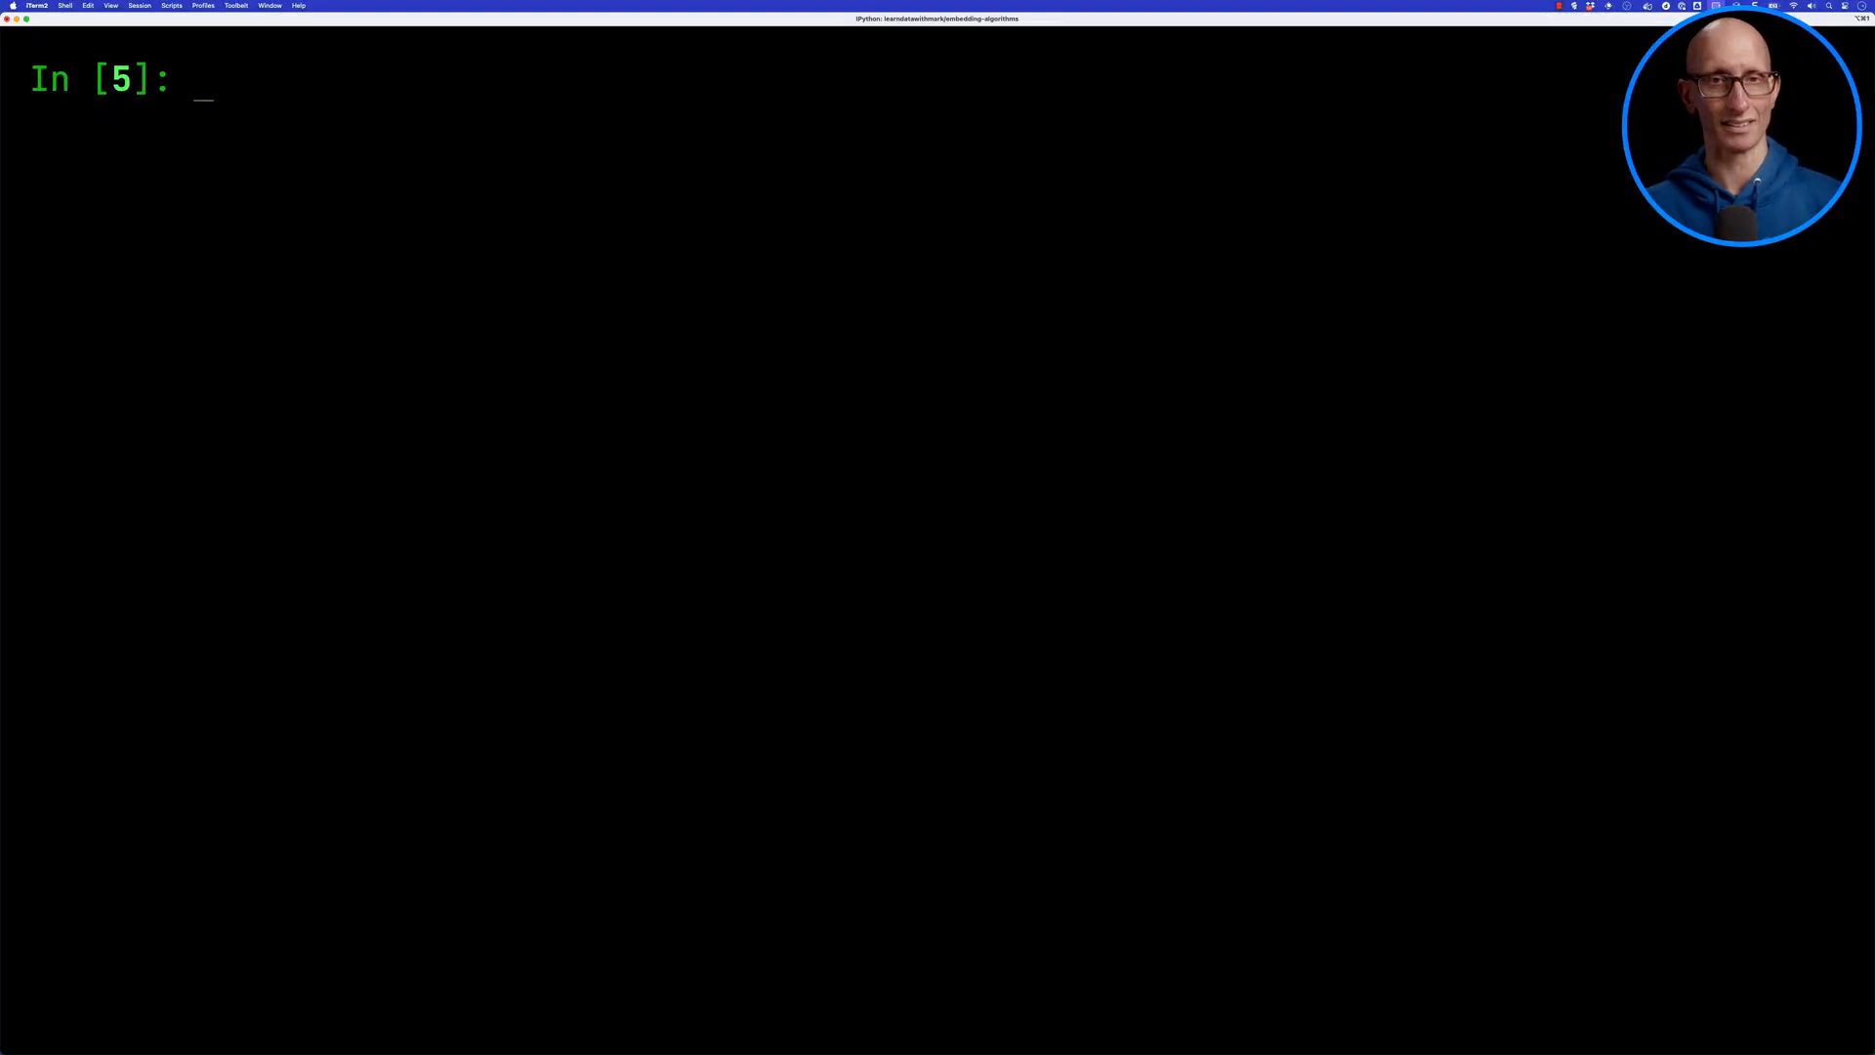
- Import FlagEmbedding, list supported models, create a BAAI/bge-base-en-v1.5 embedder and call passage_embed on posts
{"action": "type", "text": "from fastembed.embeddi"}
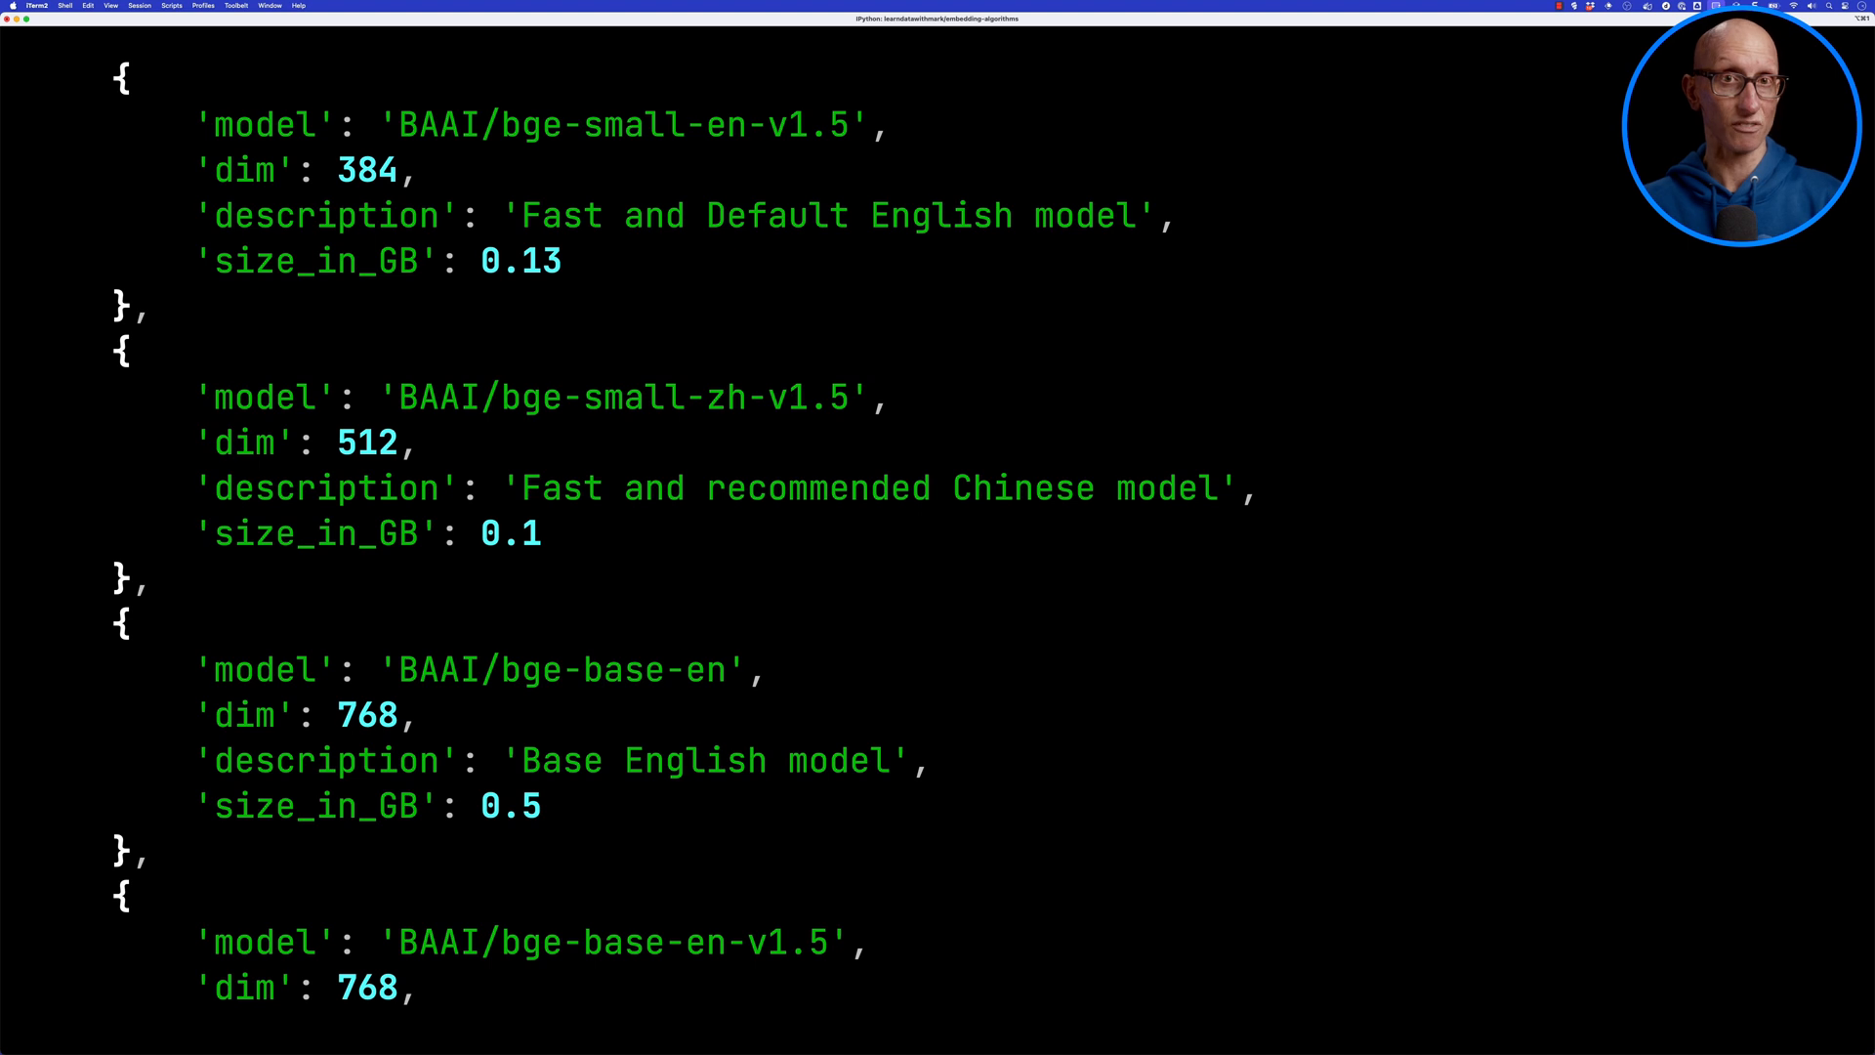
{"action": "scroll", "scroll_direction": "down", "scroll_amount": 3}
{"action": "type", "text": "embedding = FlagEmbe"}
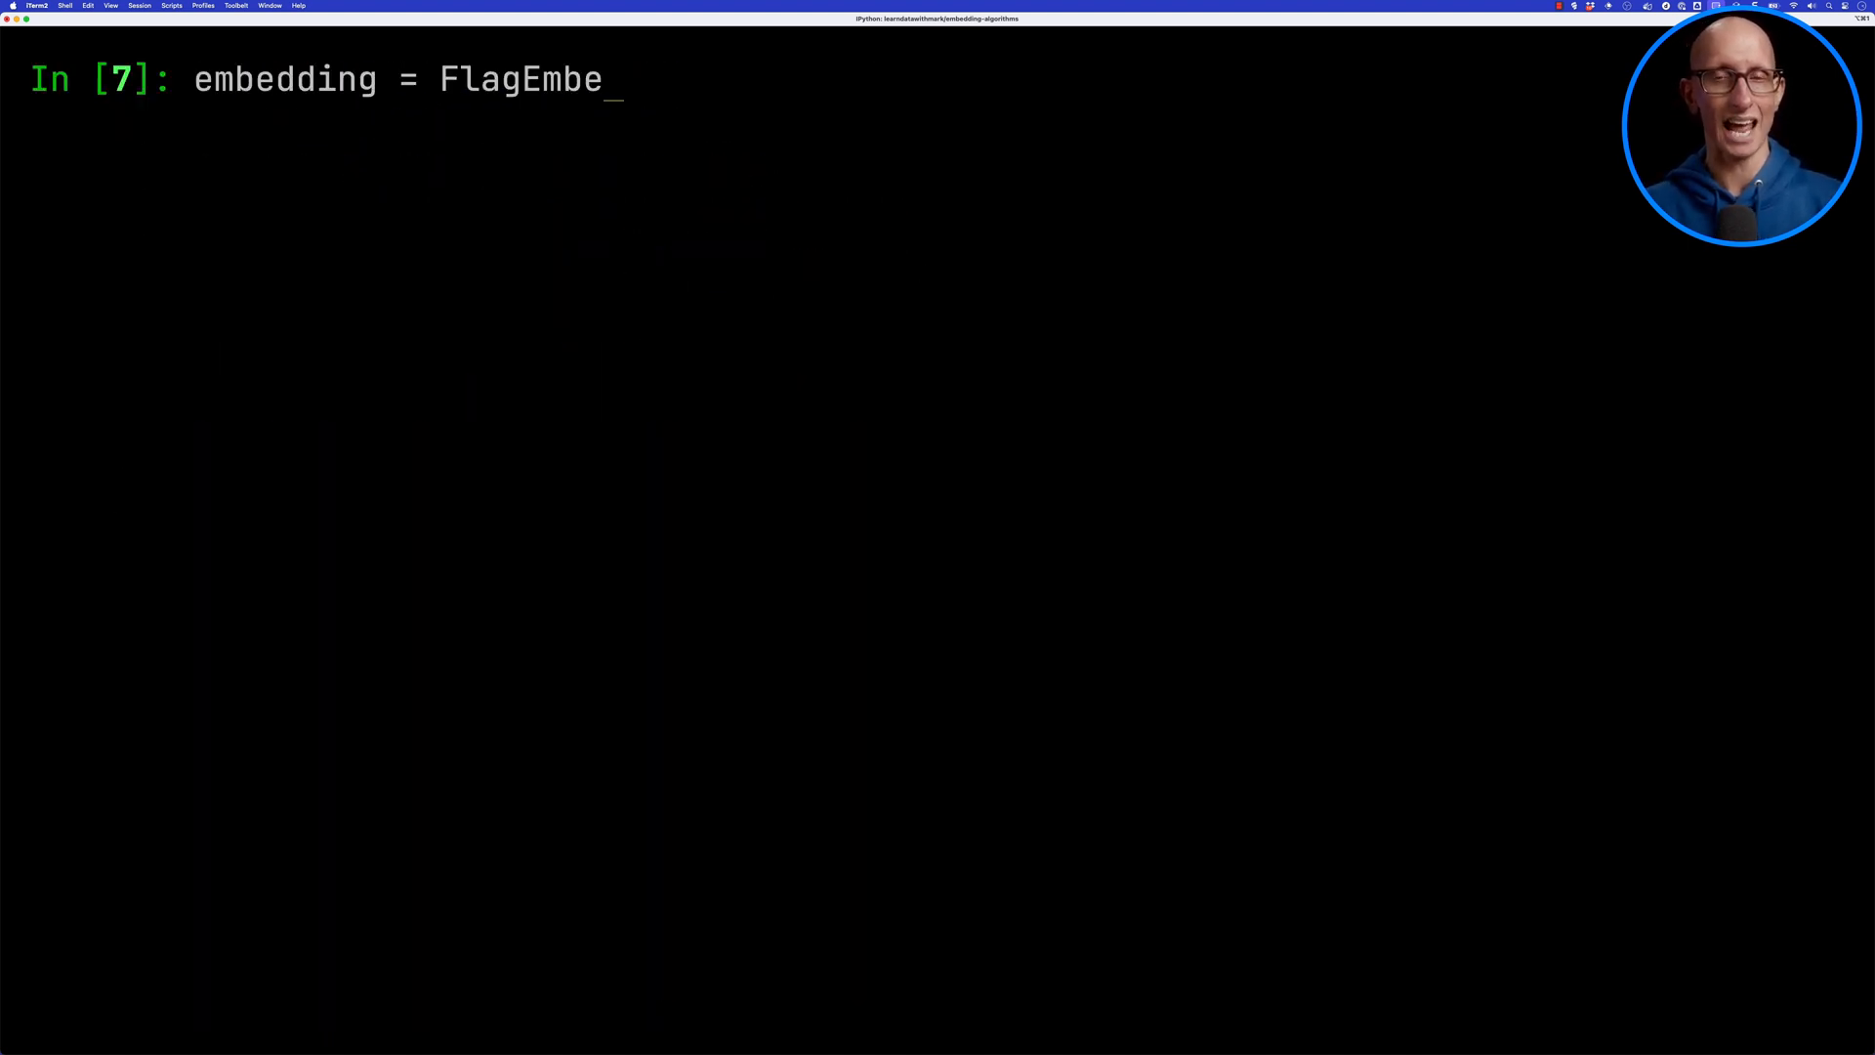
{"action": "type", "text": "dding(model_name=\"BAAI/bge-base-en-v1.5\")"}
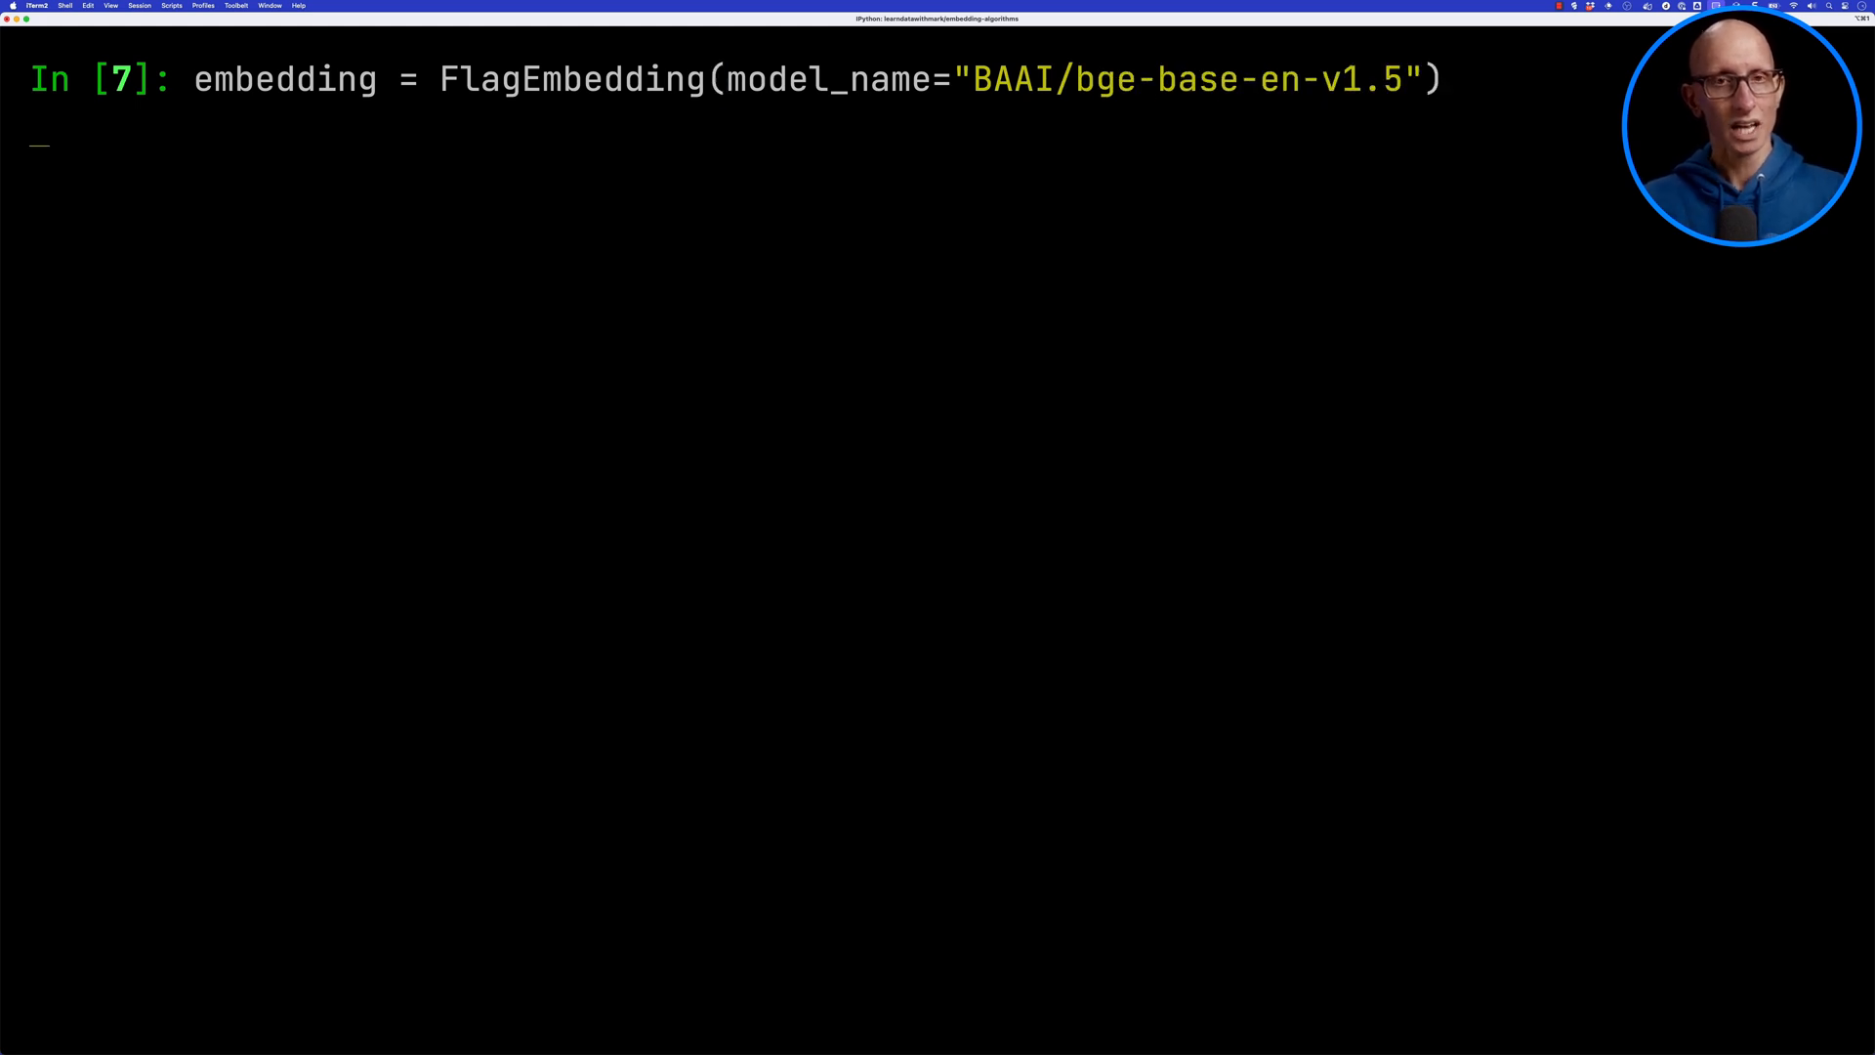
{"action": "type", "text": "embeddin"}
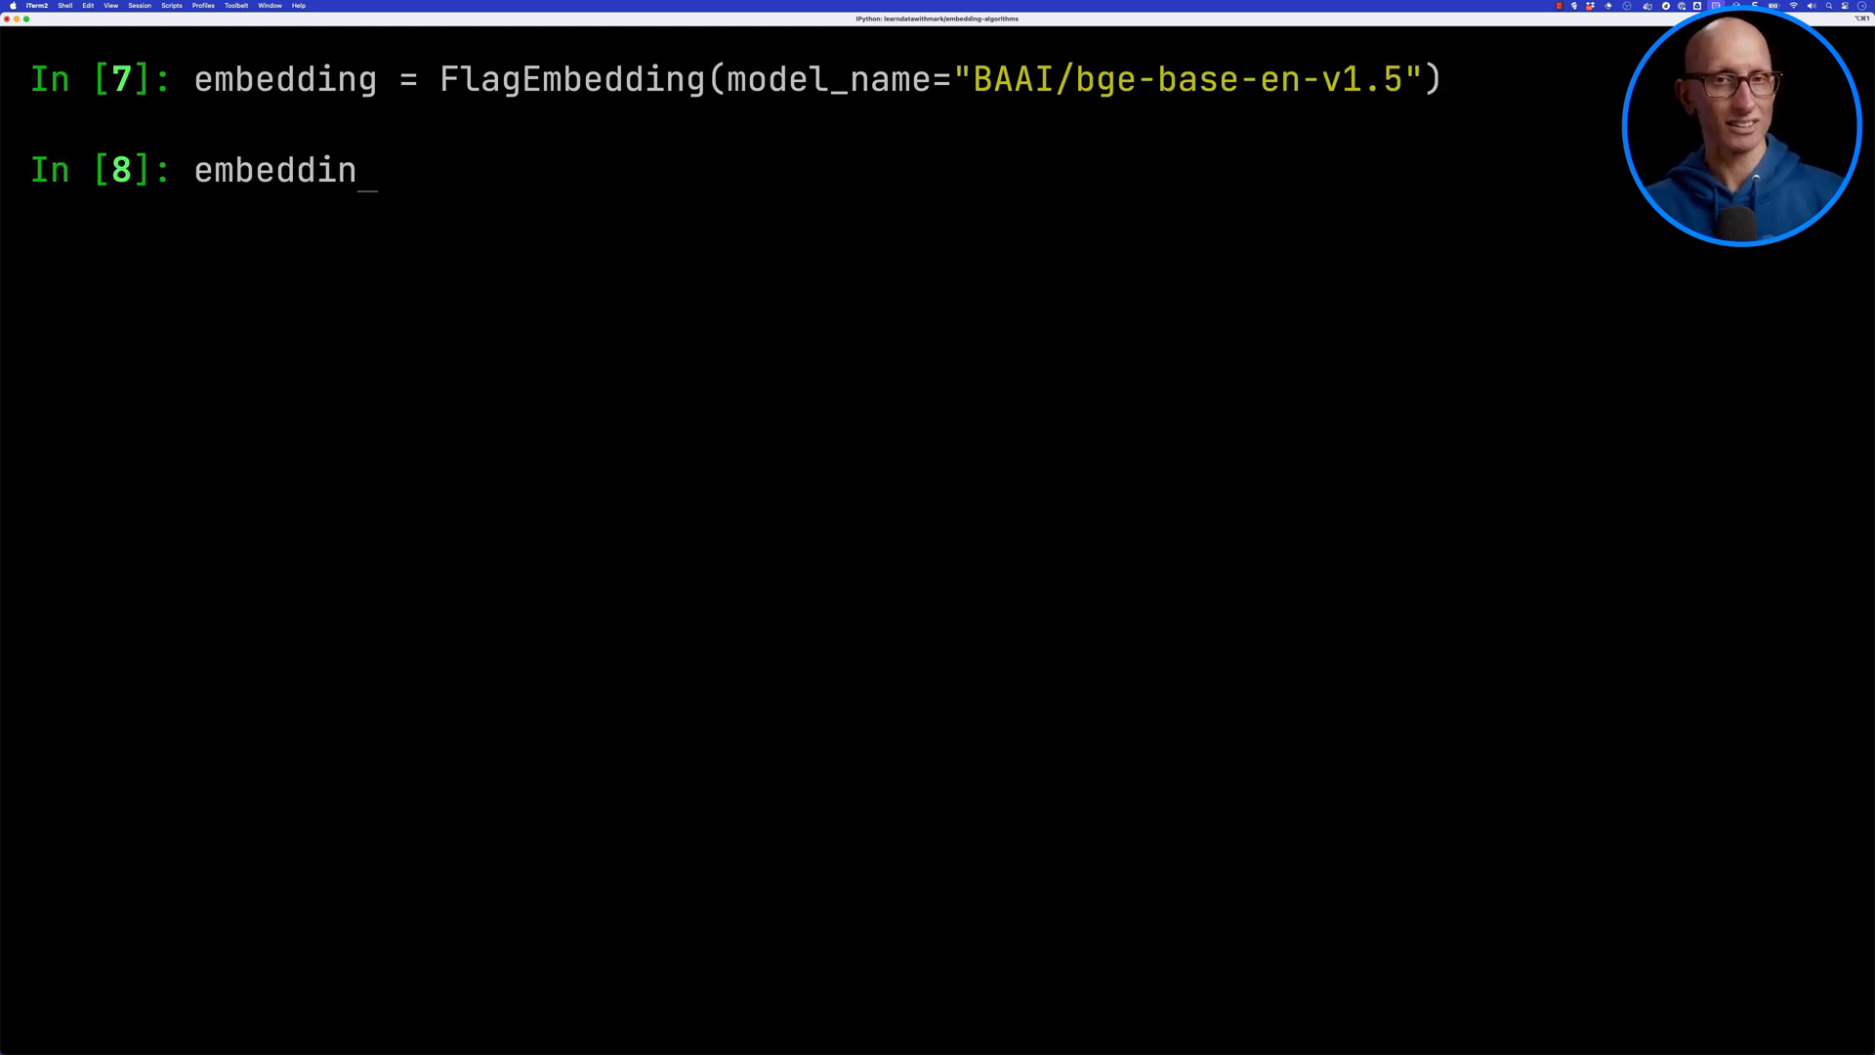
{"action": "type", "text": "g.passage_embed([p"}
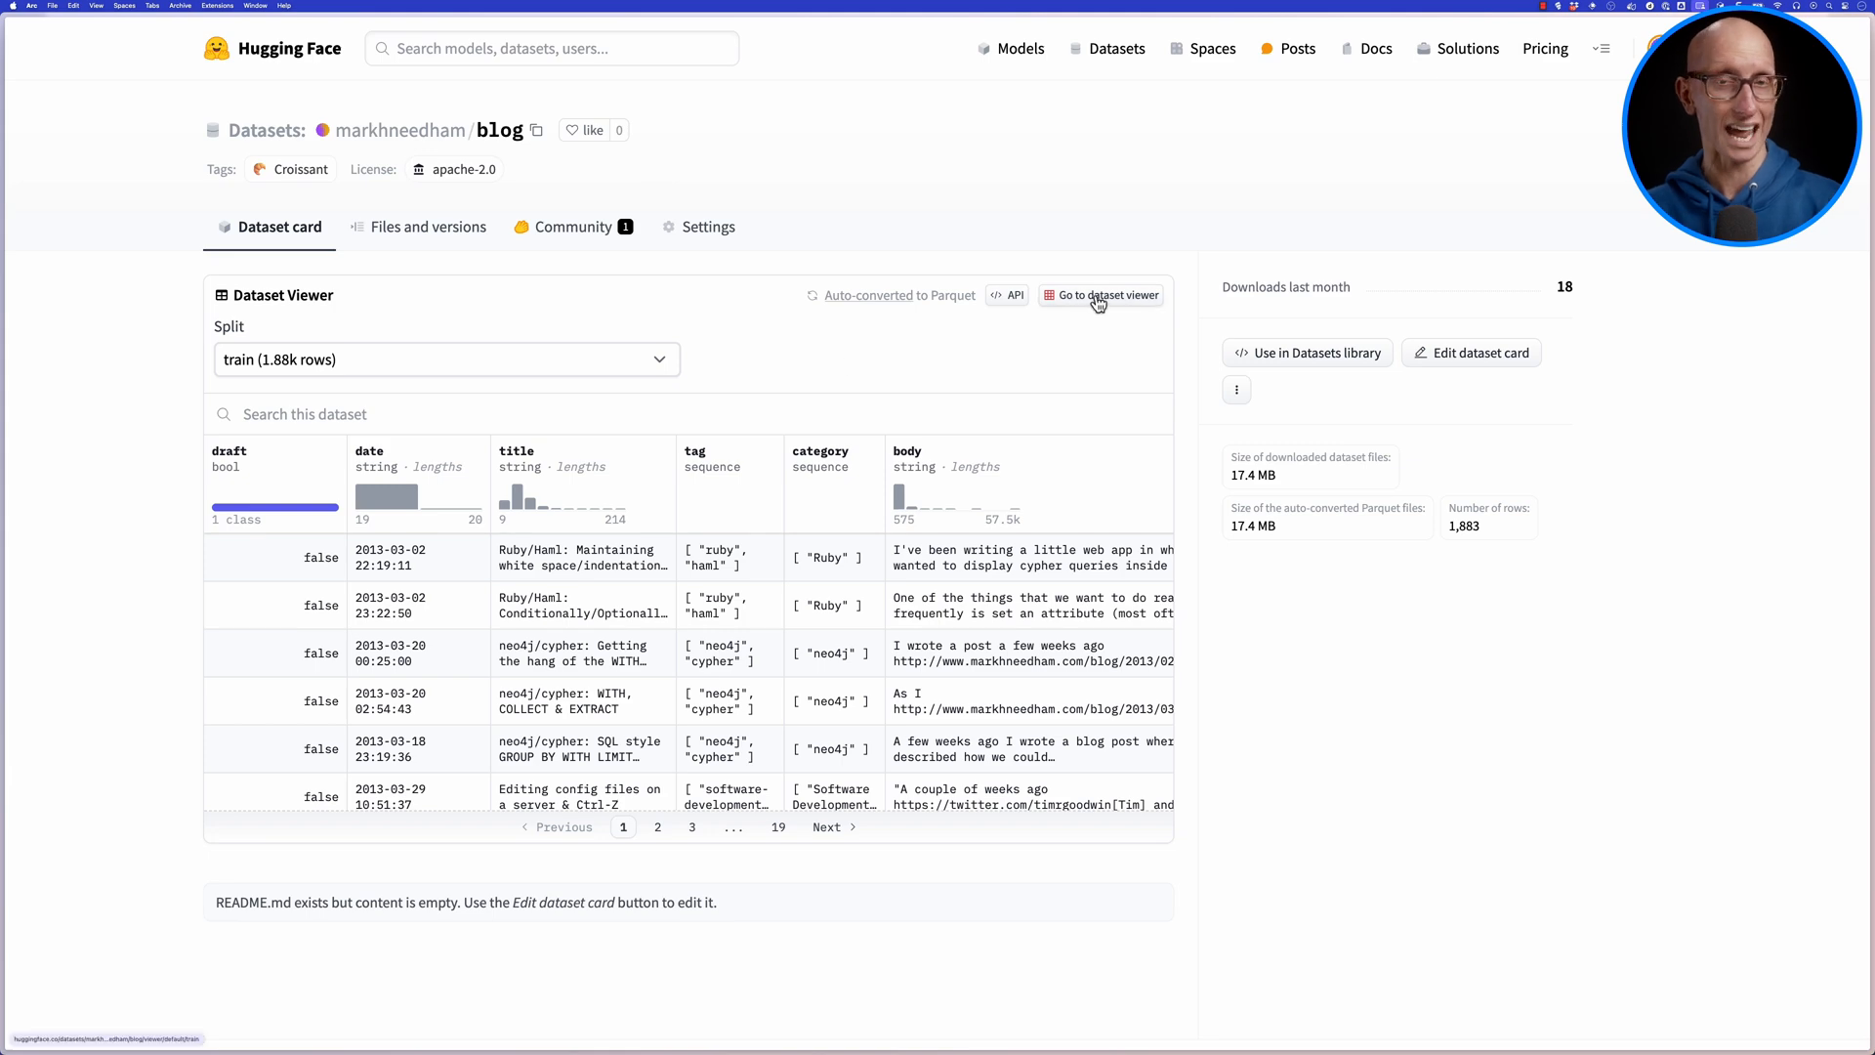
- View the blog dataset in the full Hugging Face viewer, scrolling to its embeddings columns
{"action": "scroll", "scroll_direction": "down", "scroll_amount": 3}
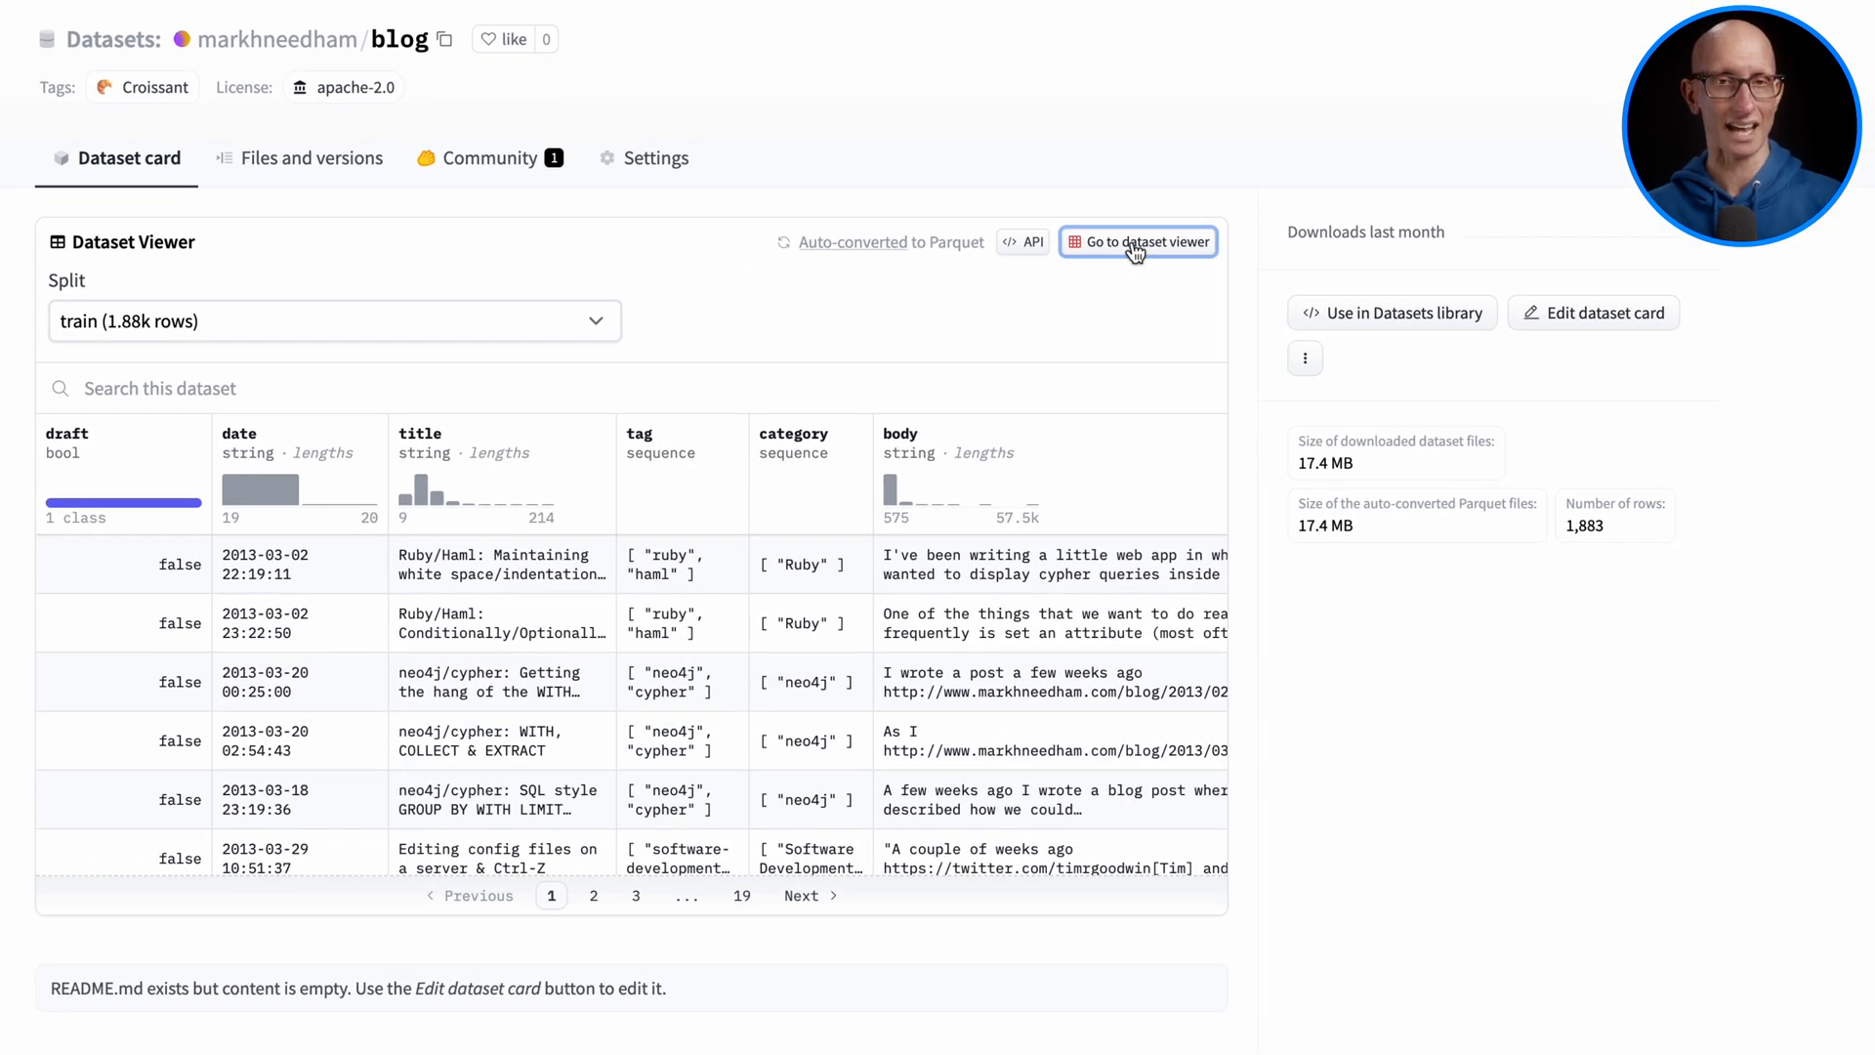
{"action": "left_click", "coordinate": [1137, 242]}
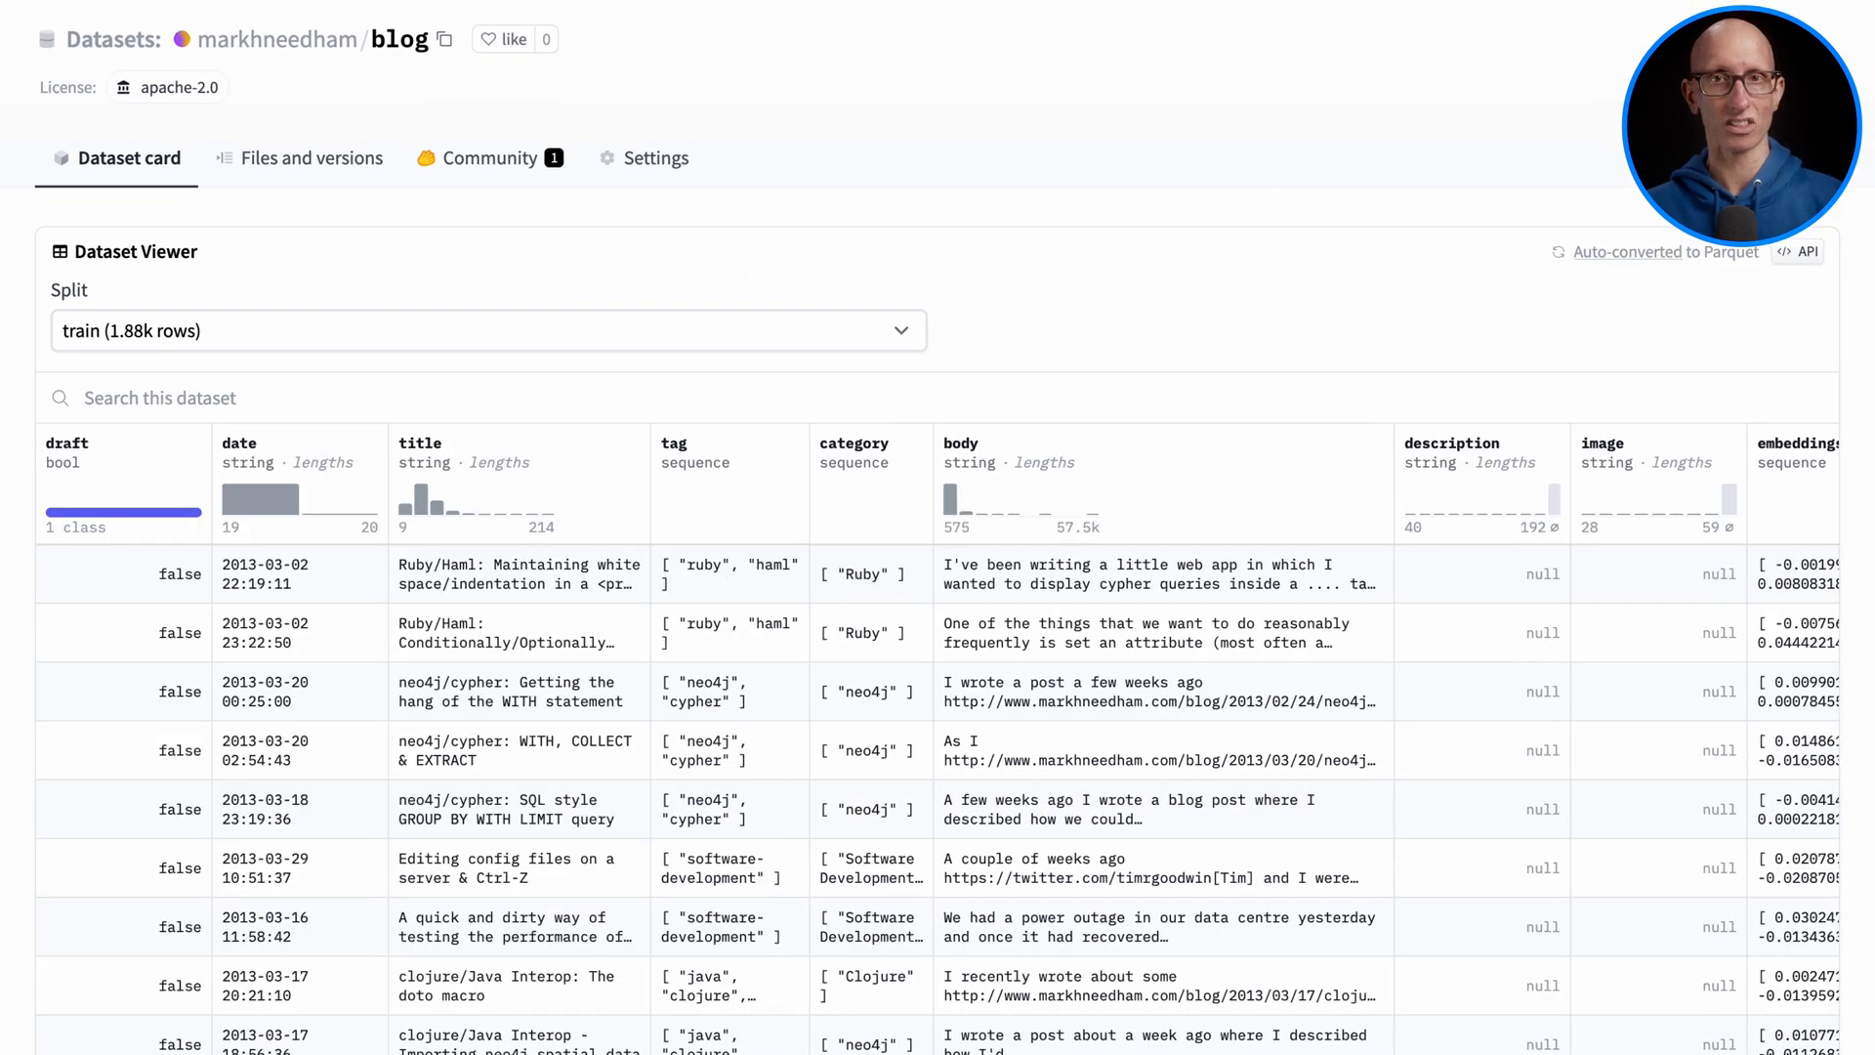
{"action": "scroll", "scroll_direction": "down", "scroll_amount": 3}
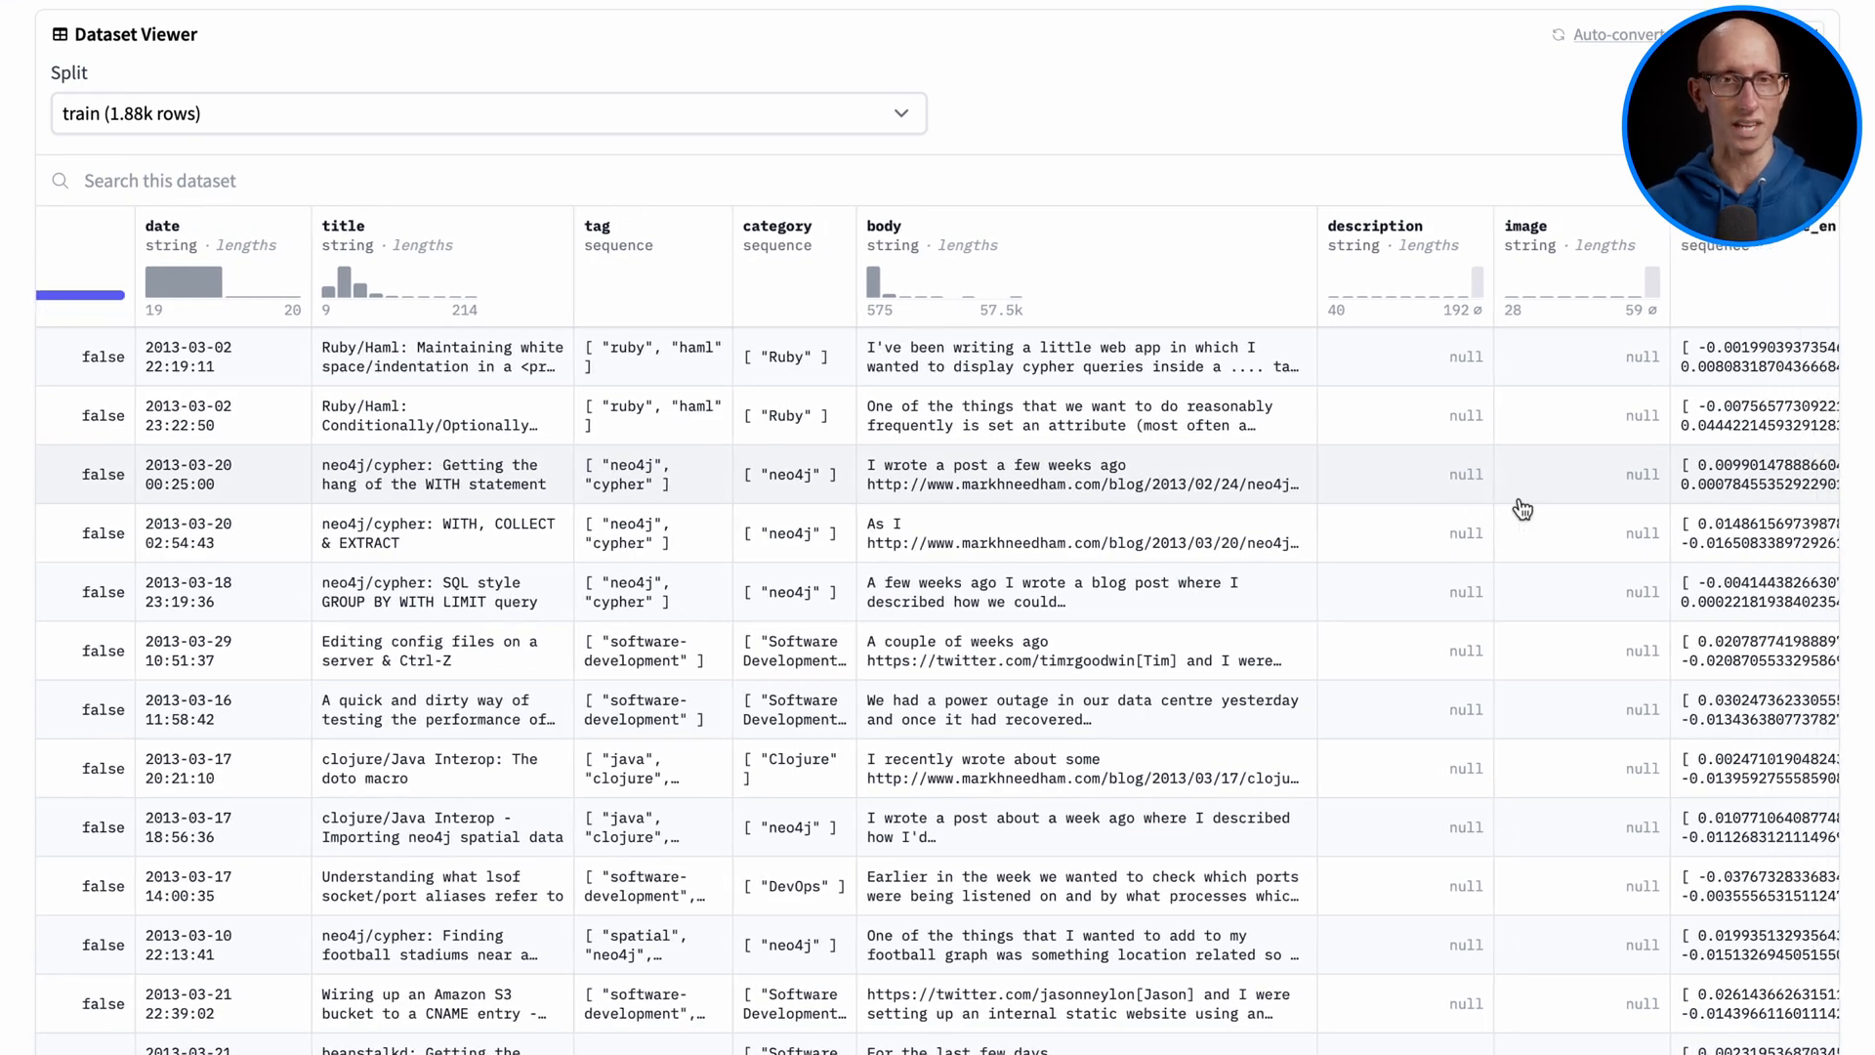
{"action": "scroll", "scroll_direction": "right", "scroll_amount": 3}
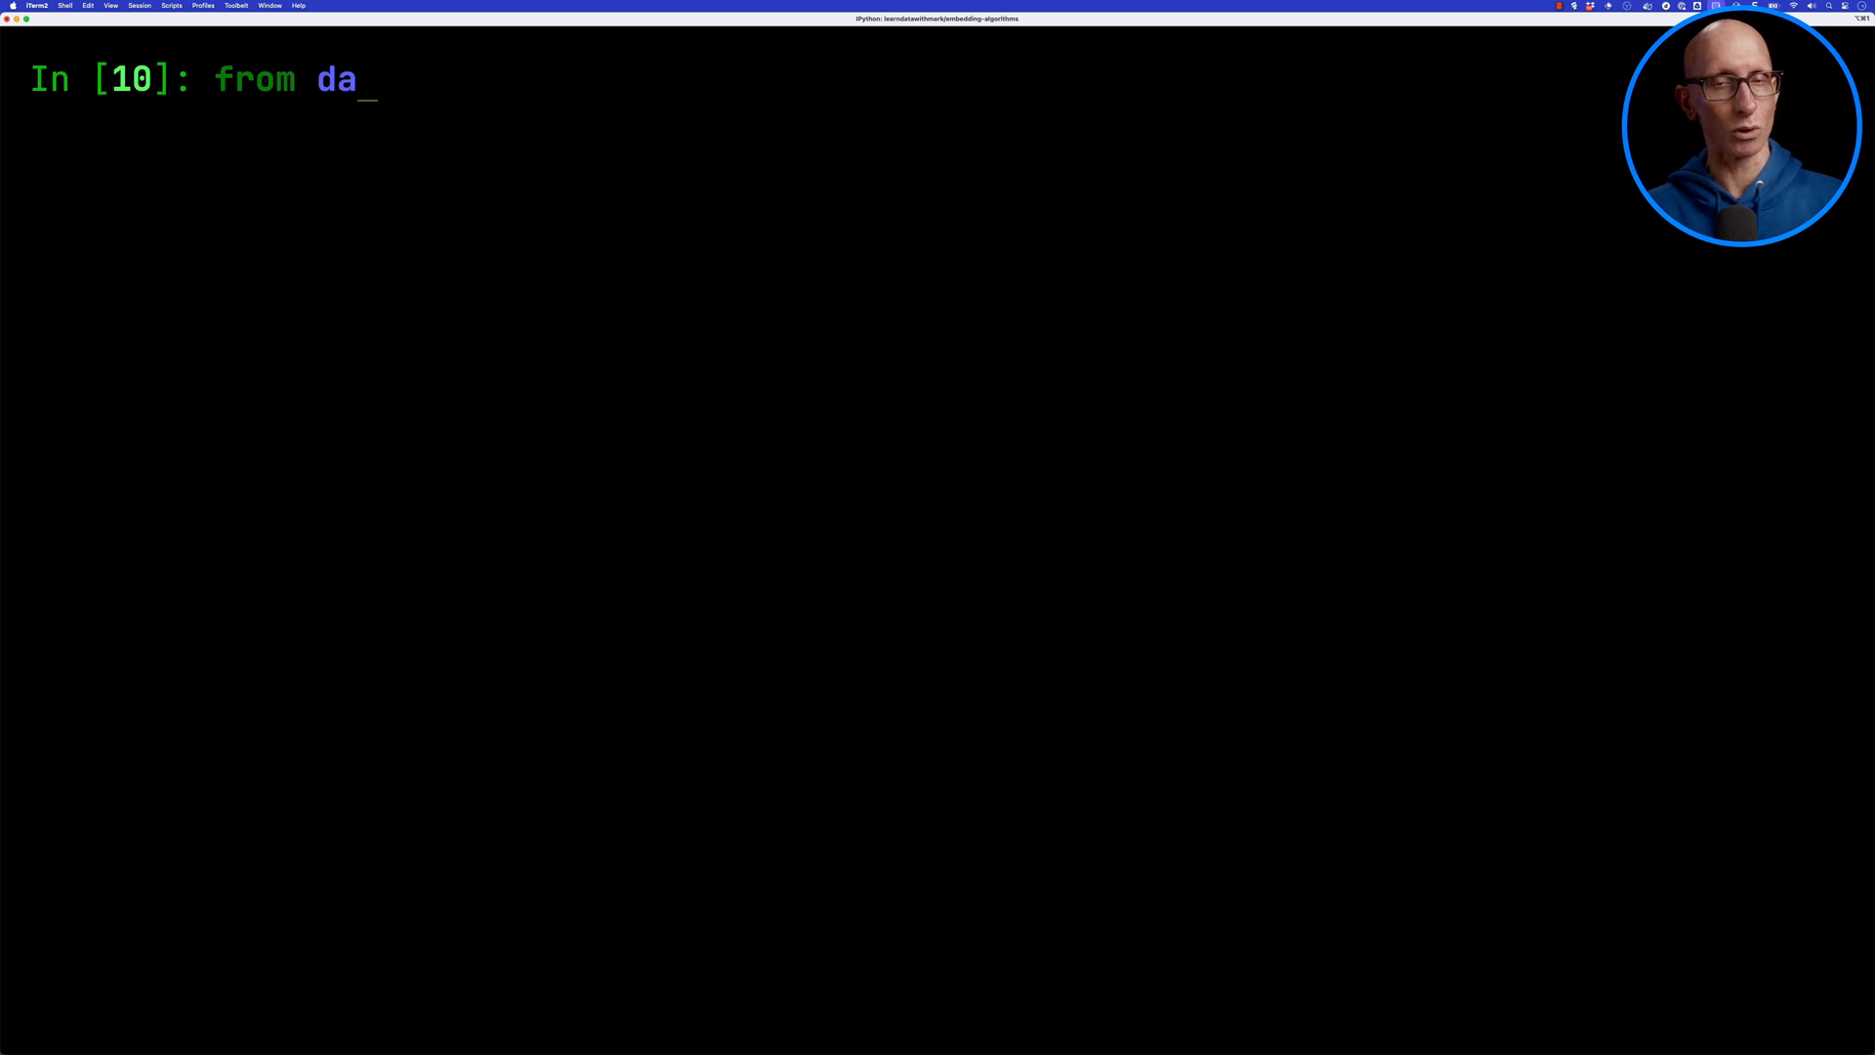
- Load the markhneedham/blog train split into a pandas DataFrame and show its first row transposed
{"action": "type", "text": "tasets import load_dataset"}
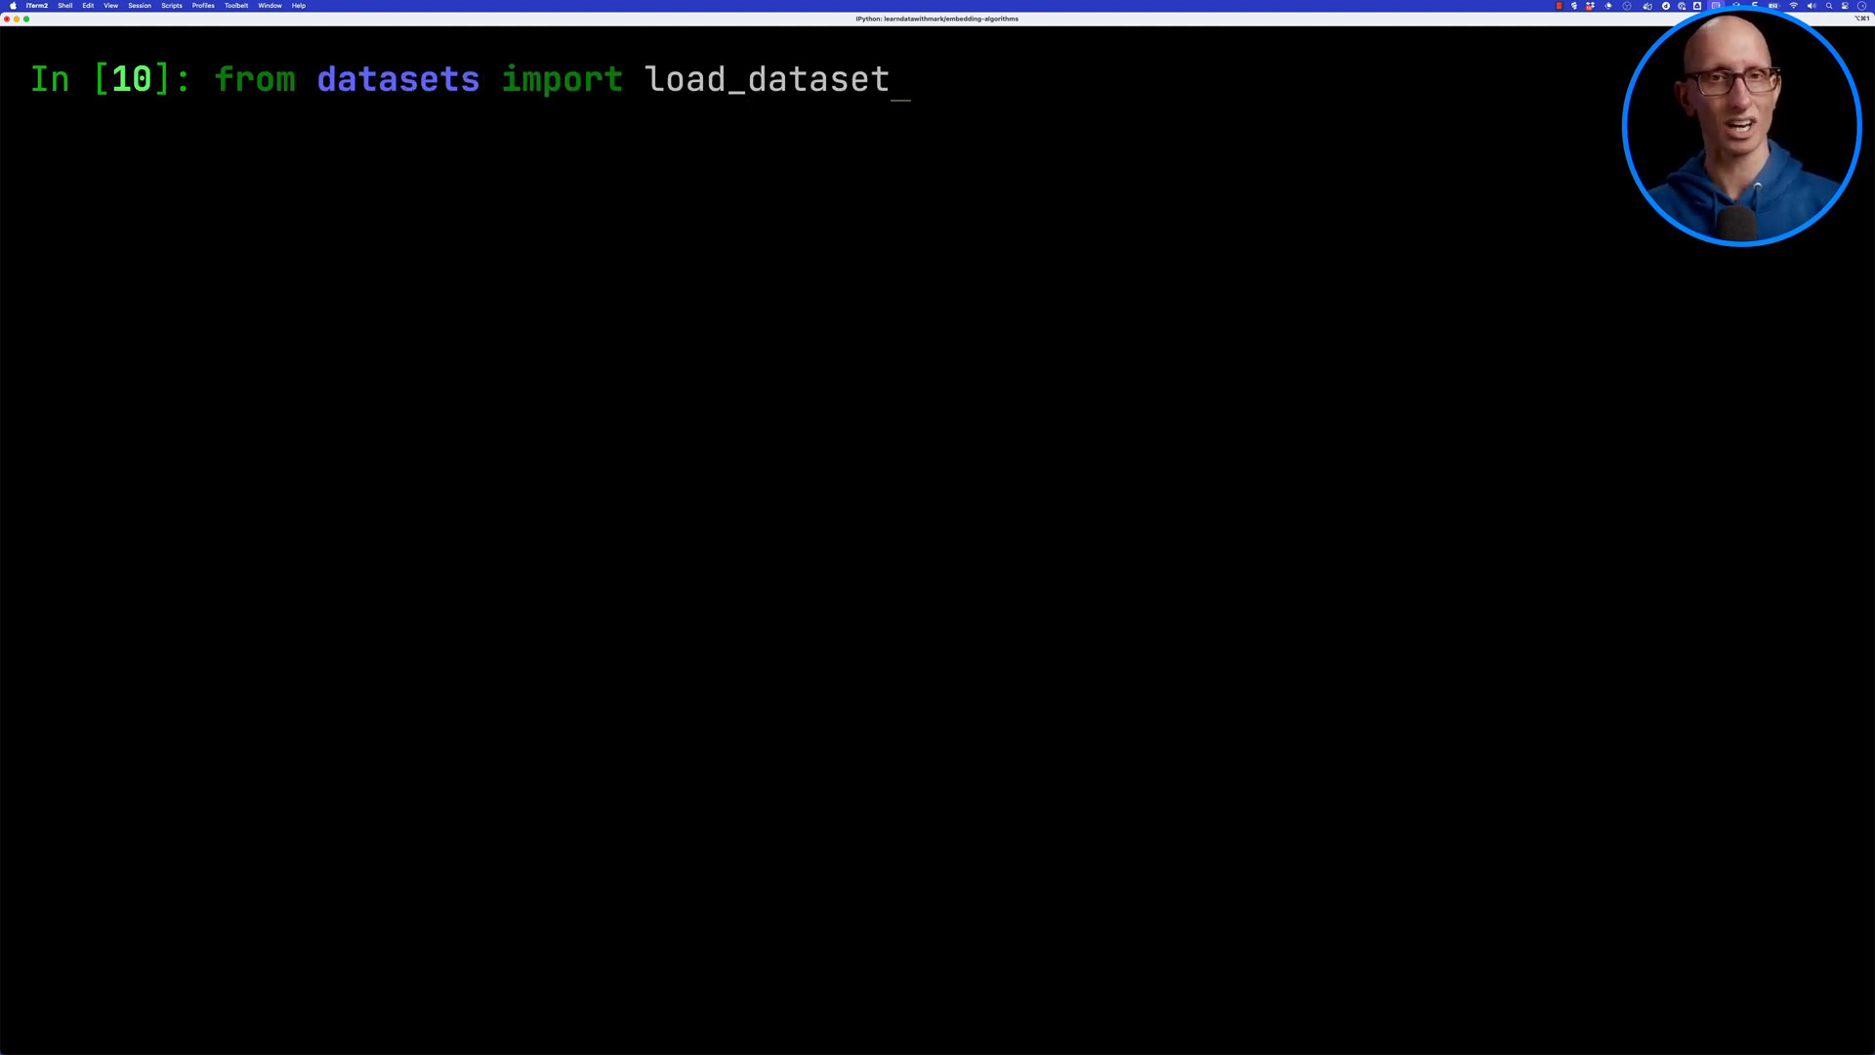
{"action": "type", "text": "df = load_dataset(\"markhneedham/blog\")['train'].to_p"}
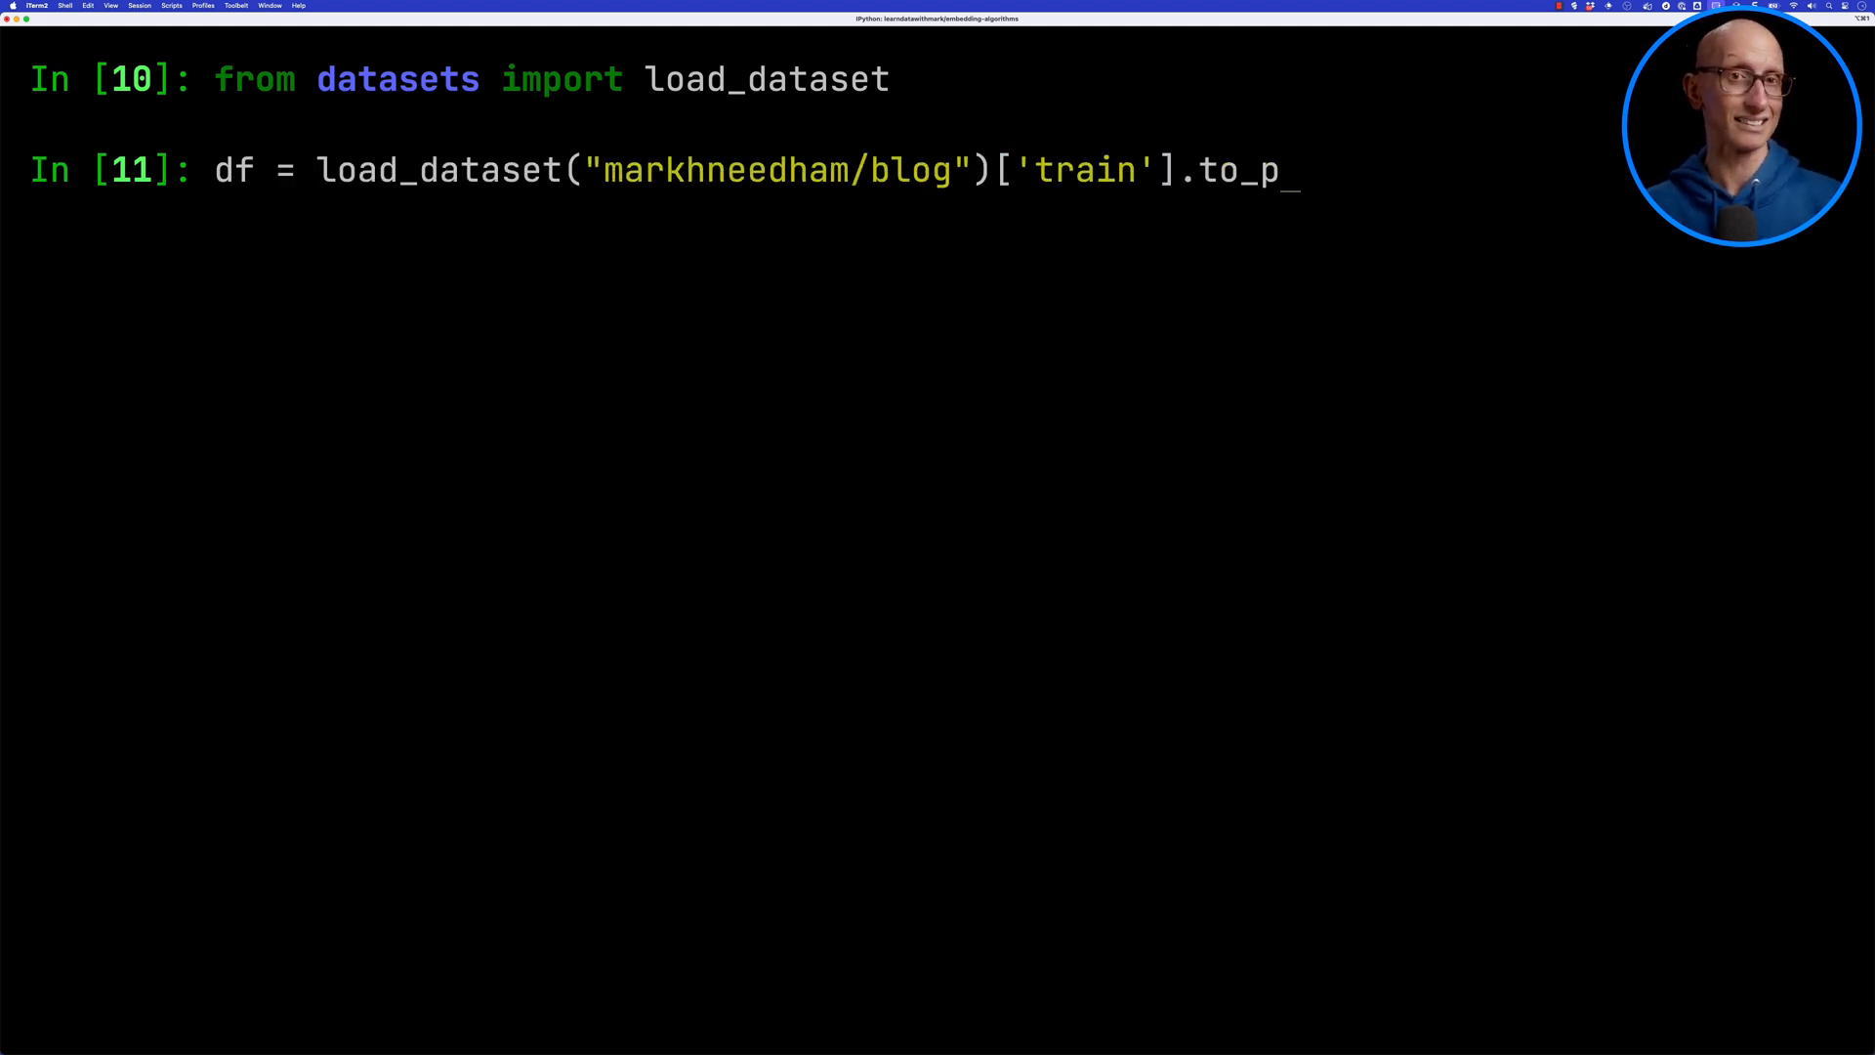
{"action": "key", "text": "enter"}
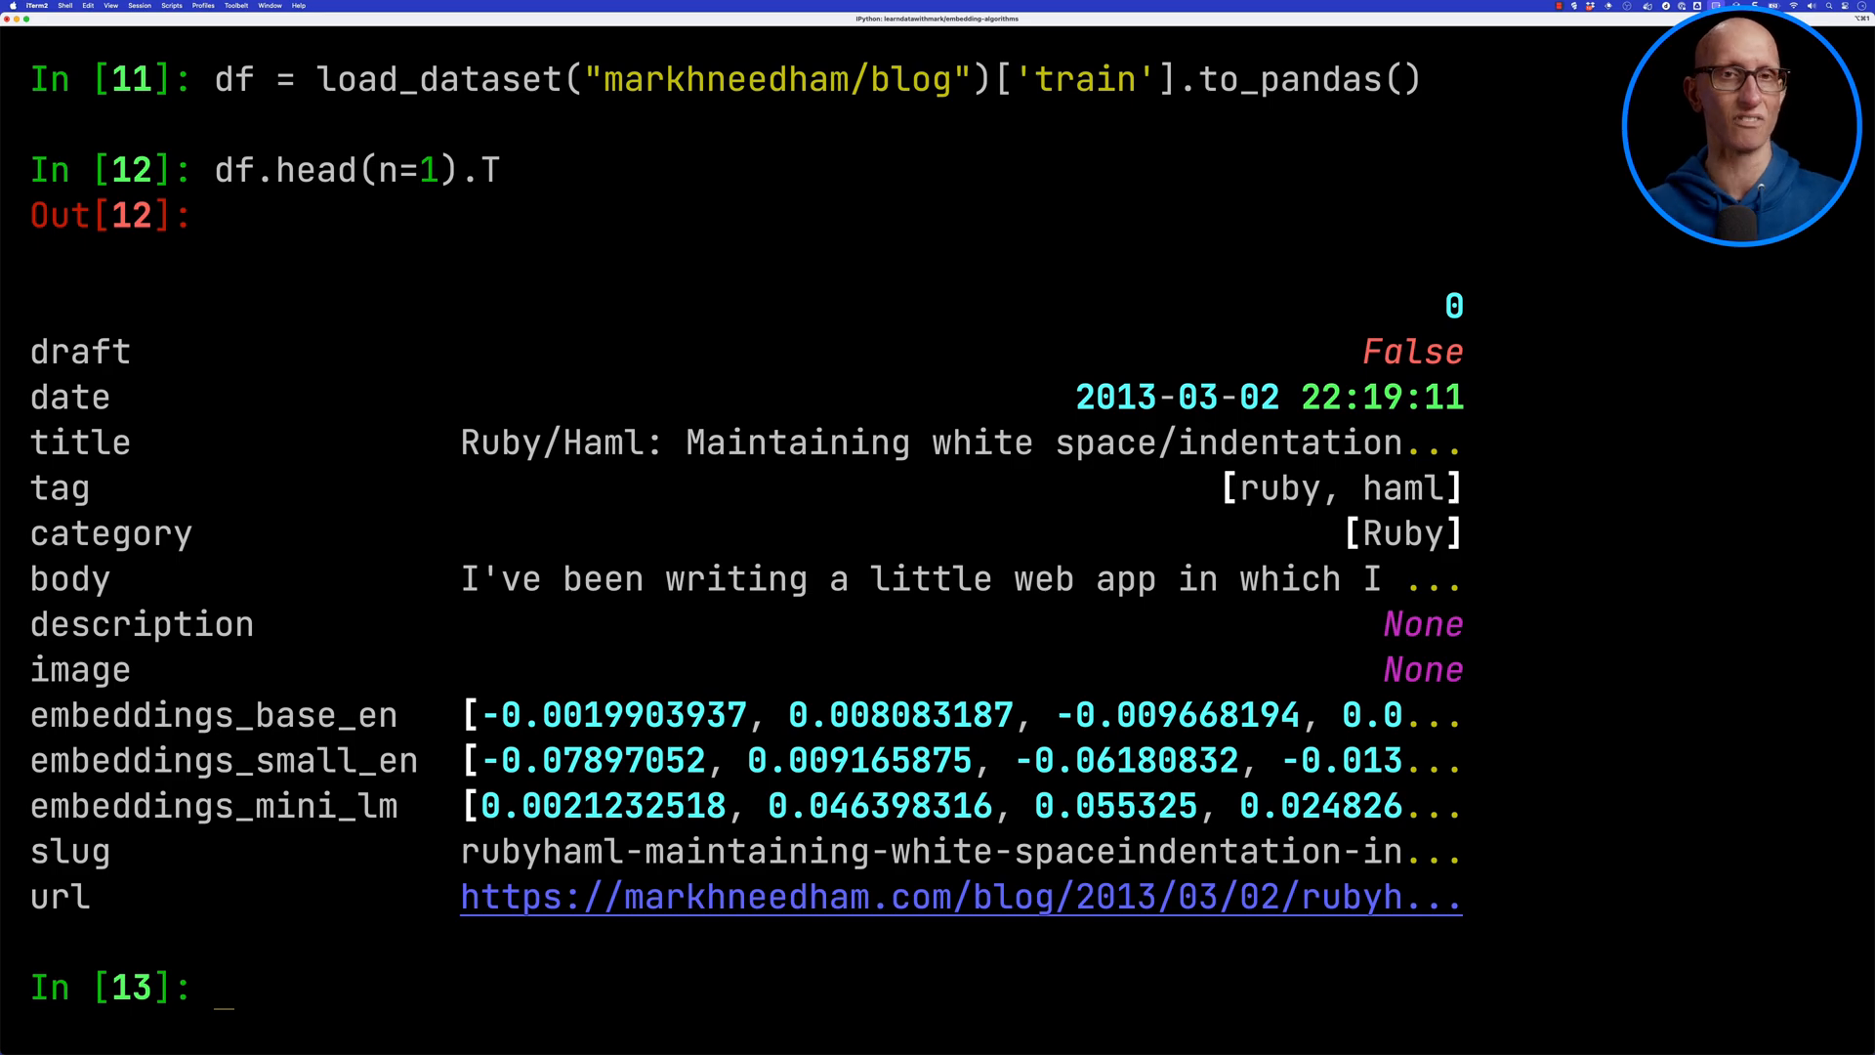
{"action": "type", "text": "from qdrant_client import QdrantClient"}
{"action": "type", "text": "from qdrant_client.http.models import"}
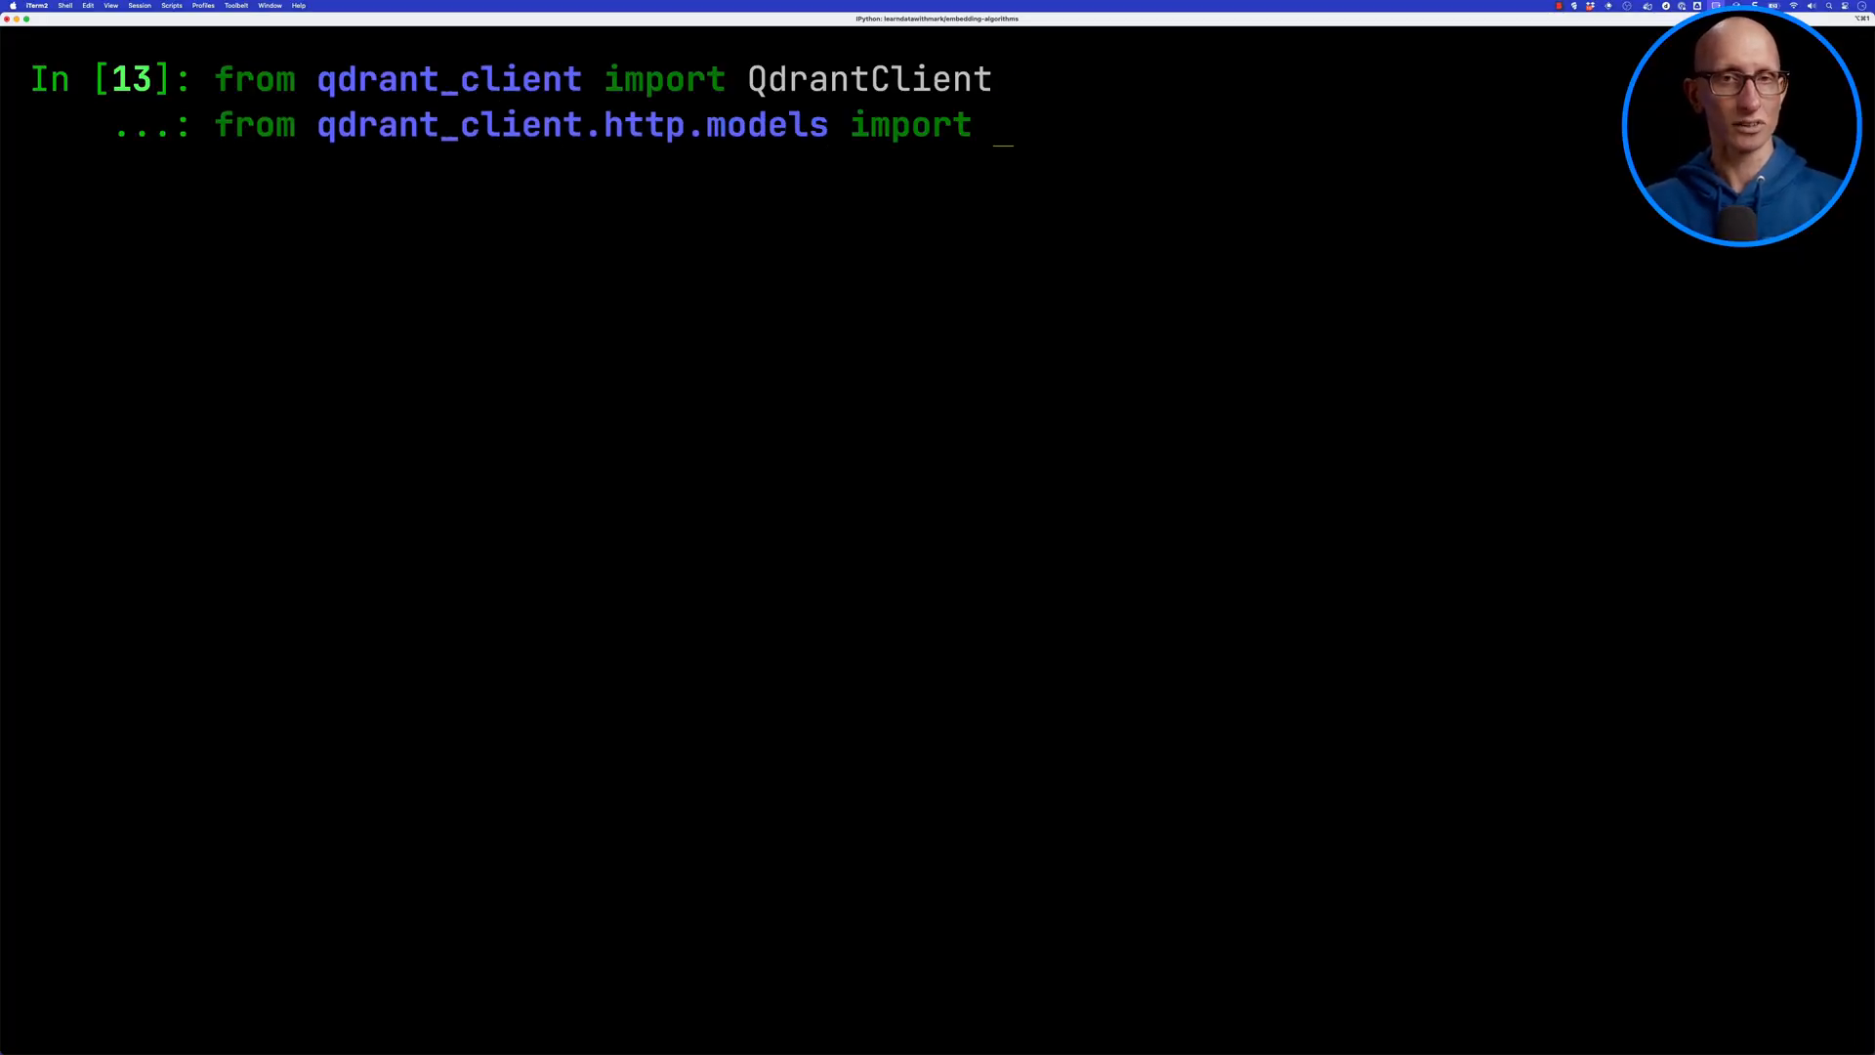
- Create a local QdrantClient at /tmp/blog and a blog_small_en collection with cosine VectorParams sized to embeddings_small_en
{"action": "type", "text": "client = QdrantClient(path=\"/tmp/blog"}
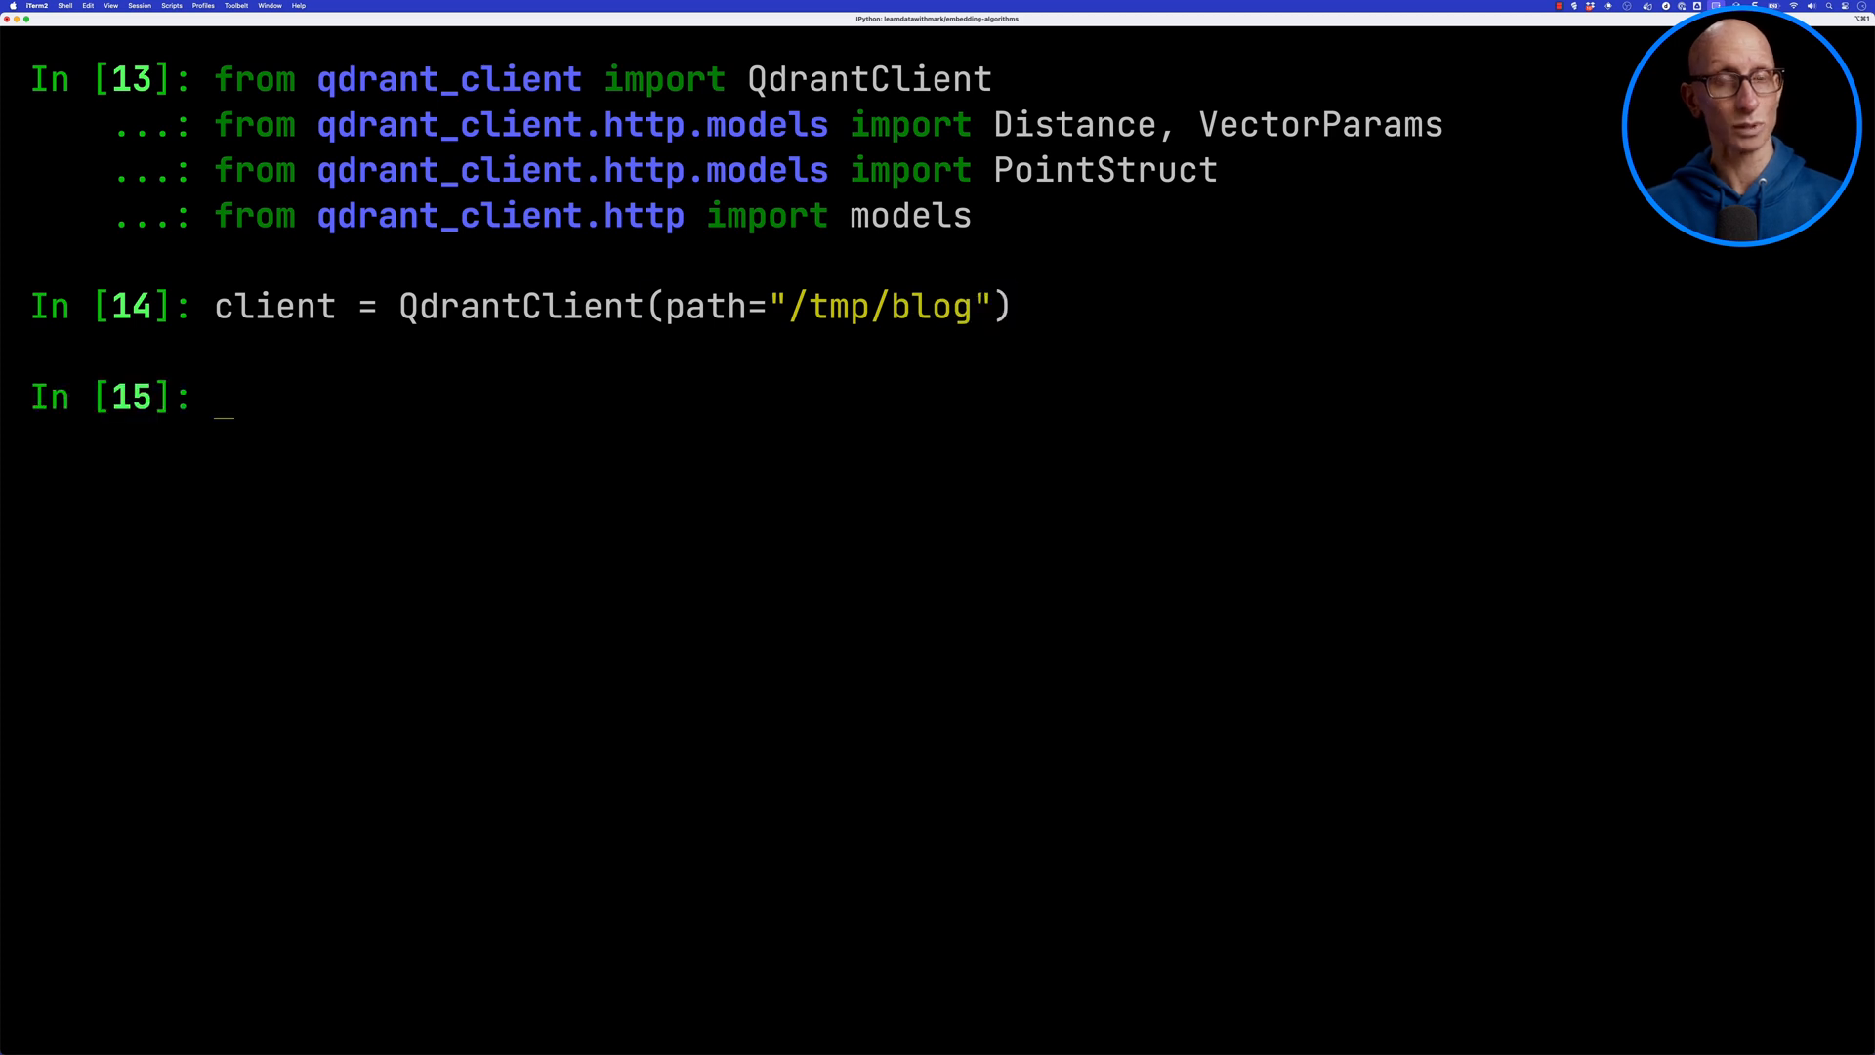
{"action": "type", "text": "collection_name = \"blog_small_en"}
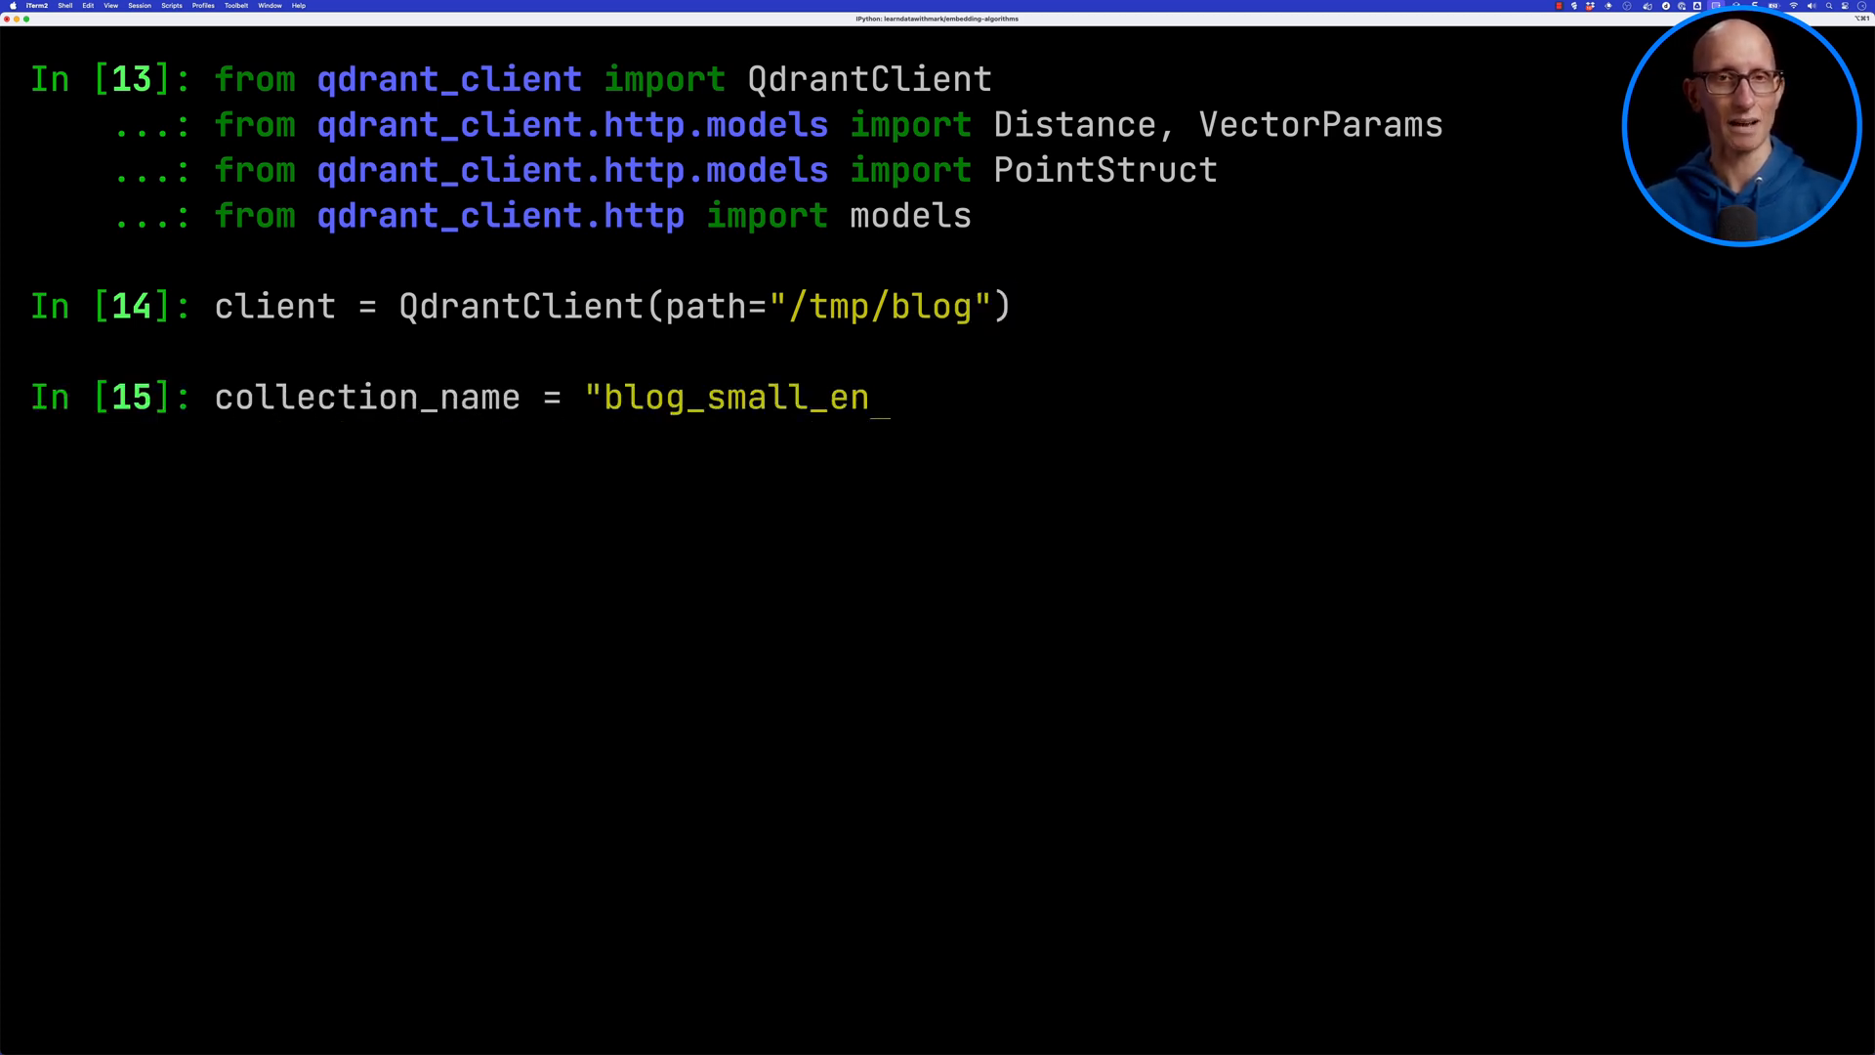
{"action": "type", "text": "\""}
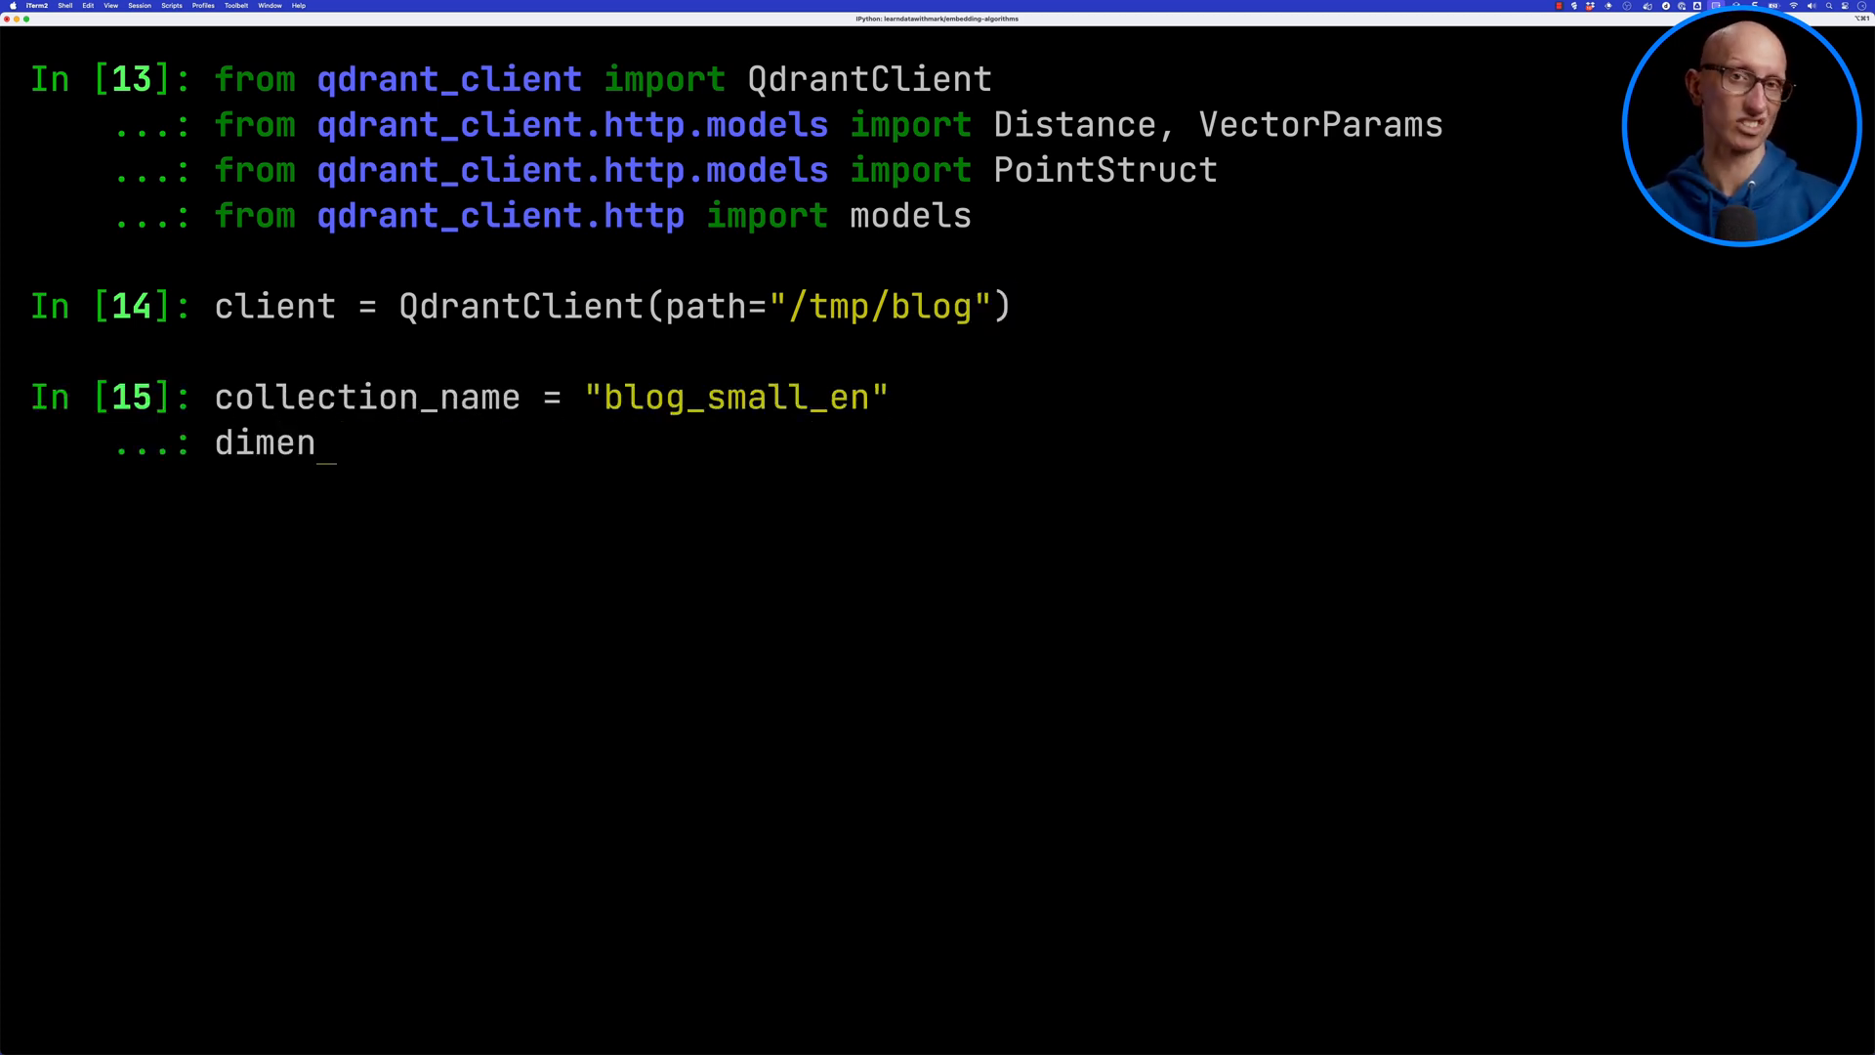
{"action": "type", "text": "sions = len(df.embeddings_small_en[0"}
{"action": "type", "text": "vectors_con"}
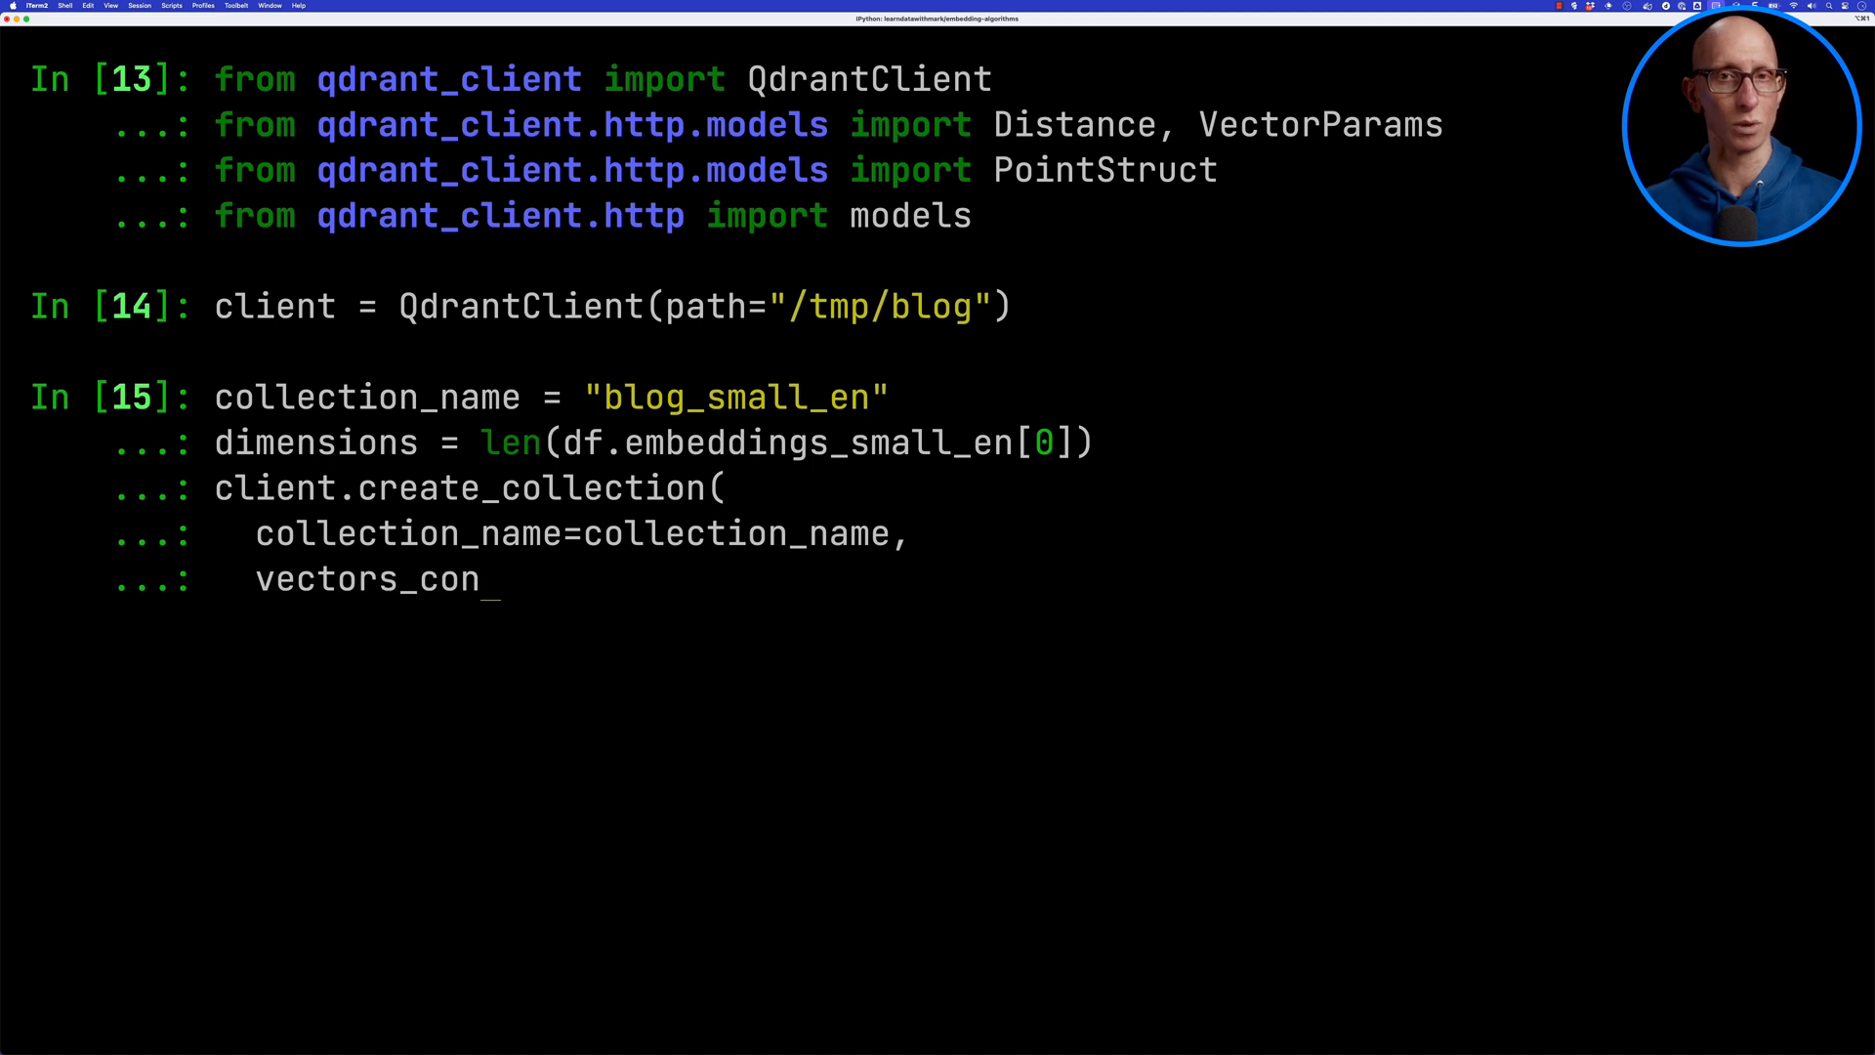
{"action": "type", "text": "fig=VectorParams(size=dimensions, distance=Distanc"}
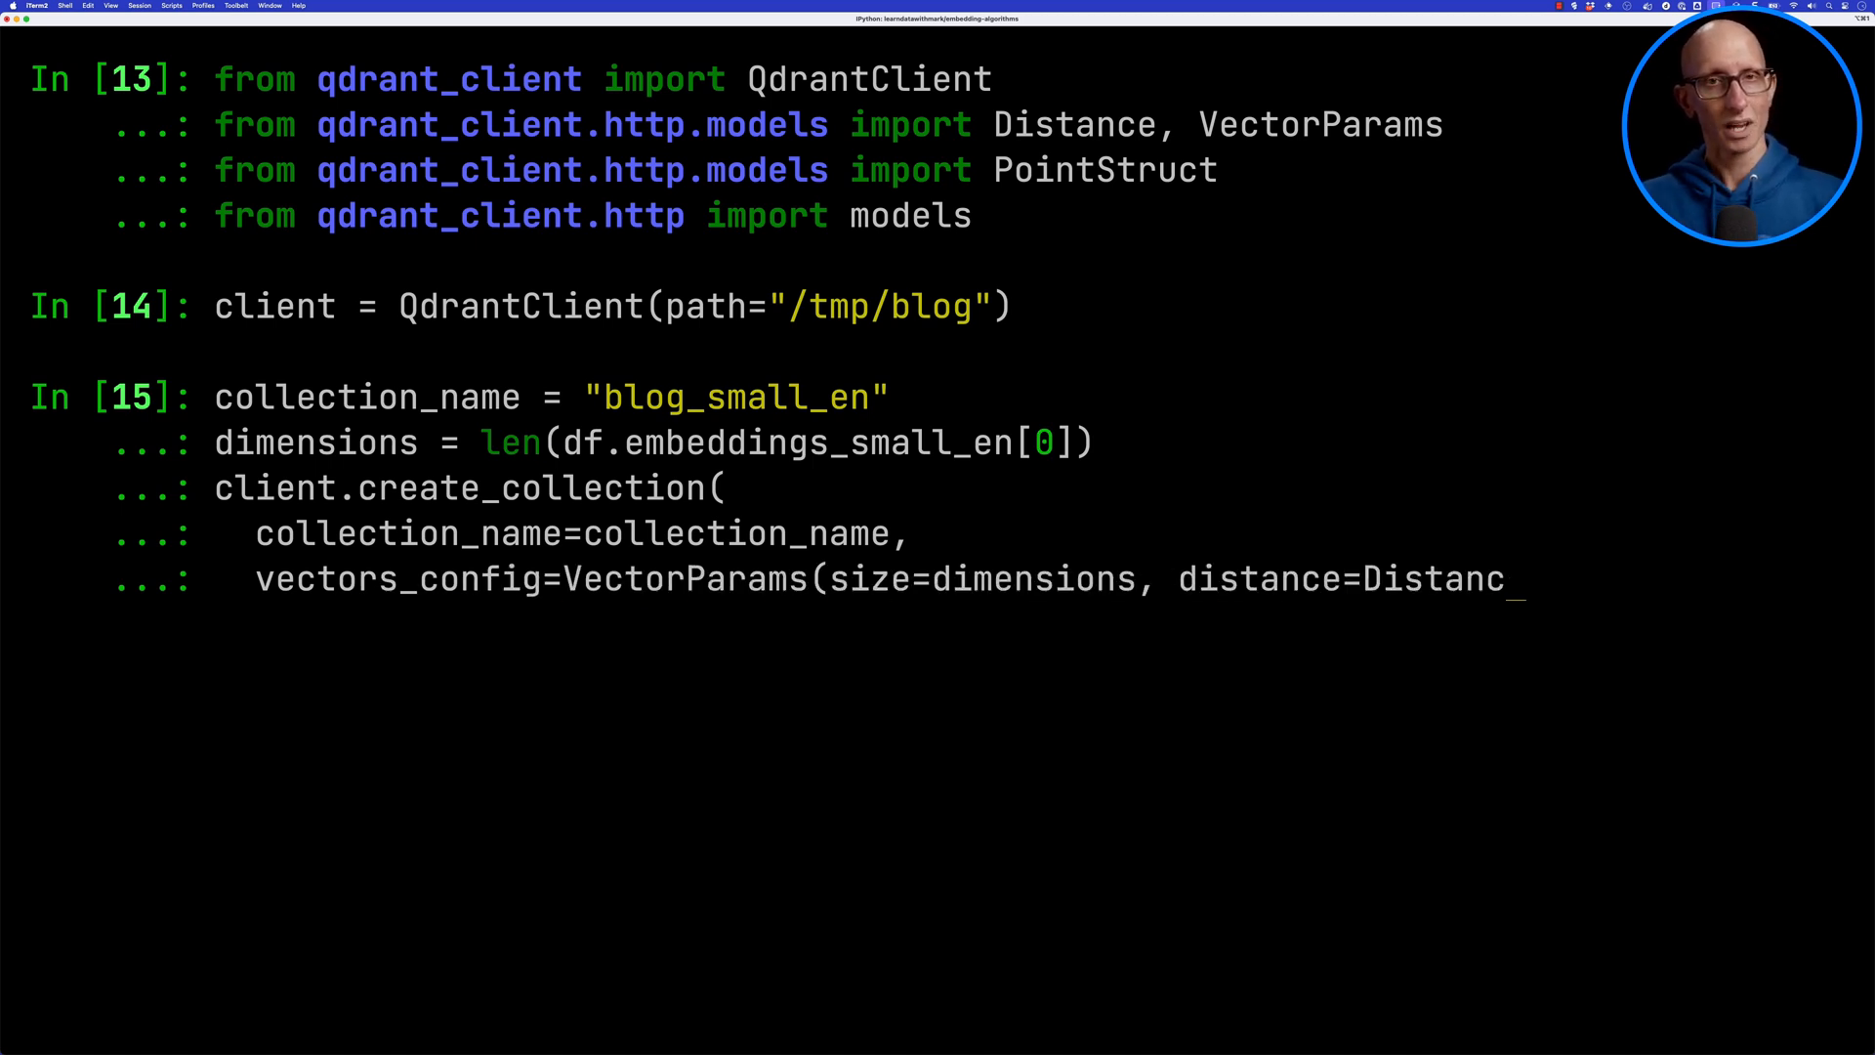
{"action": "type", "text": "import uuid"}
{"action": "type", "text": "wait=T"}
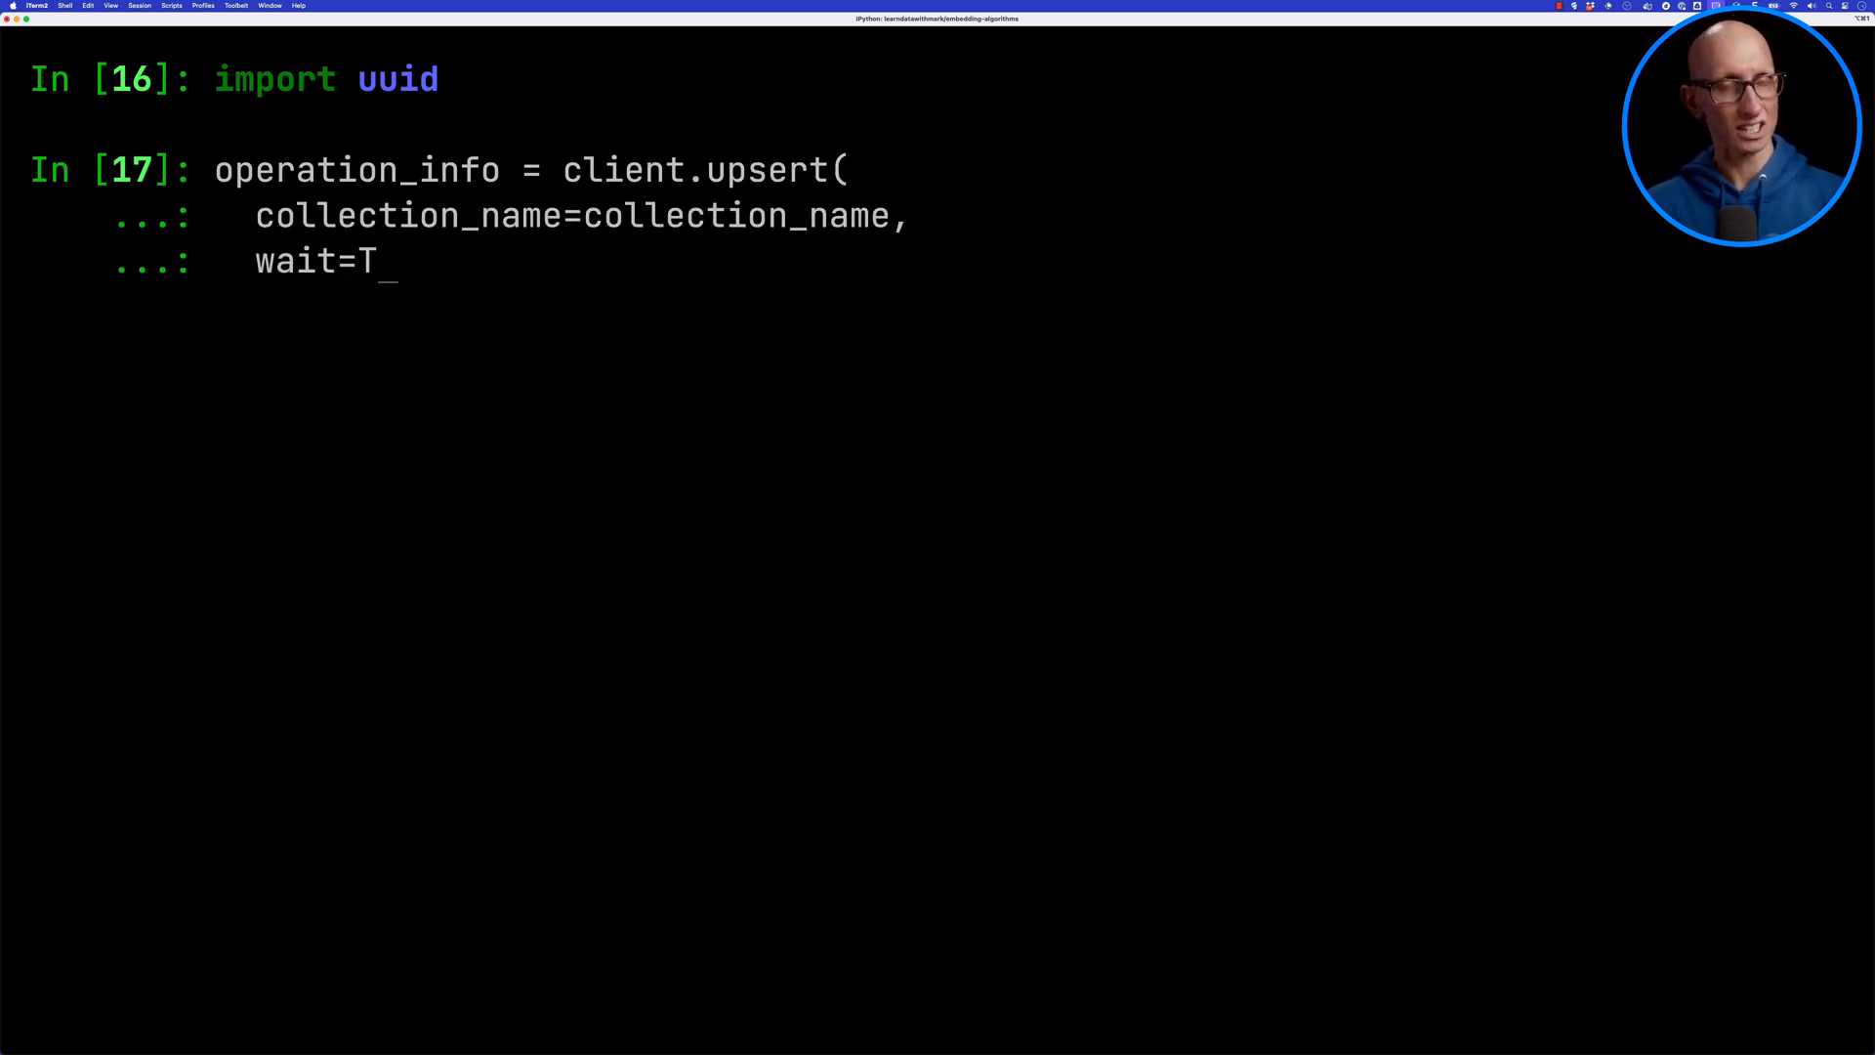
- Upsert every DataFrame row as a PointStruct with uuid id, embeddings_small_en vector and title/slug/url/date payload
{"action": "type", "text": "rue,"}
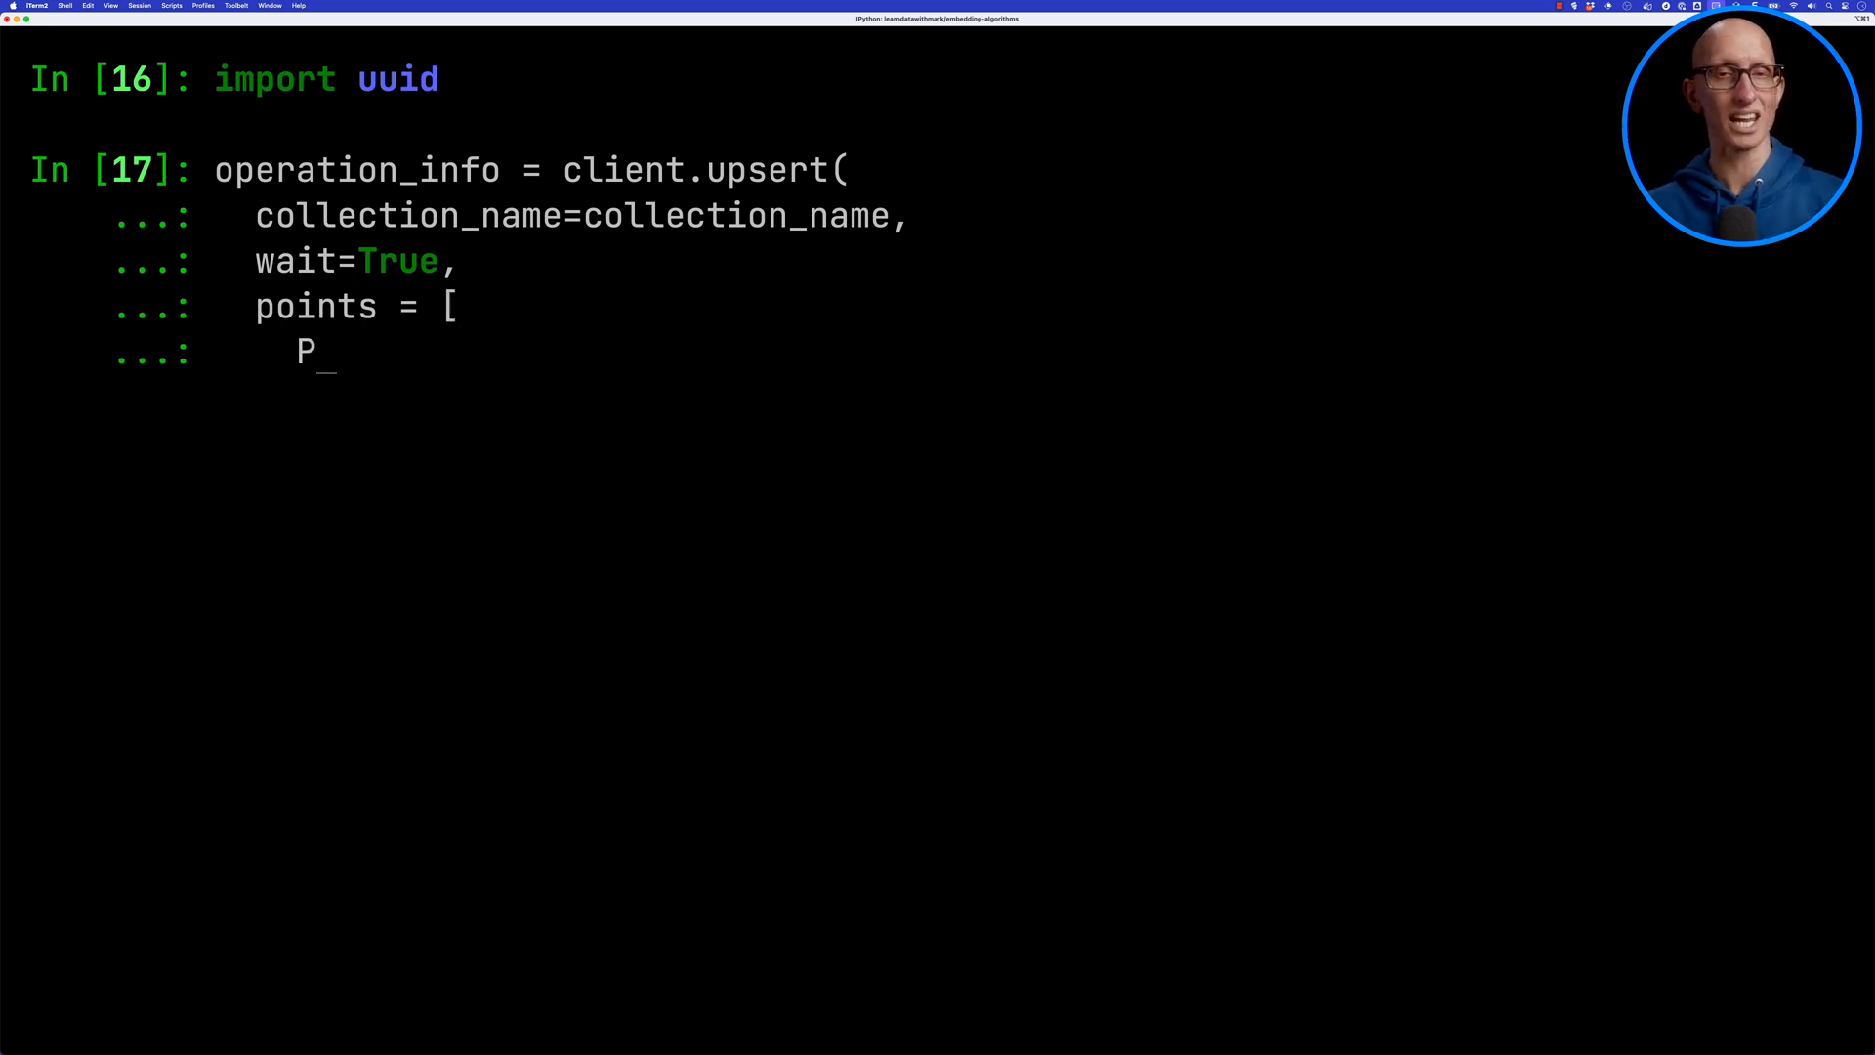
{"action": "type", "text": "ointStruct("}
{"action": "type", "text": "id=str(uuid.uuid4()),"}
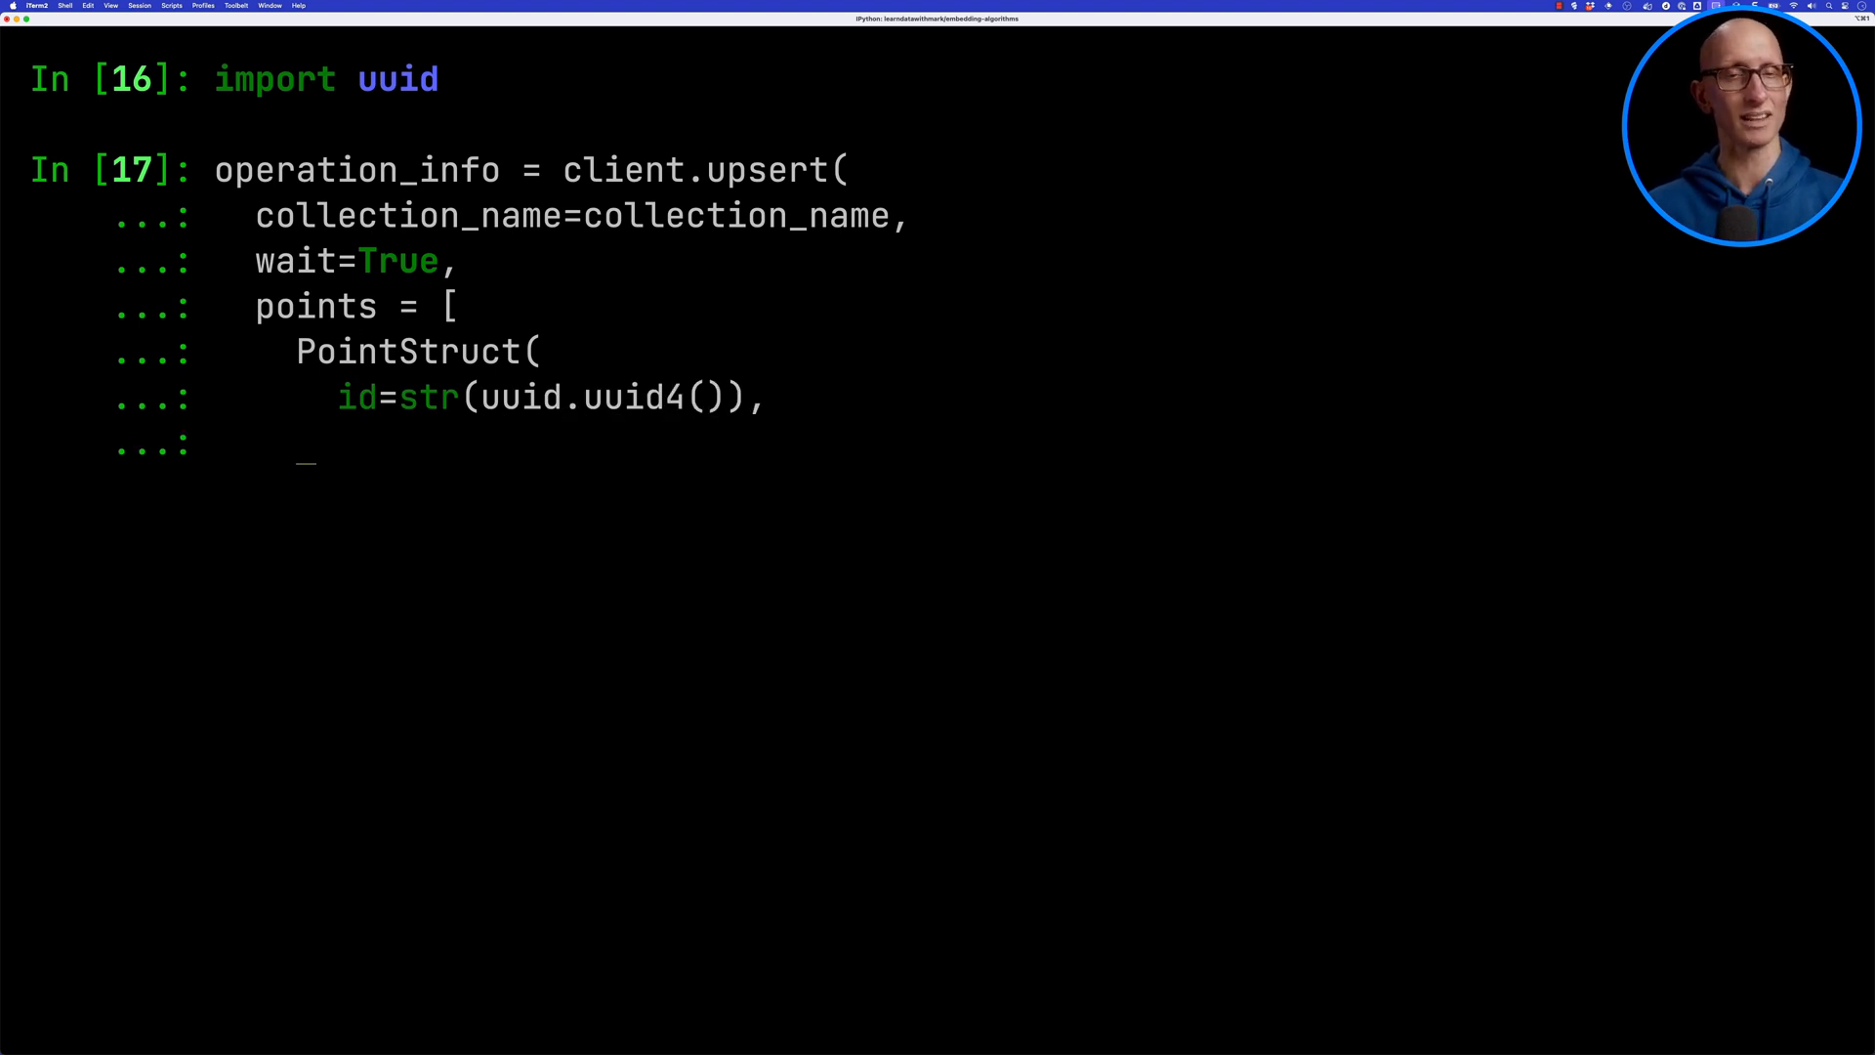
{"action": "type", "text": "vector=page['embeddings_sma"}
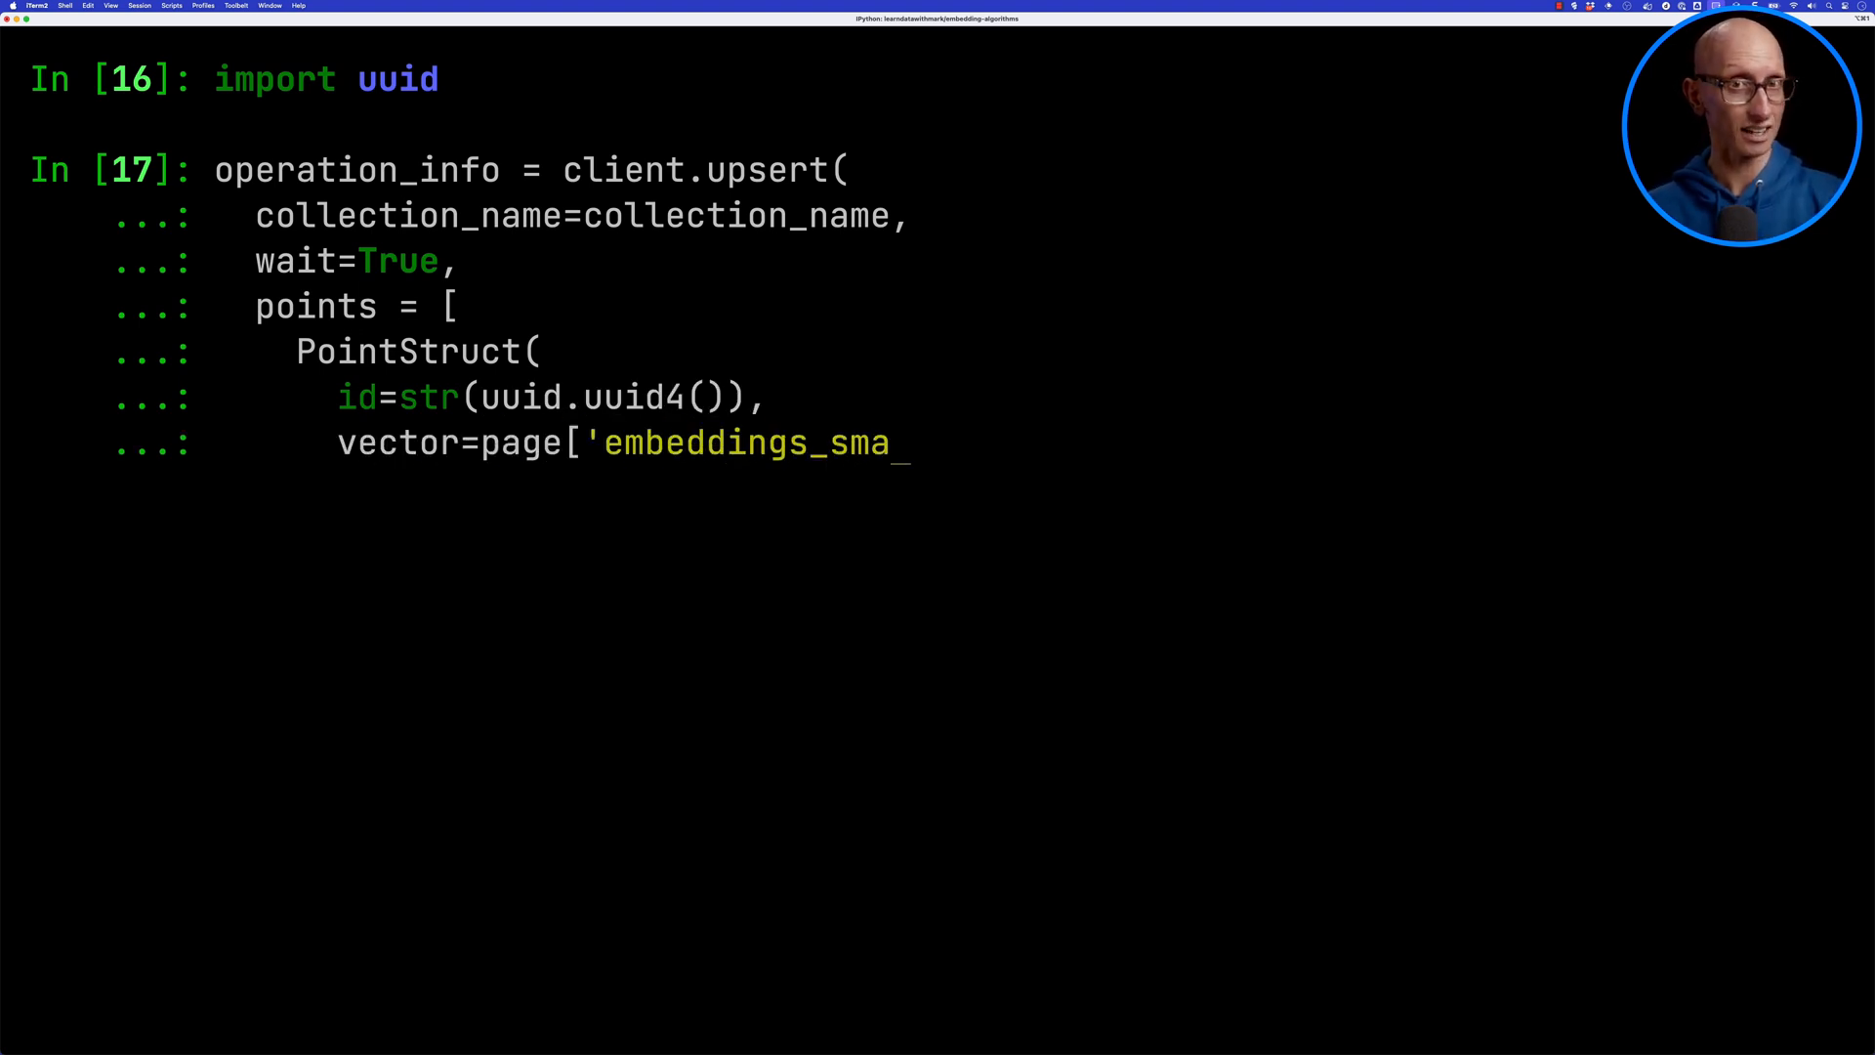
{"action": "type", "text": "ll_en'],"}
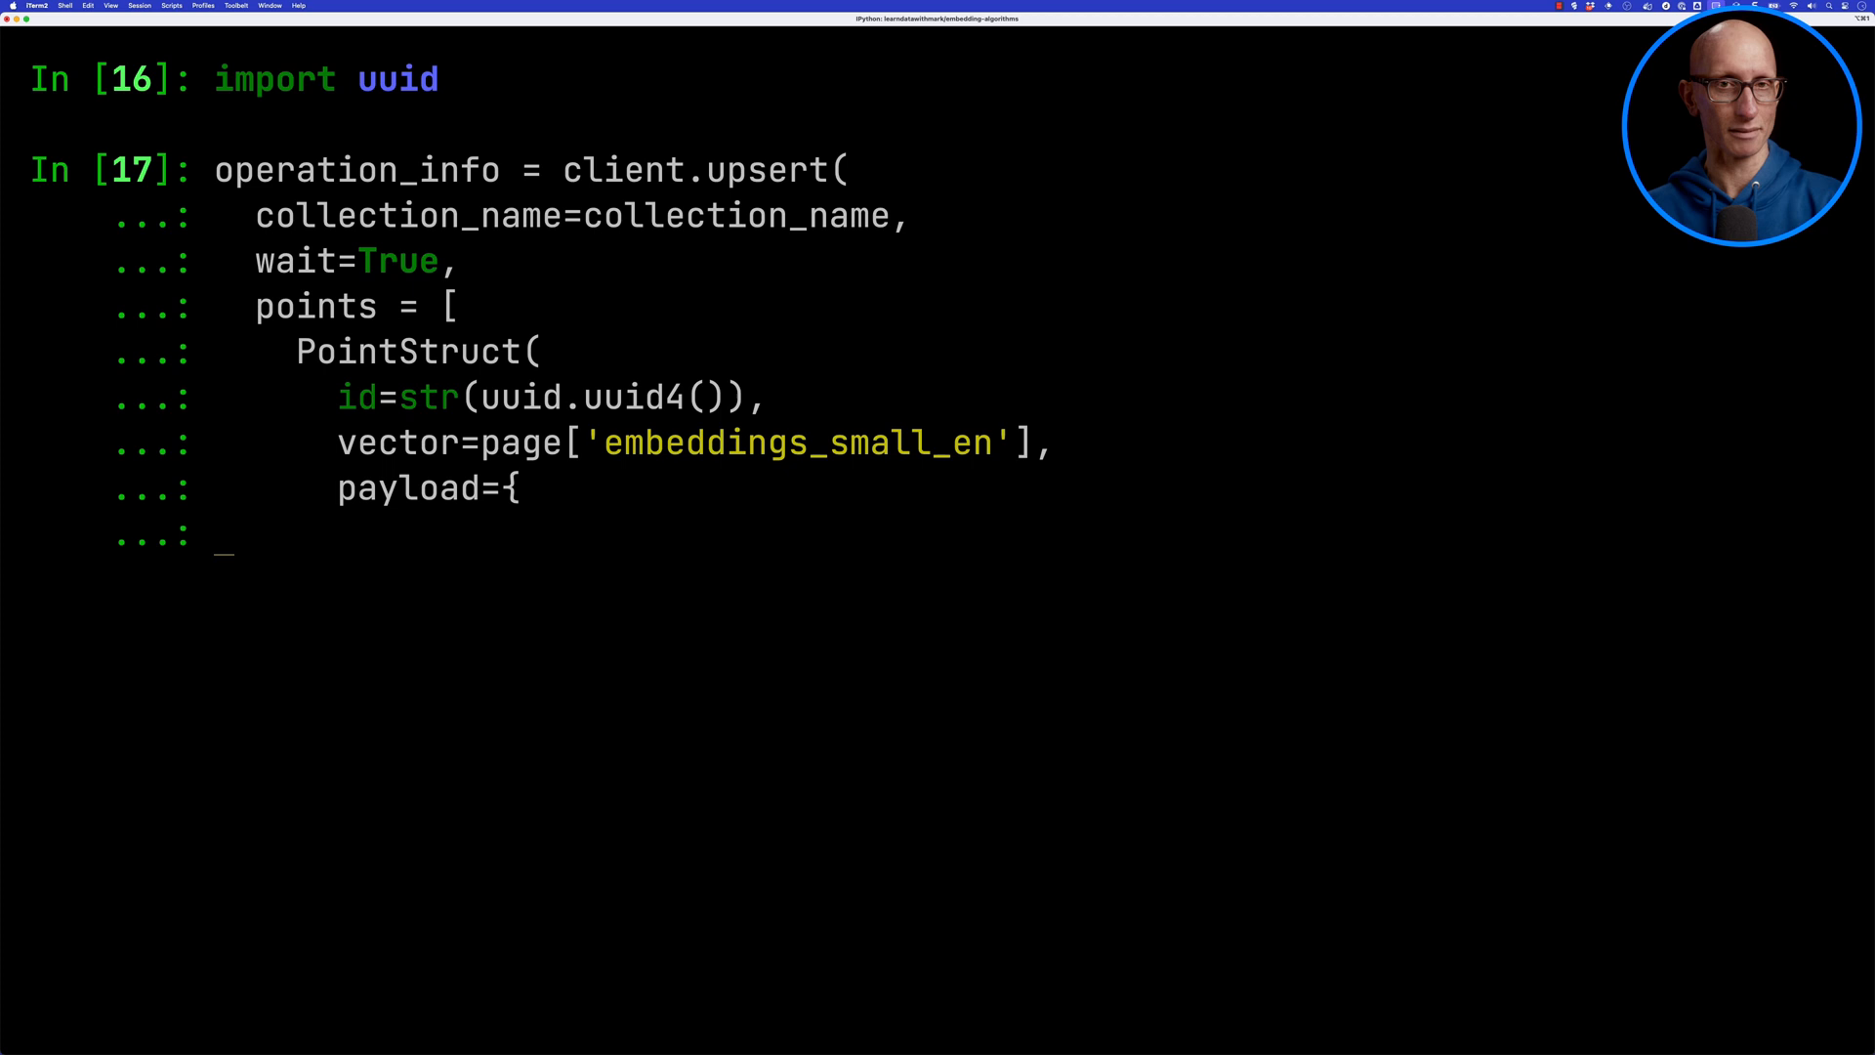
{"action": "type", "text": "'title': page['title'],"}
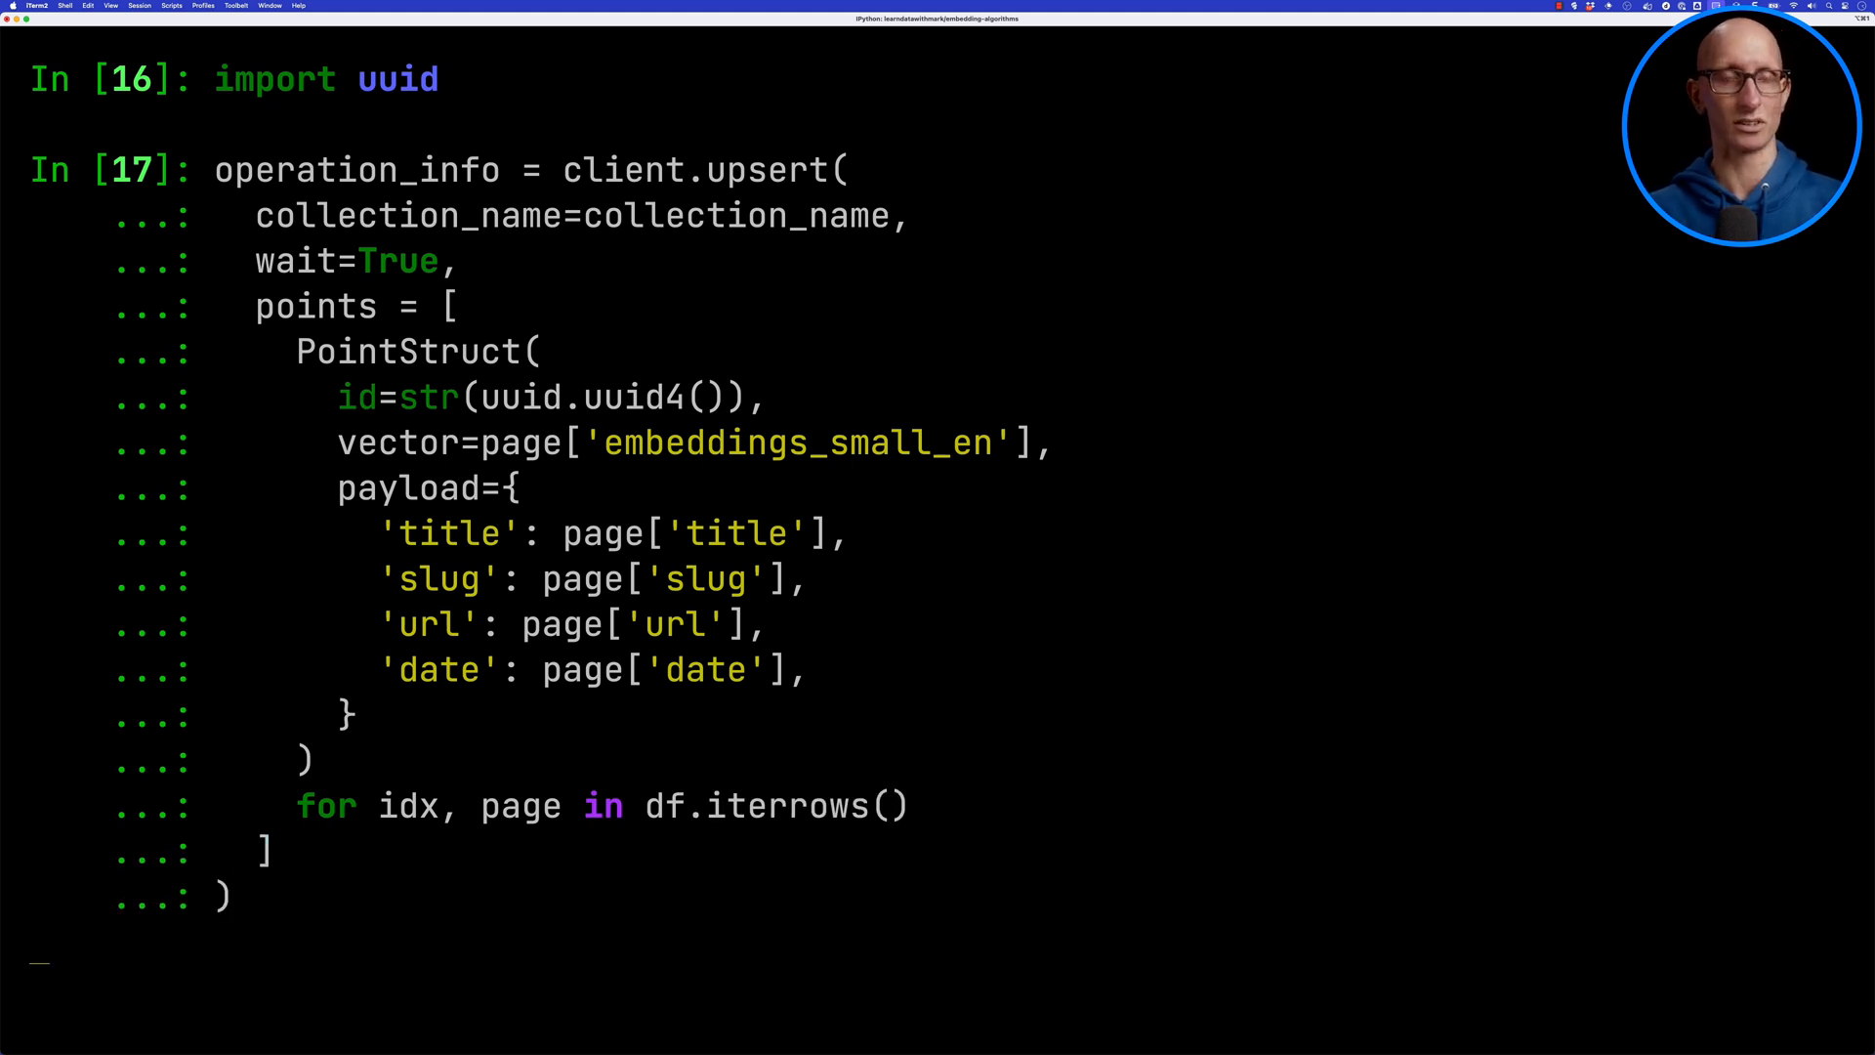
{"action": "key", "text": "enter"}
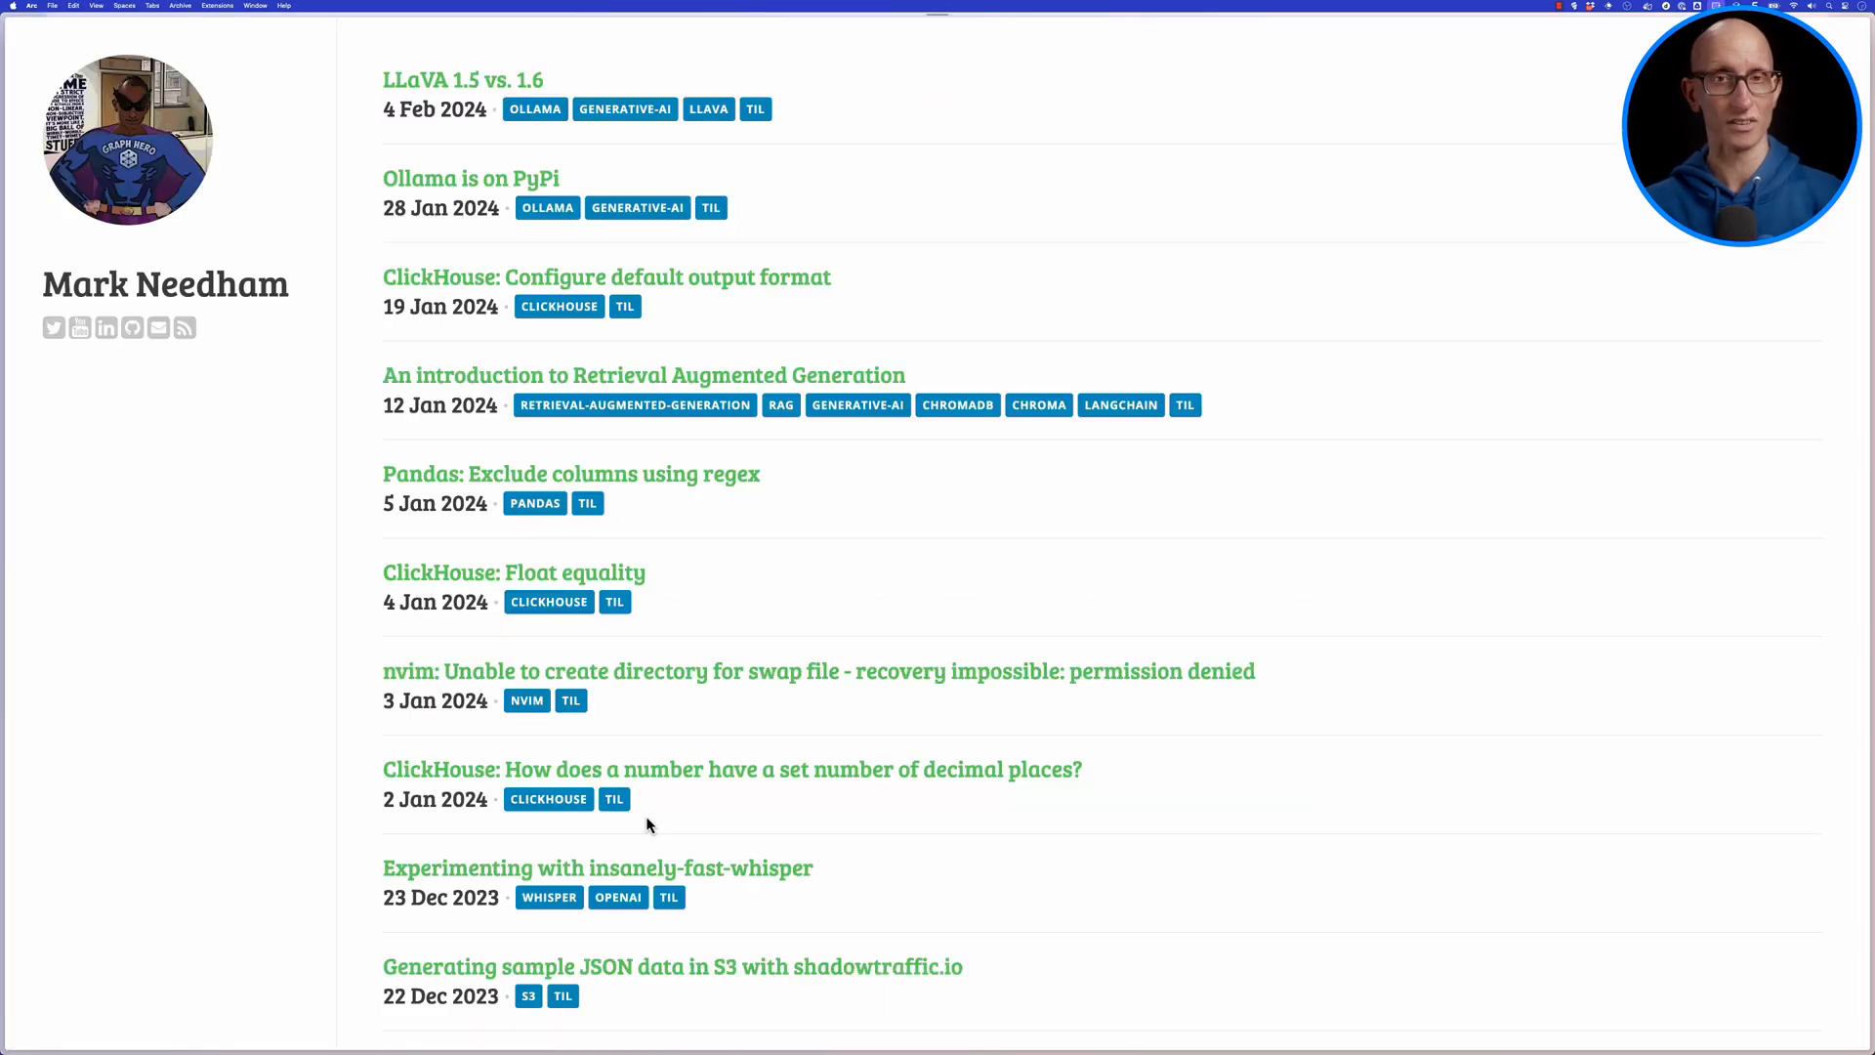
- Find and read the 'Ollama: Running GGUF Models from Hugging Face' post in the blog listing
{"action": "scroll", "scroll_direction": "down", "scroll_amount": 3}
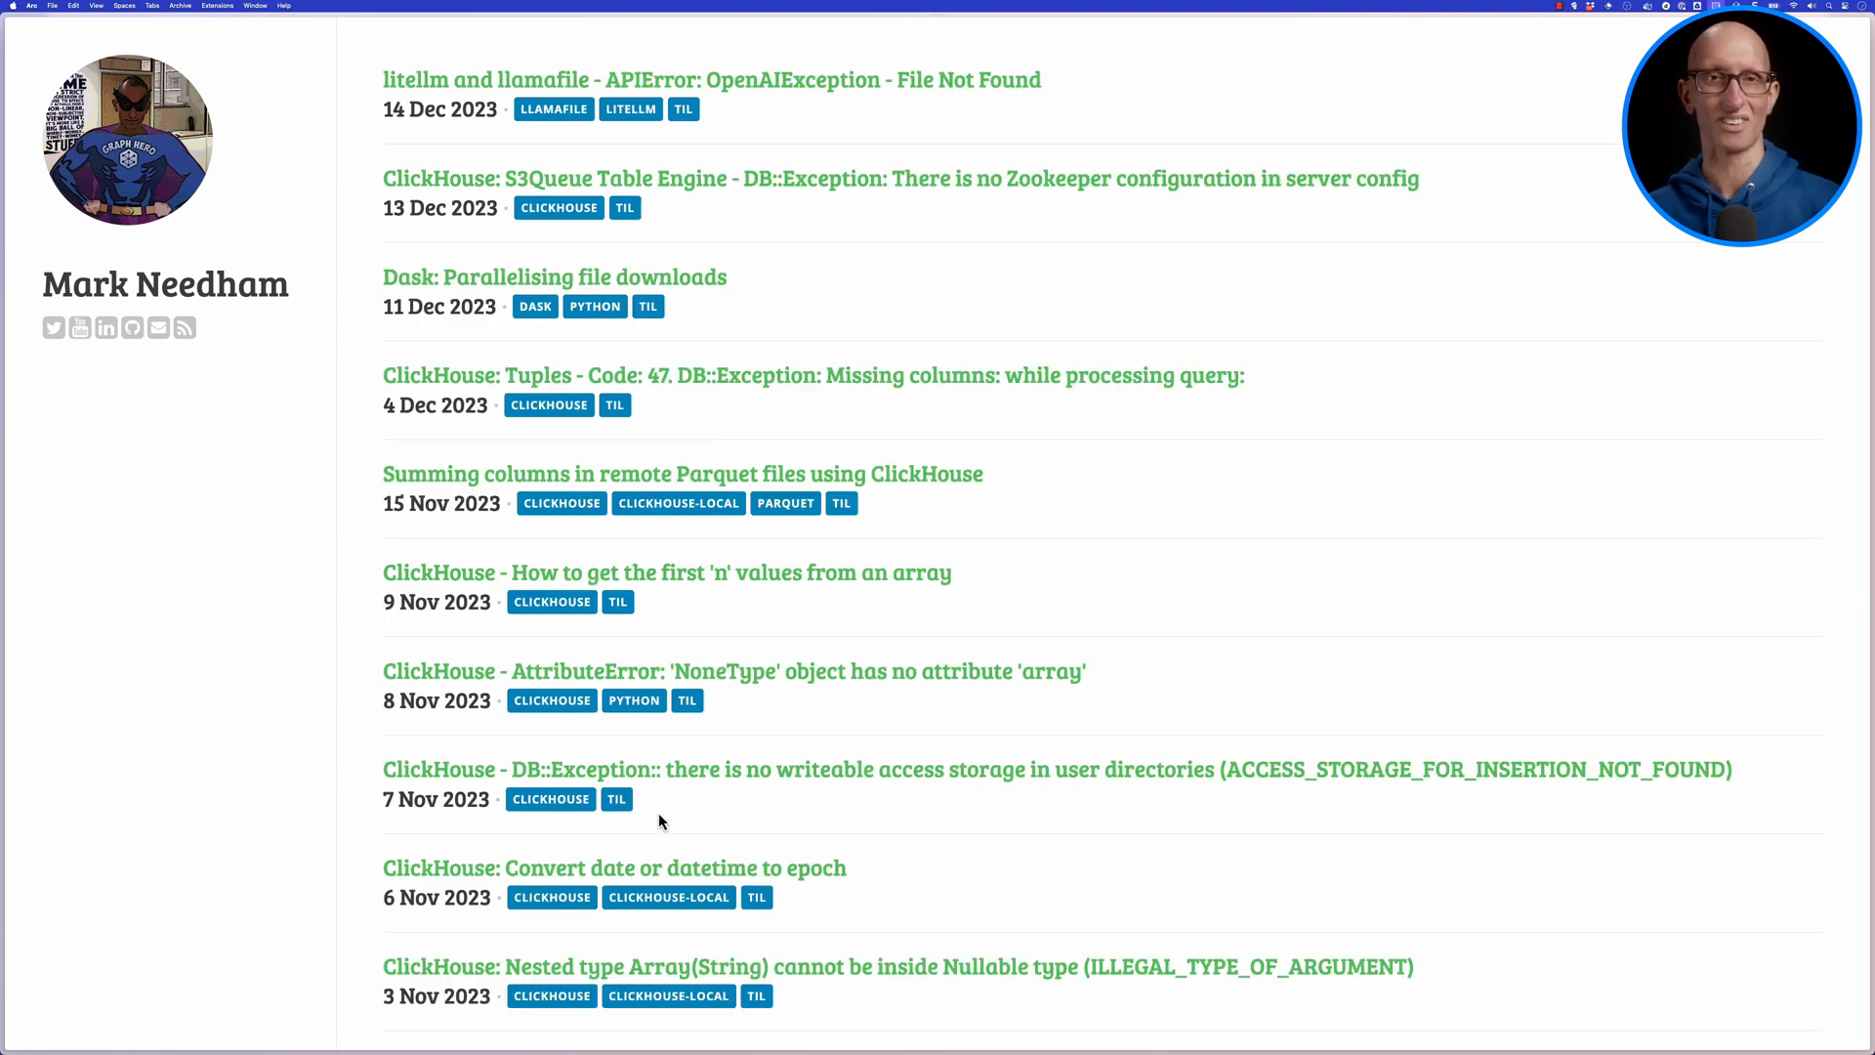
{"action": "scroll", "scroll_direction": "down", "scroll_amount": 3}
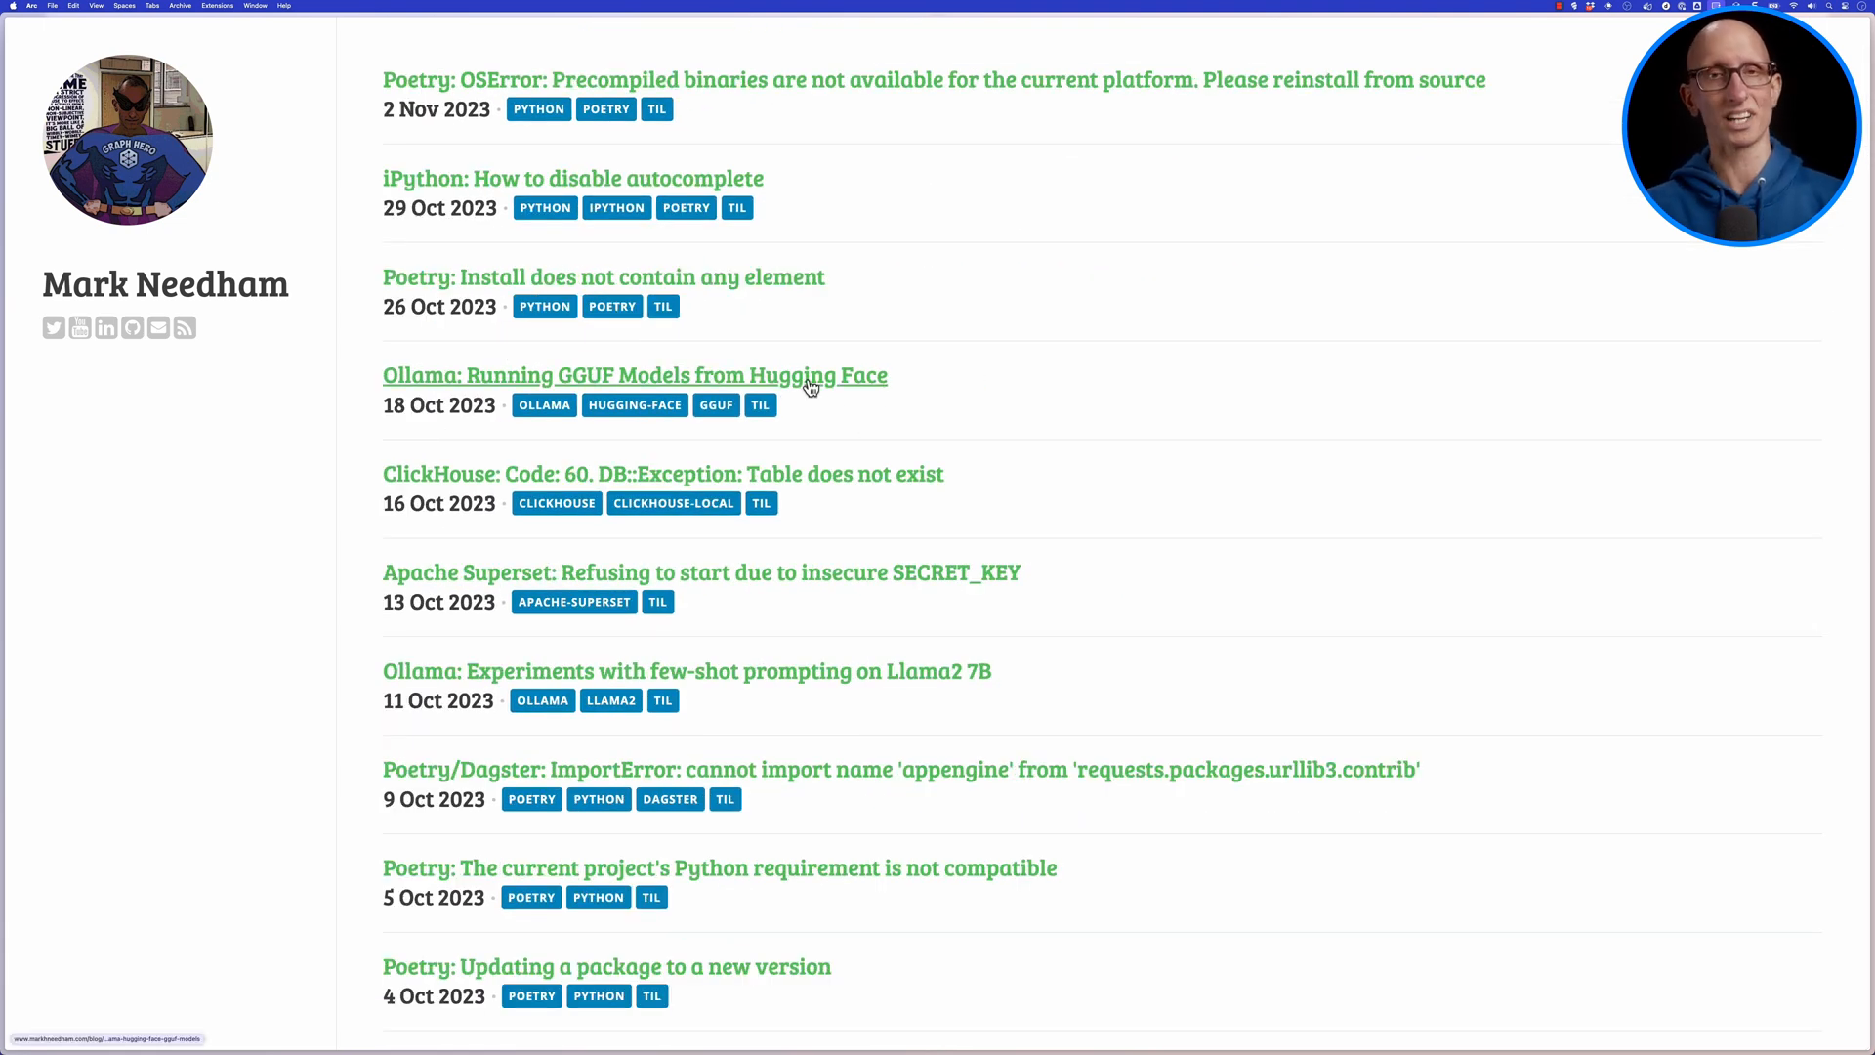
{"action": "left_click", "coordinate": [635, 375]}
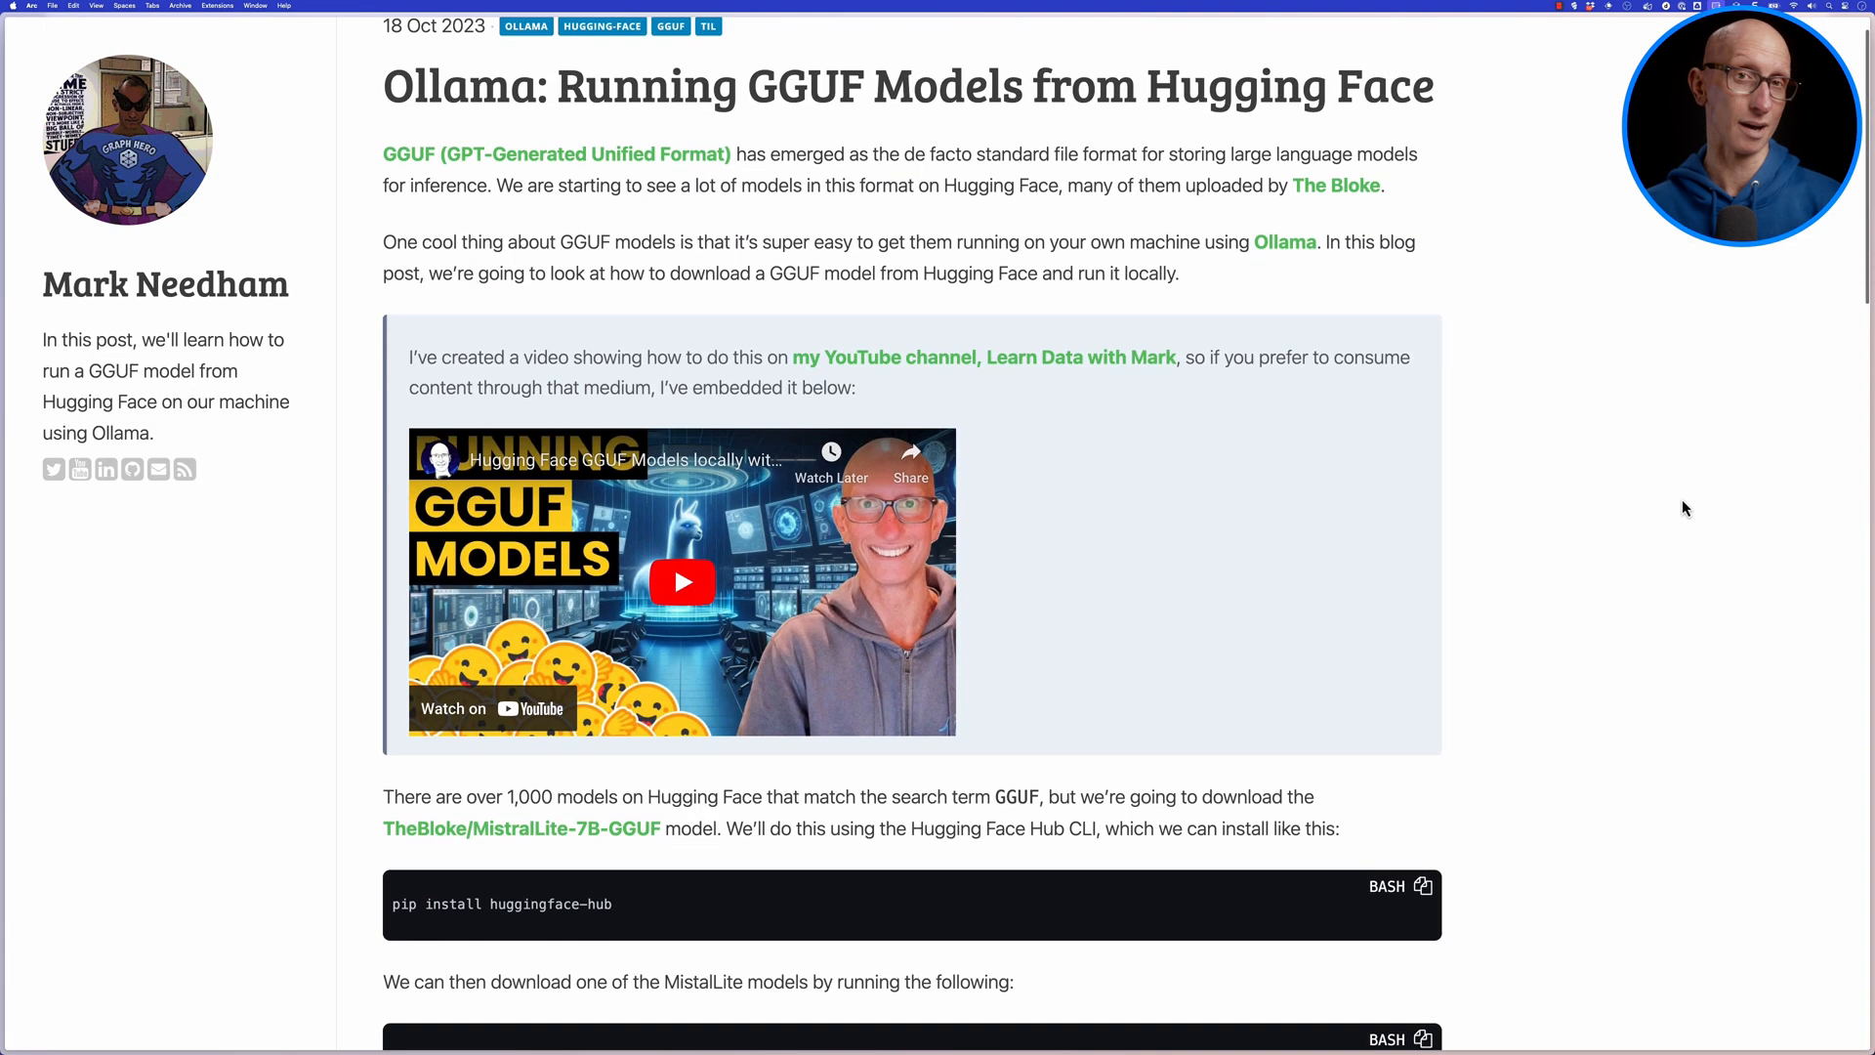
{"action": "scroll", "scroll_direction": "down", "scroll_amount": 3}
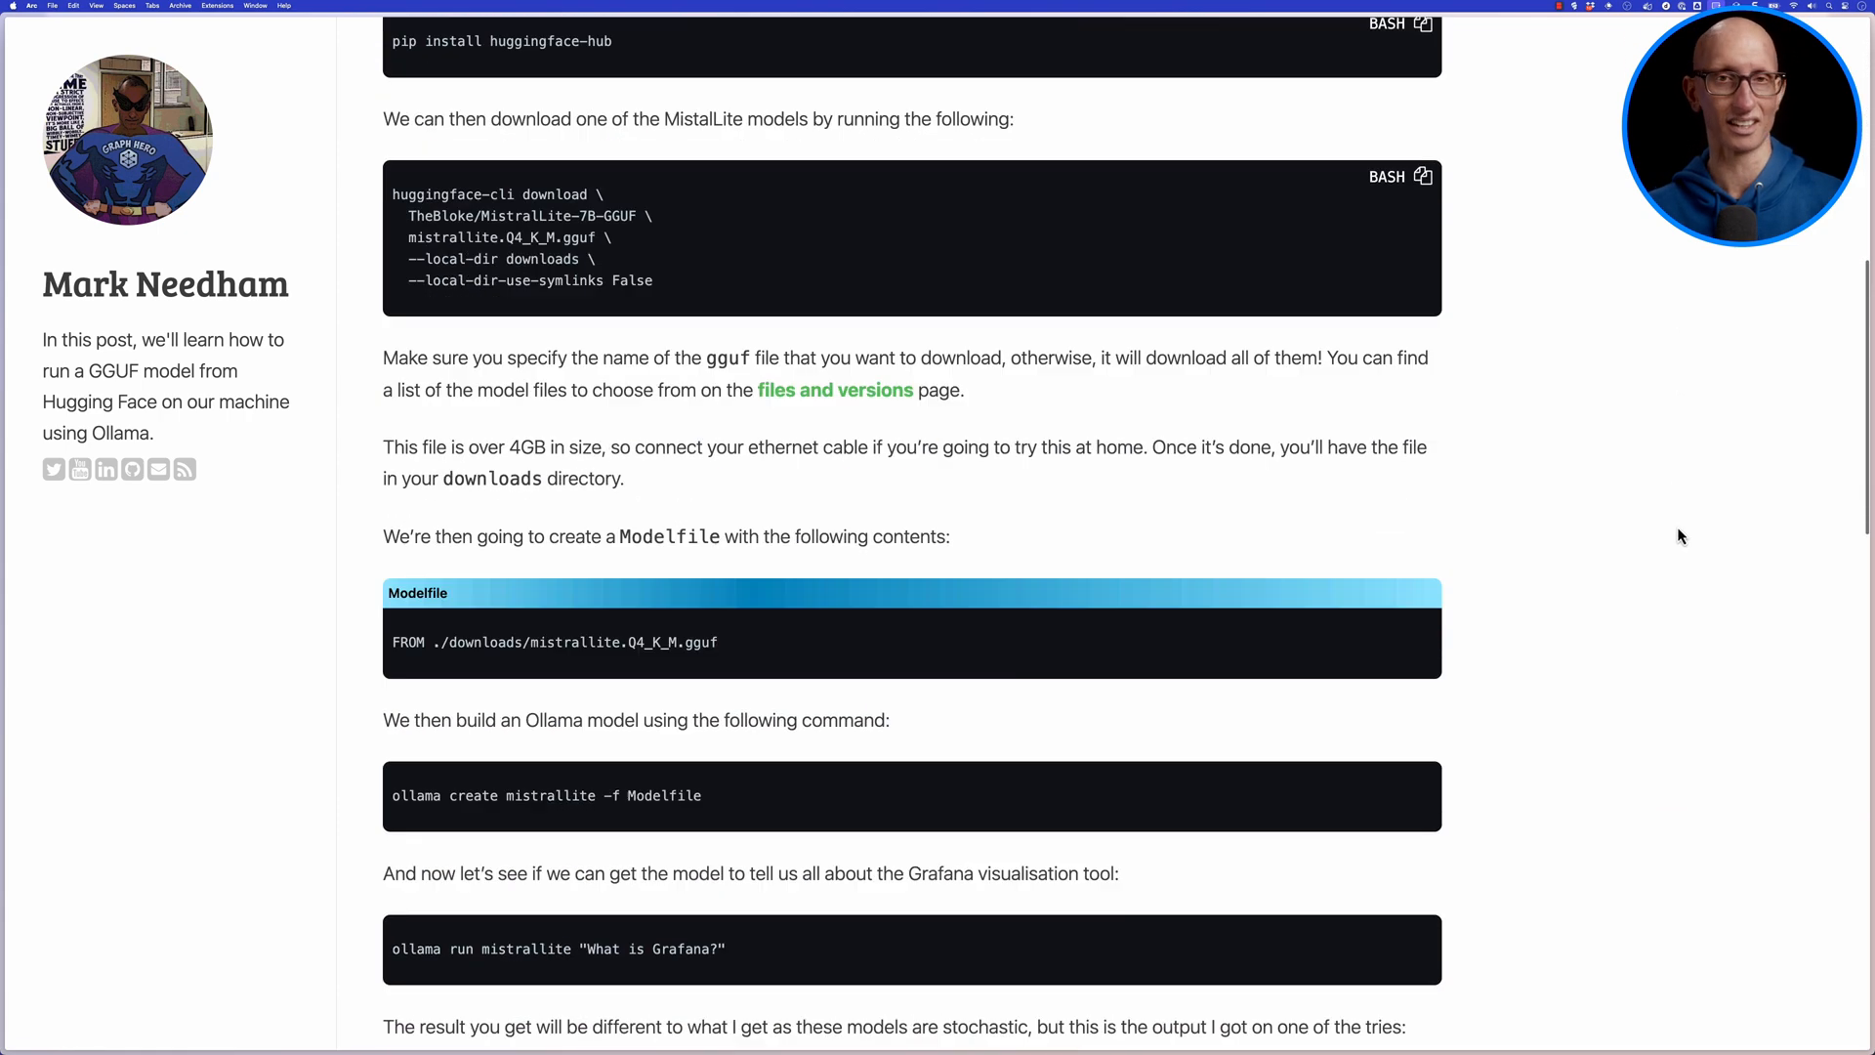
{"action": "scroll", "scroll_direction": "down", "scroll_amount": 3}
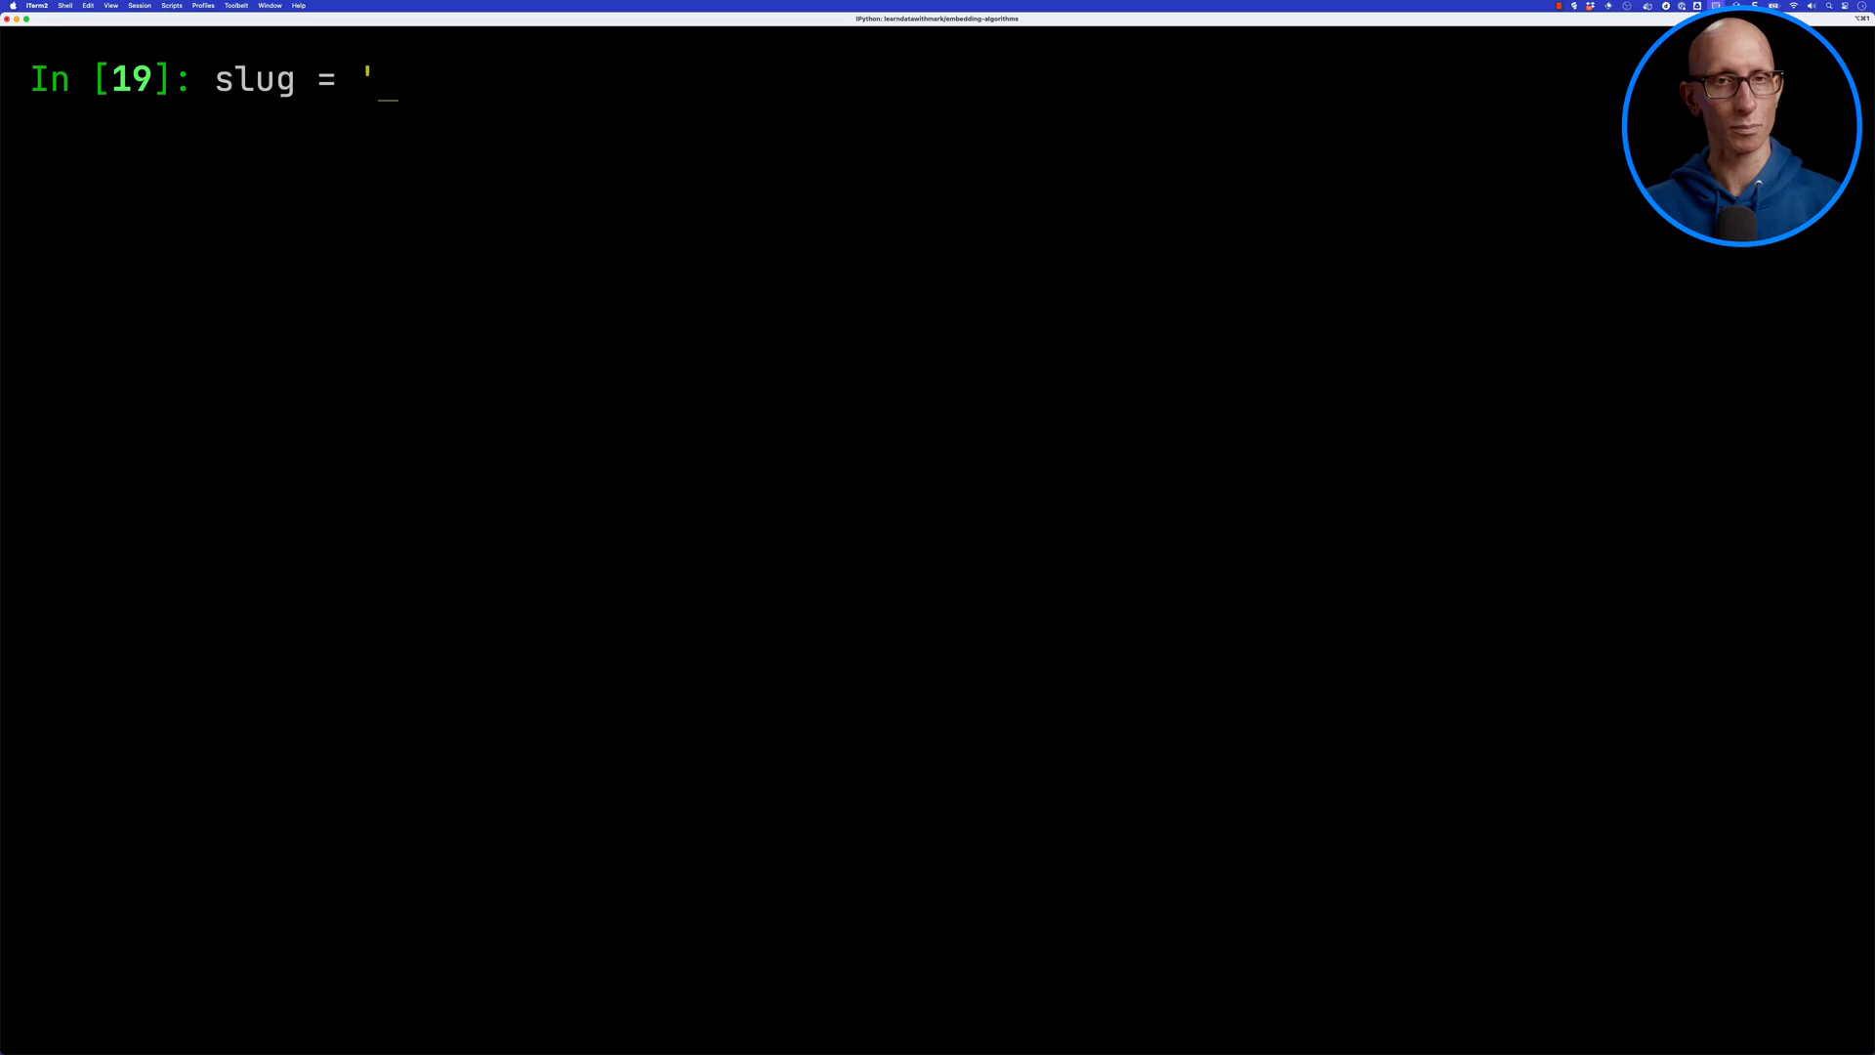
- Search blog_small_en for posts similar to ollama-hugging-face-gguf-models, excluding its own slug via must_not, limit 5
{"action": "type", "text": "ollama-hugging-face-gguf-models'^"}
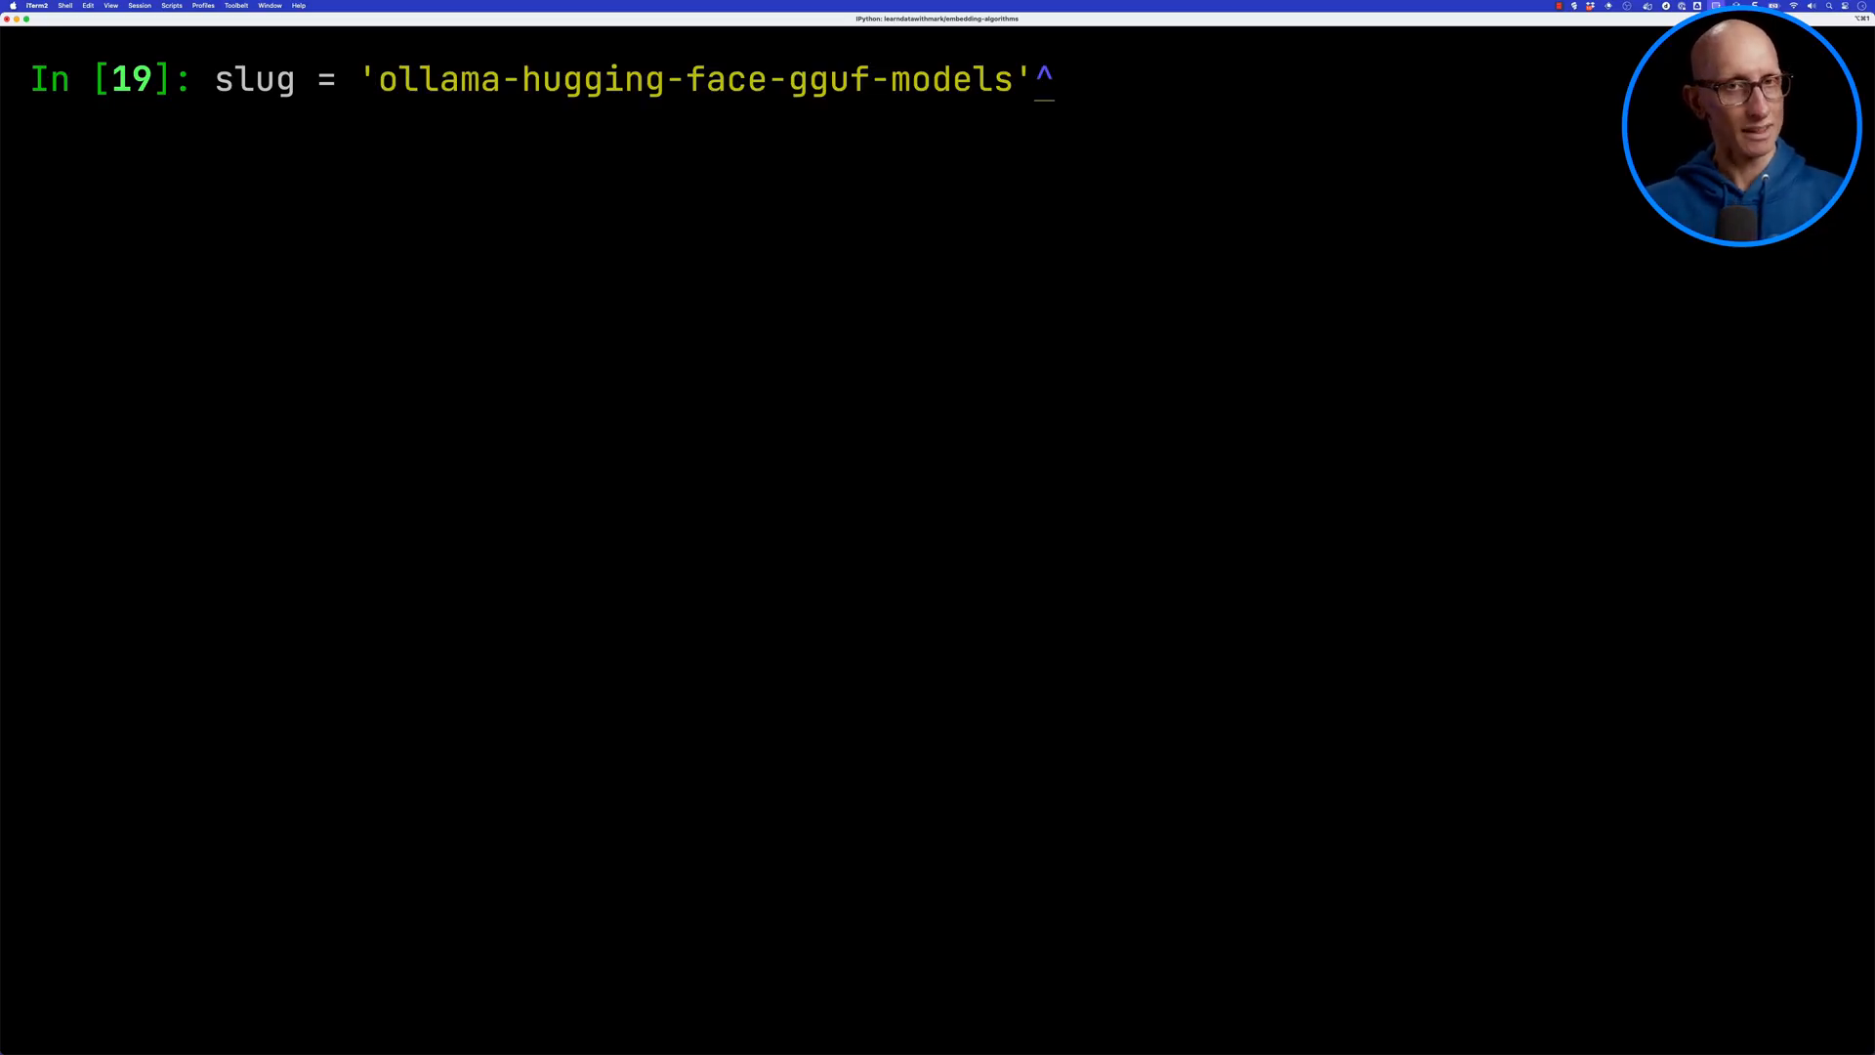
{"action": "type", "text": "response = client.search("}
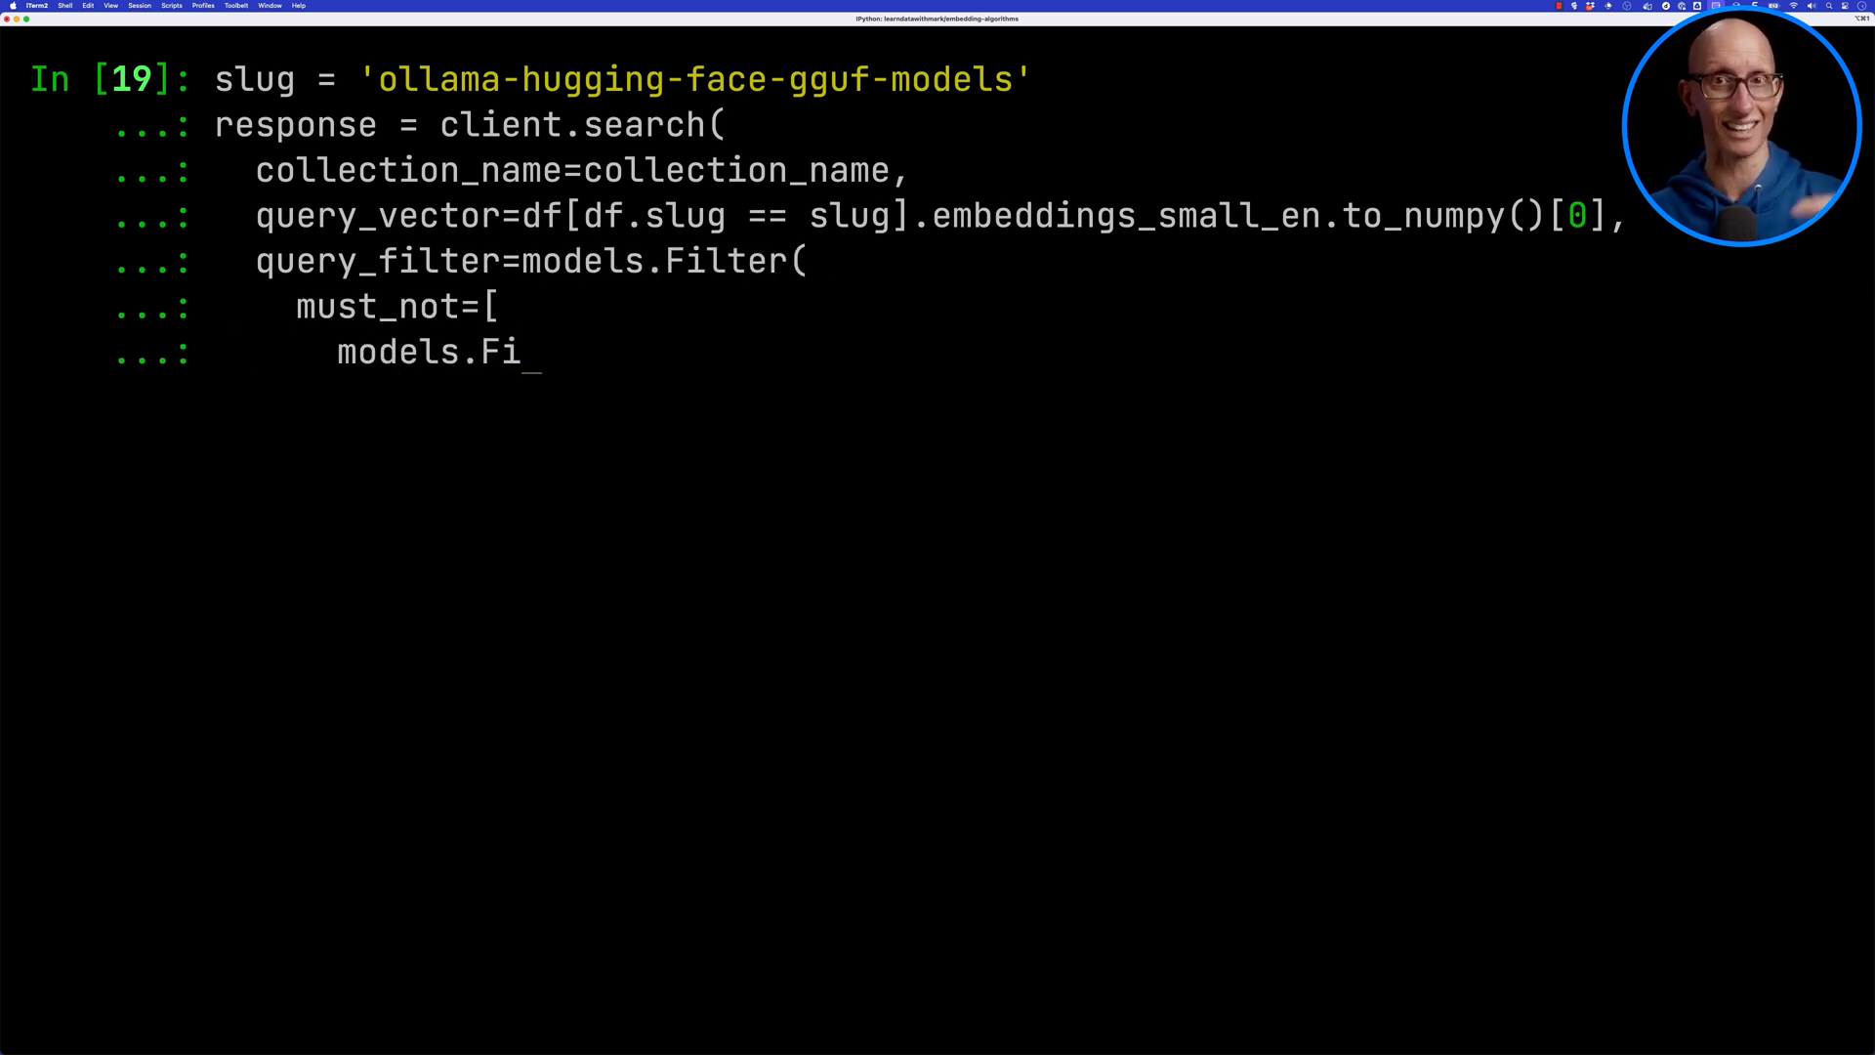
{"action": "type", "text": "eldCondition(key=\"slug\", match=models.MatchValue(value=slug)),"}
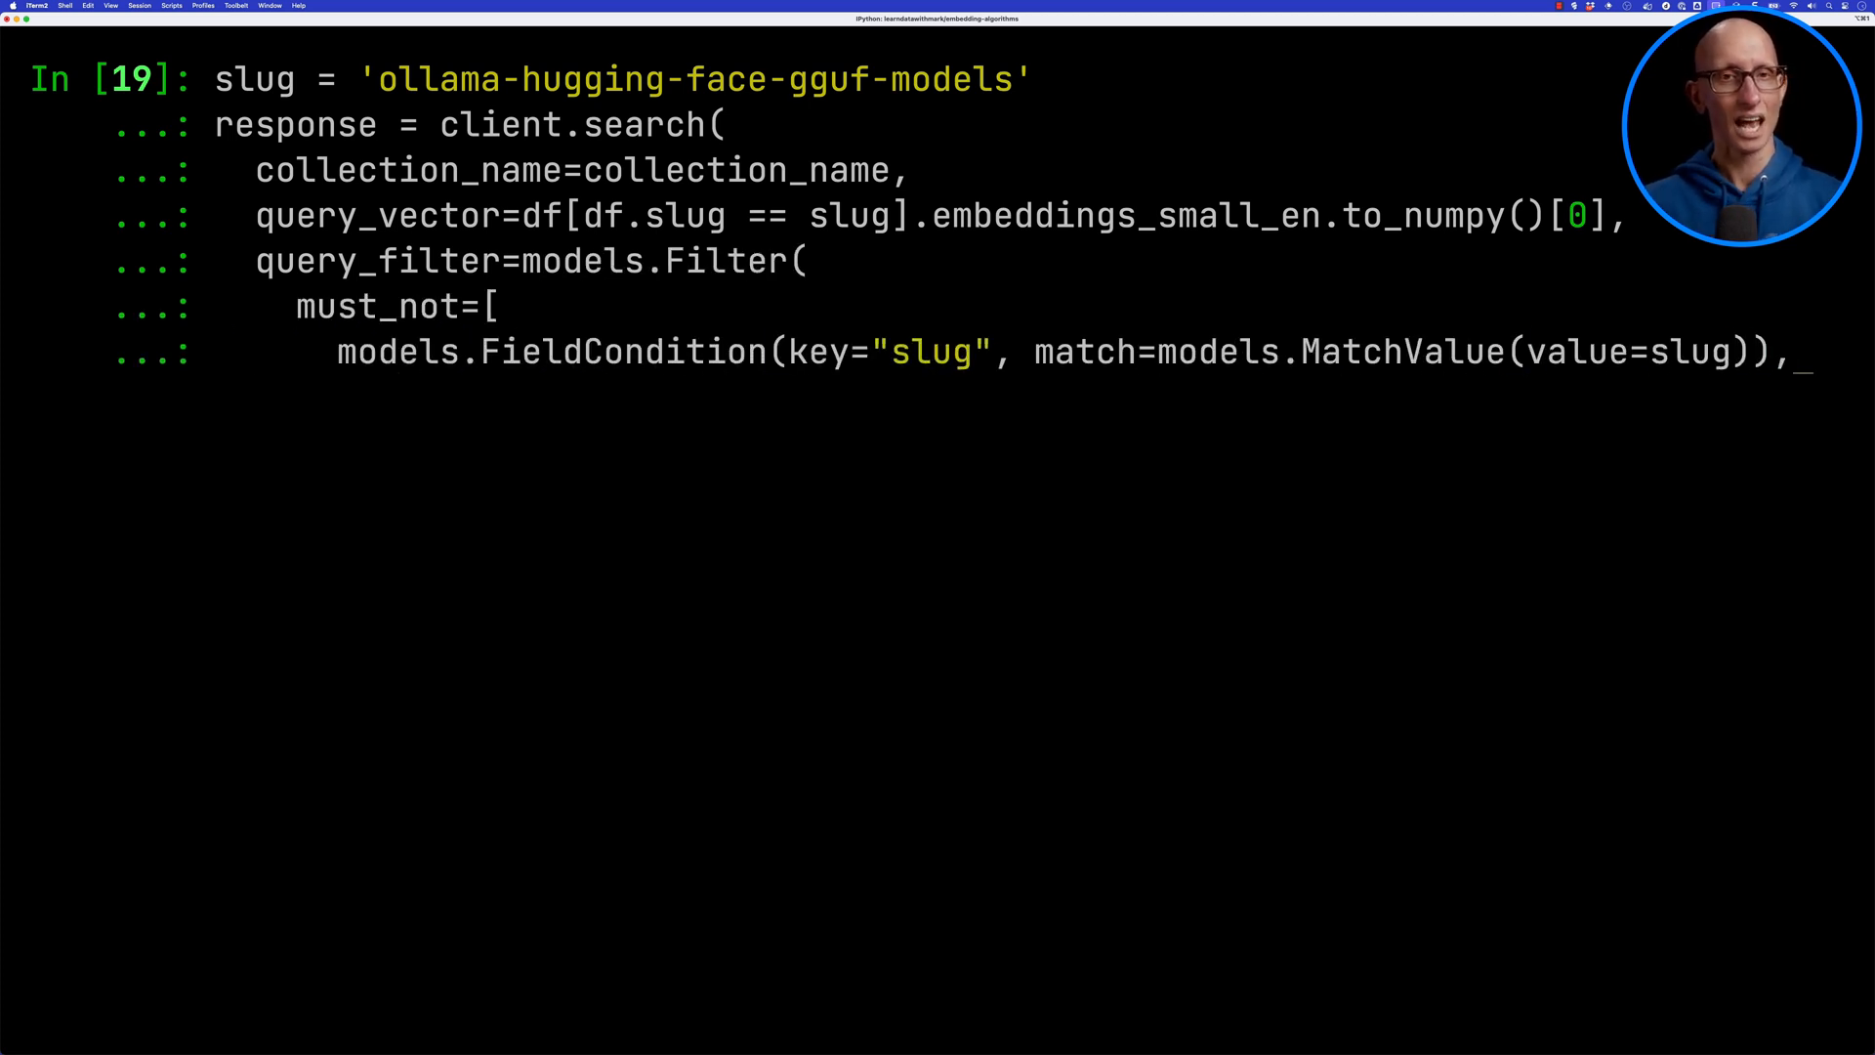
{"action": "key", "text": "enter"}
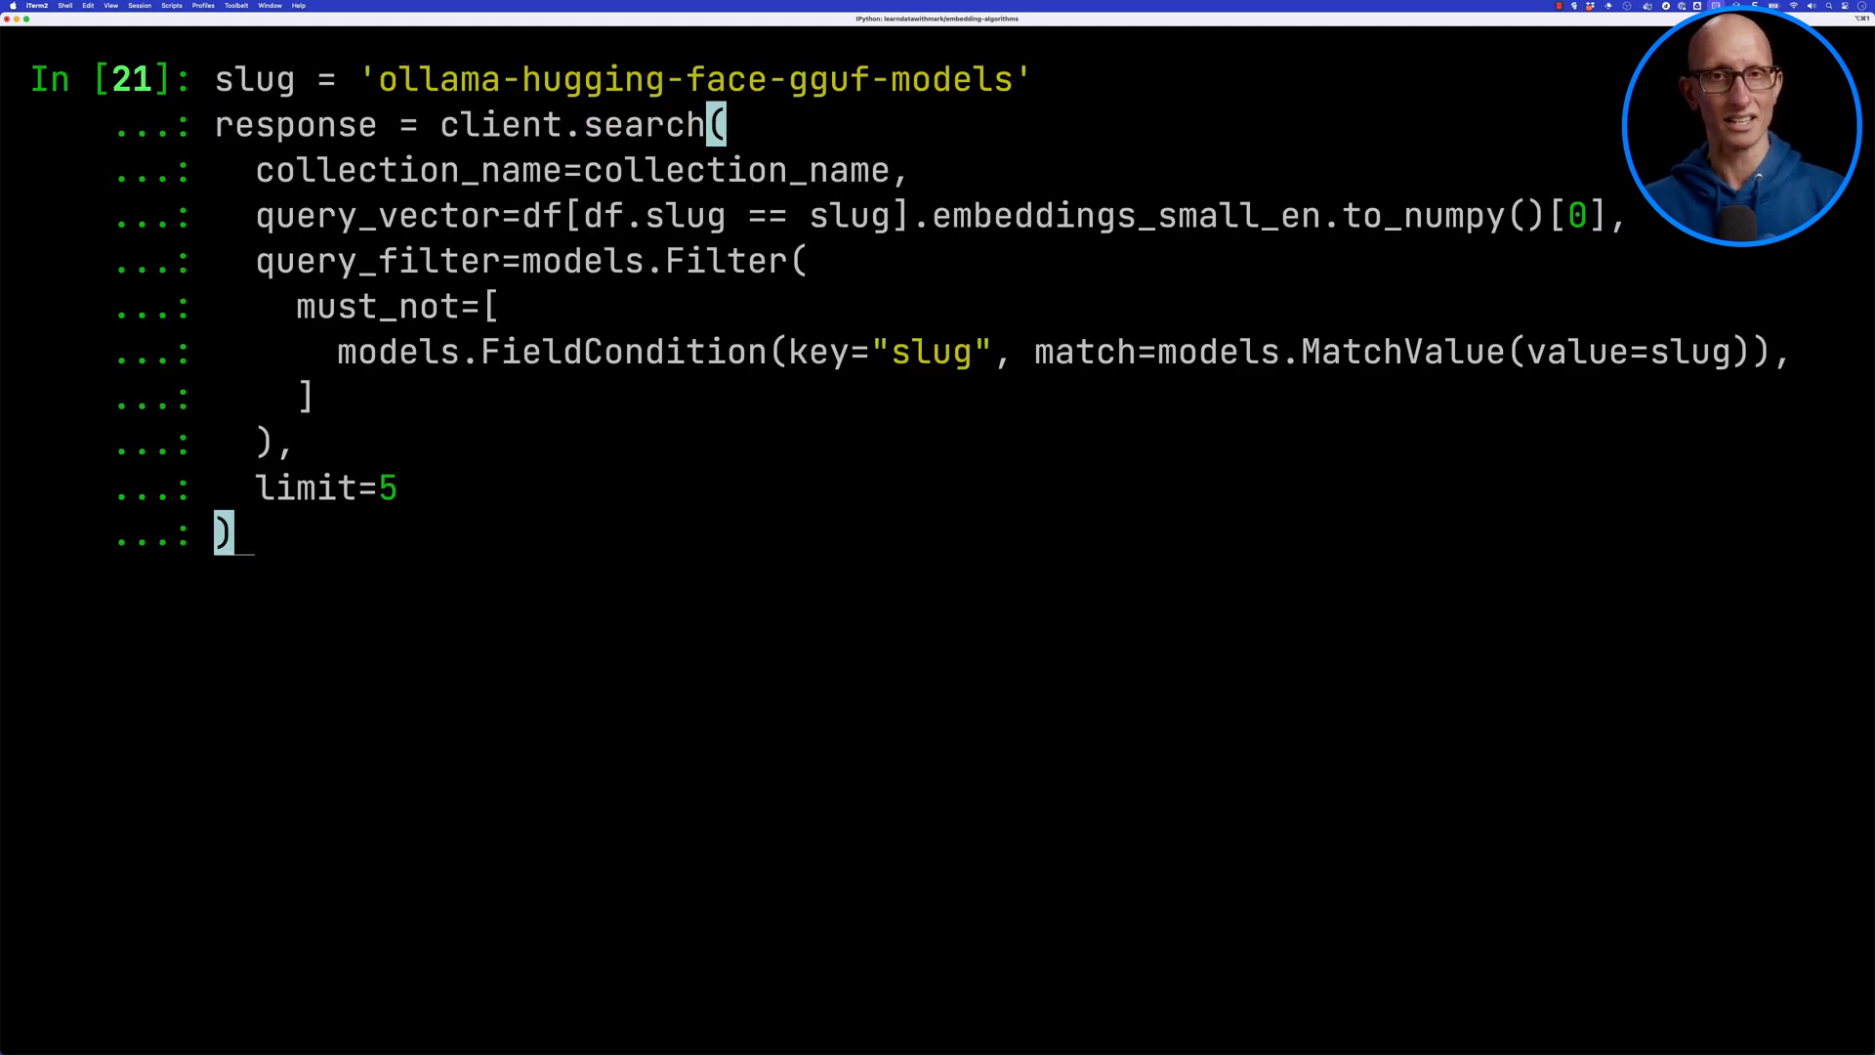
- List each result's payload title with its similarity score
{"action": "type", "text": "[(r.payload['title'], r.score)"}
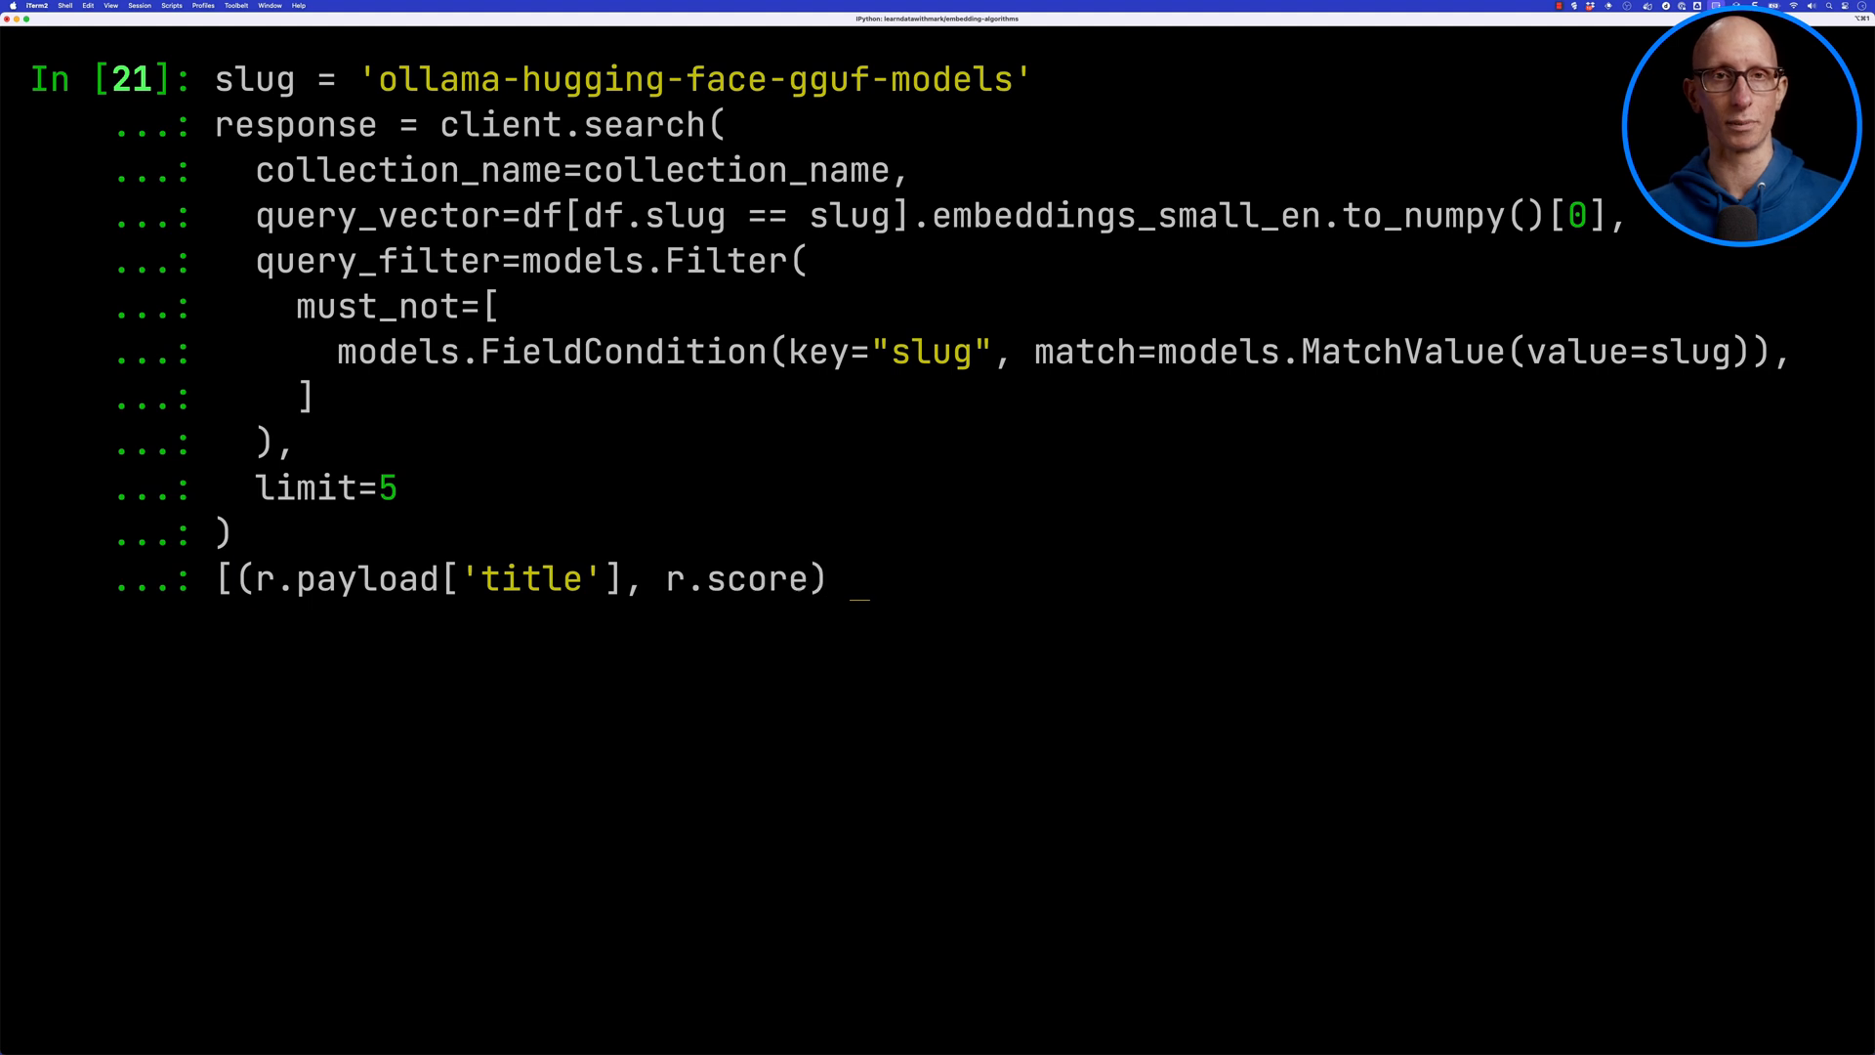
{"action": "key", "text": "enter"}
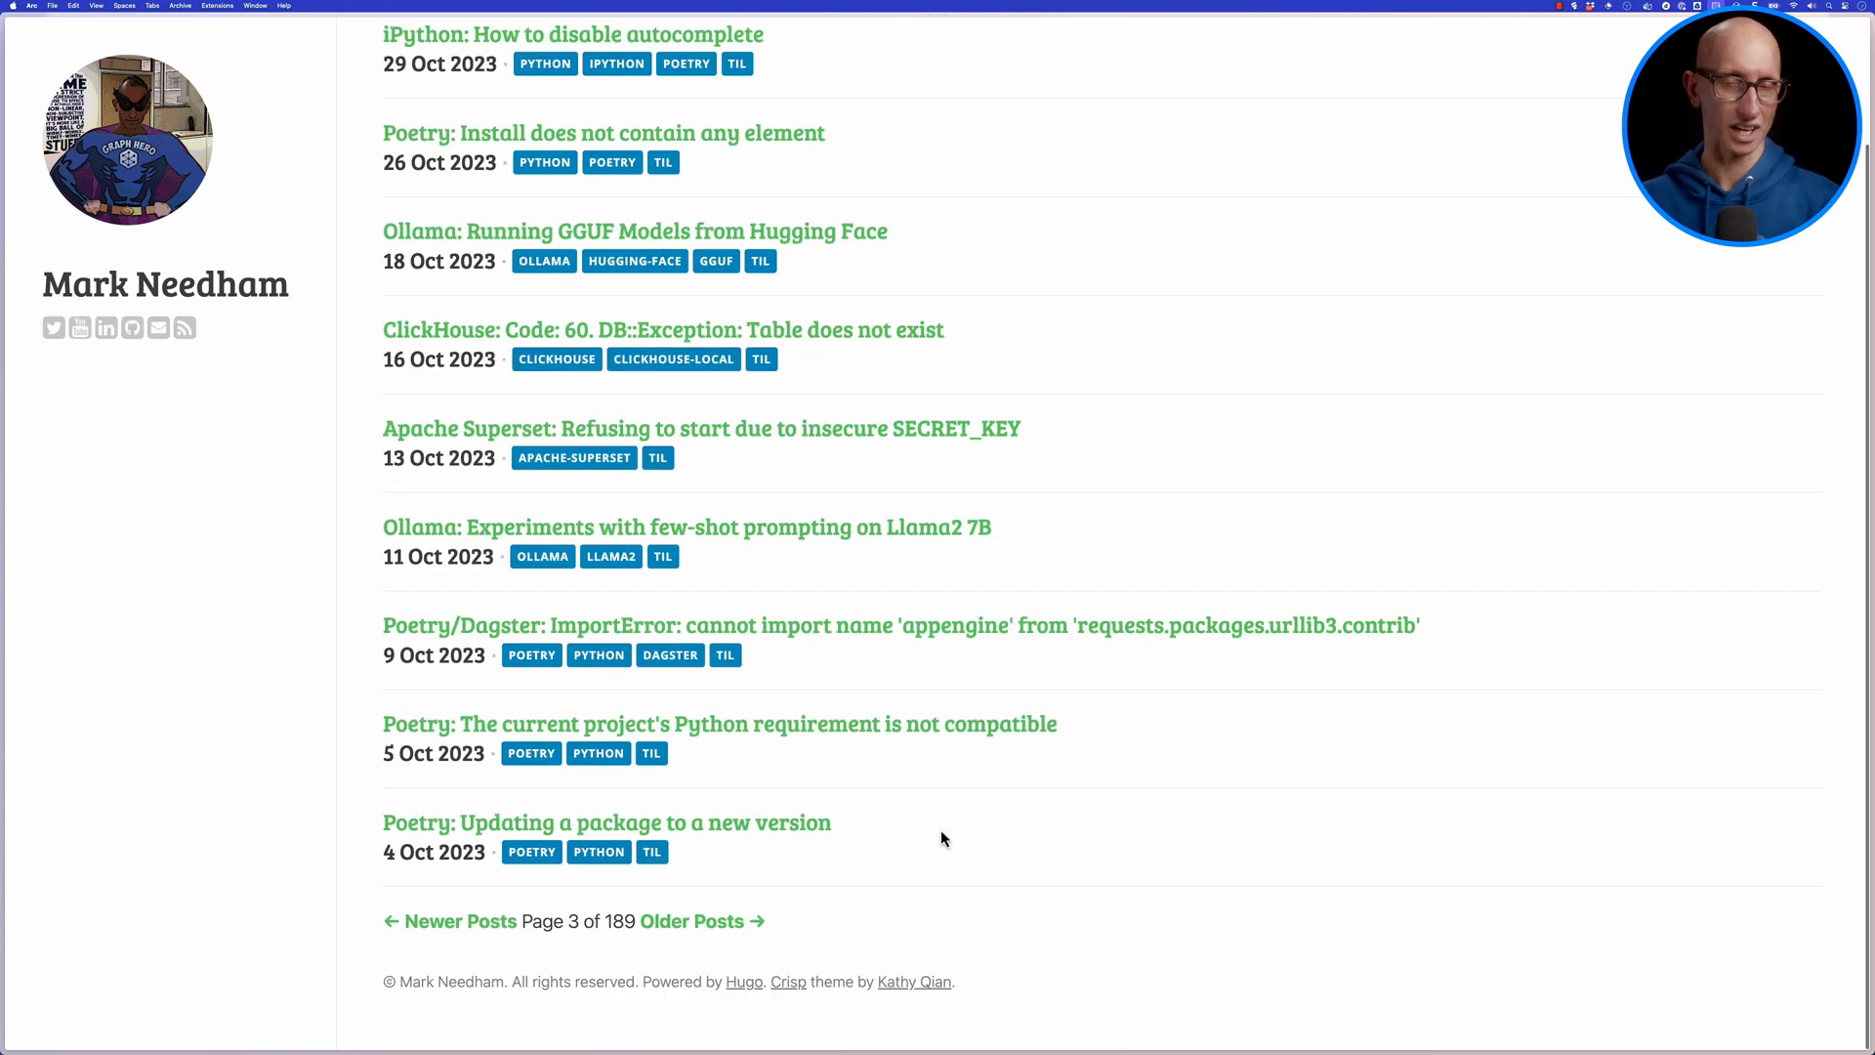
- Read the 'How to run a Kotlin script' post from page 3 of the blog list
{"action": "left_click", "coordinate": [574, 33]}
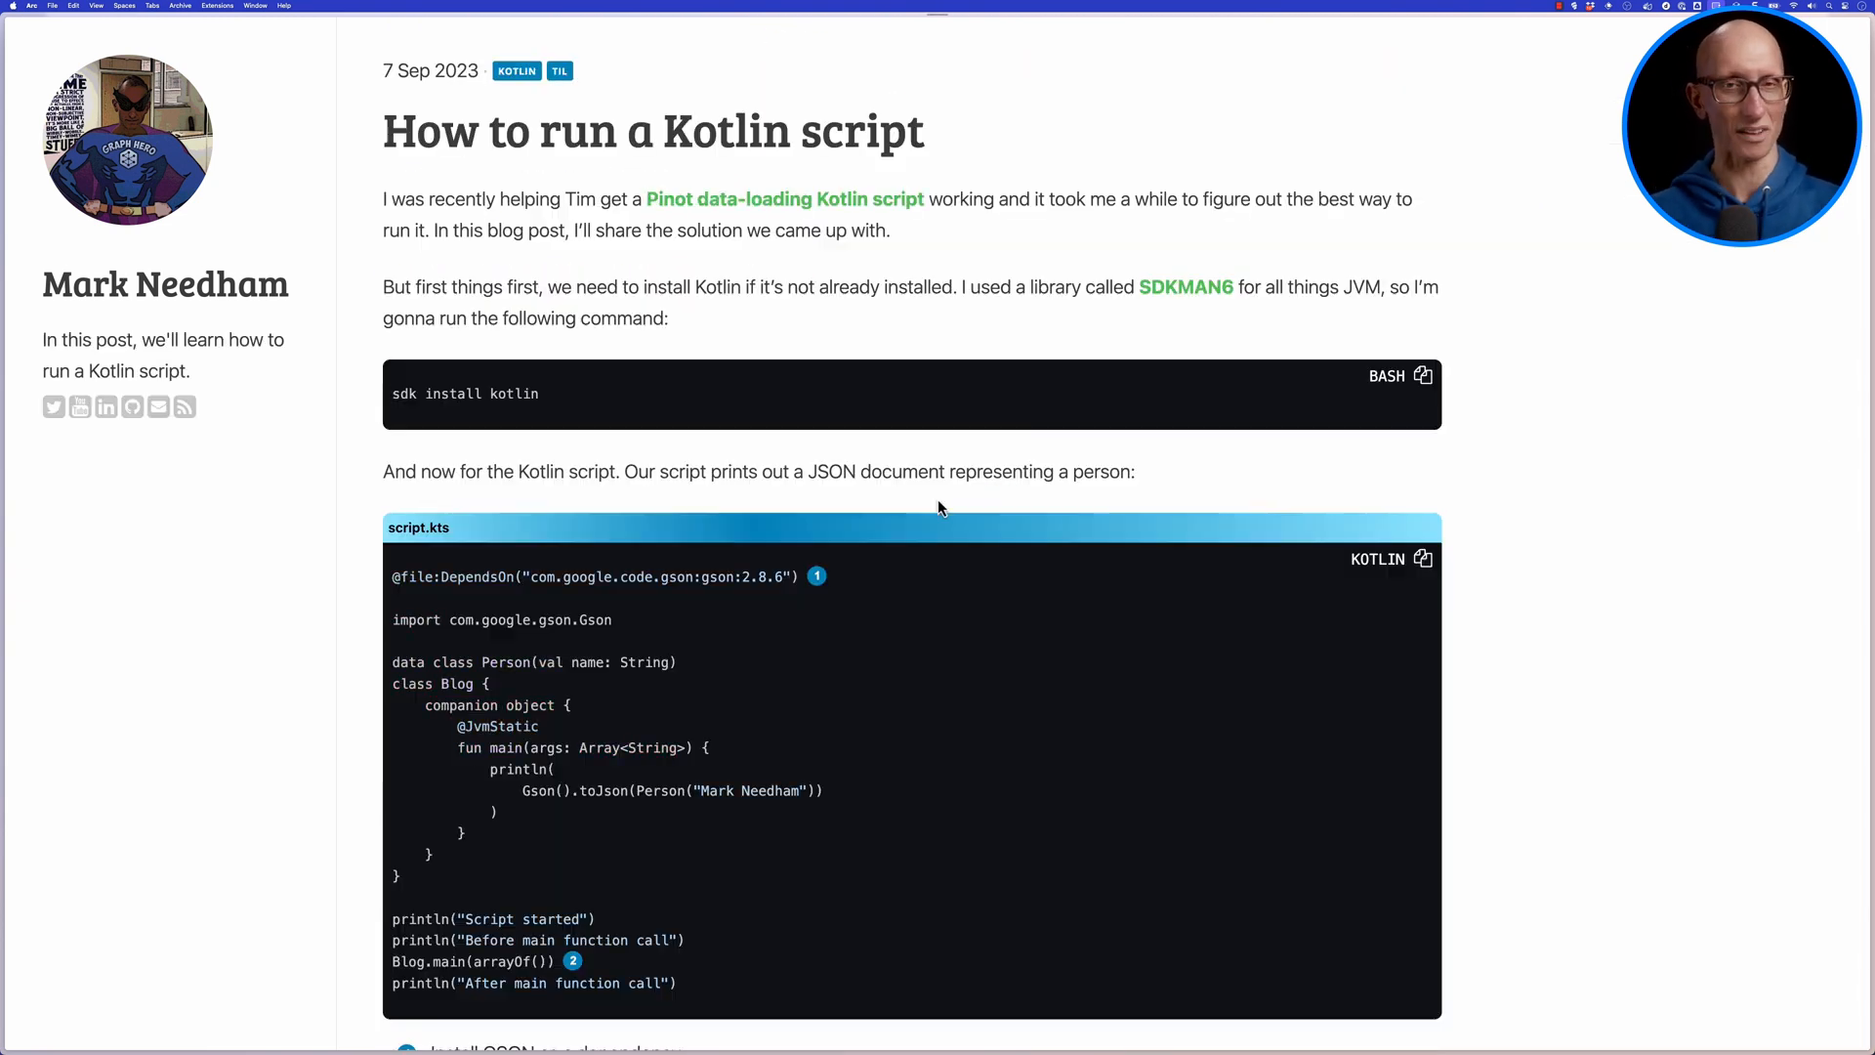
{"action": "scroll", "scroll_direction": "down", "scroll_amount": 3}
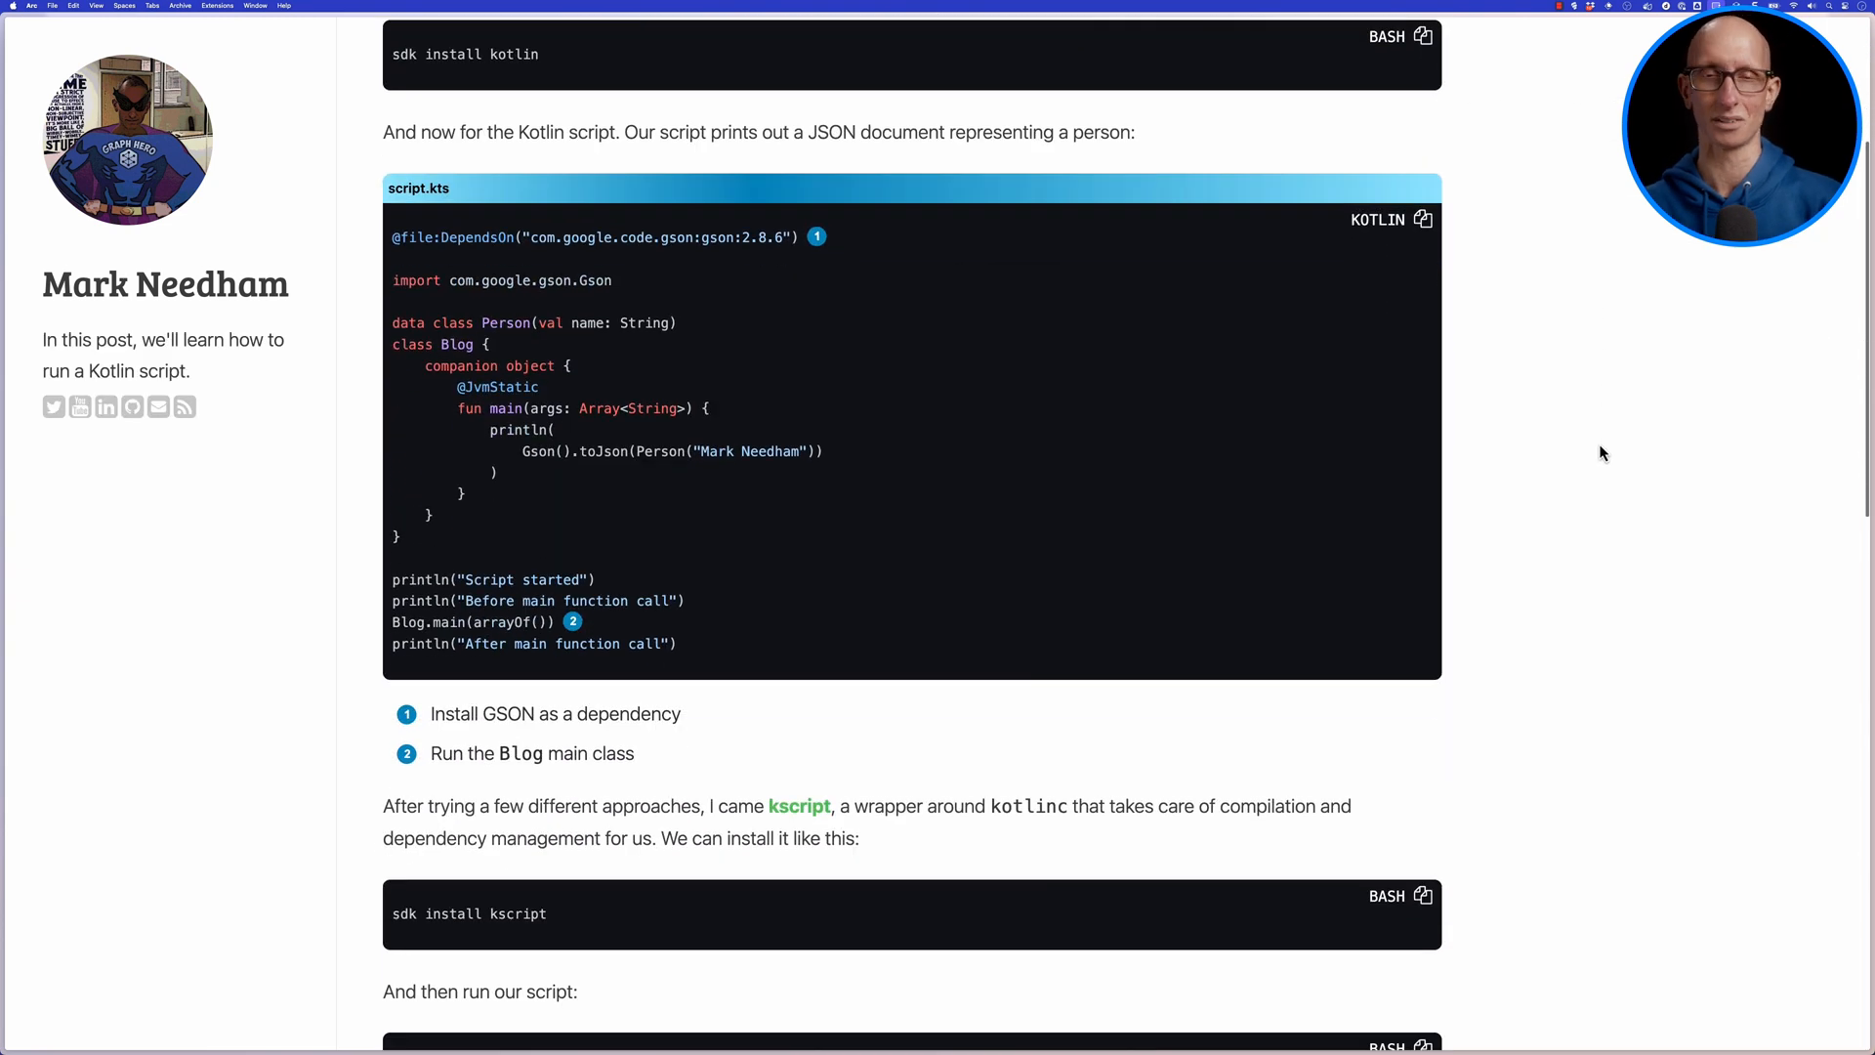
{"action": "scroll", "scroll_direction": "down", "scroll_amount": 3}
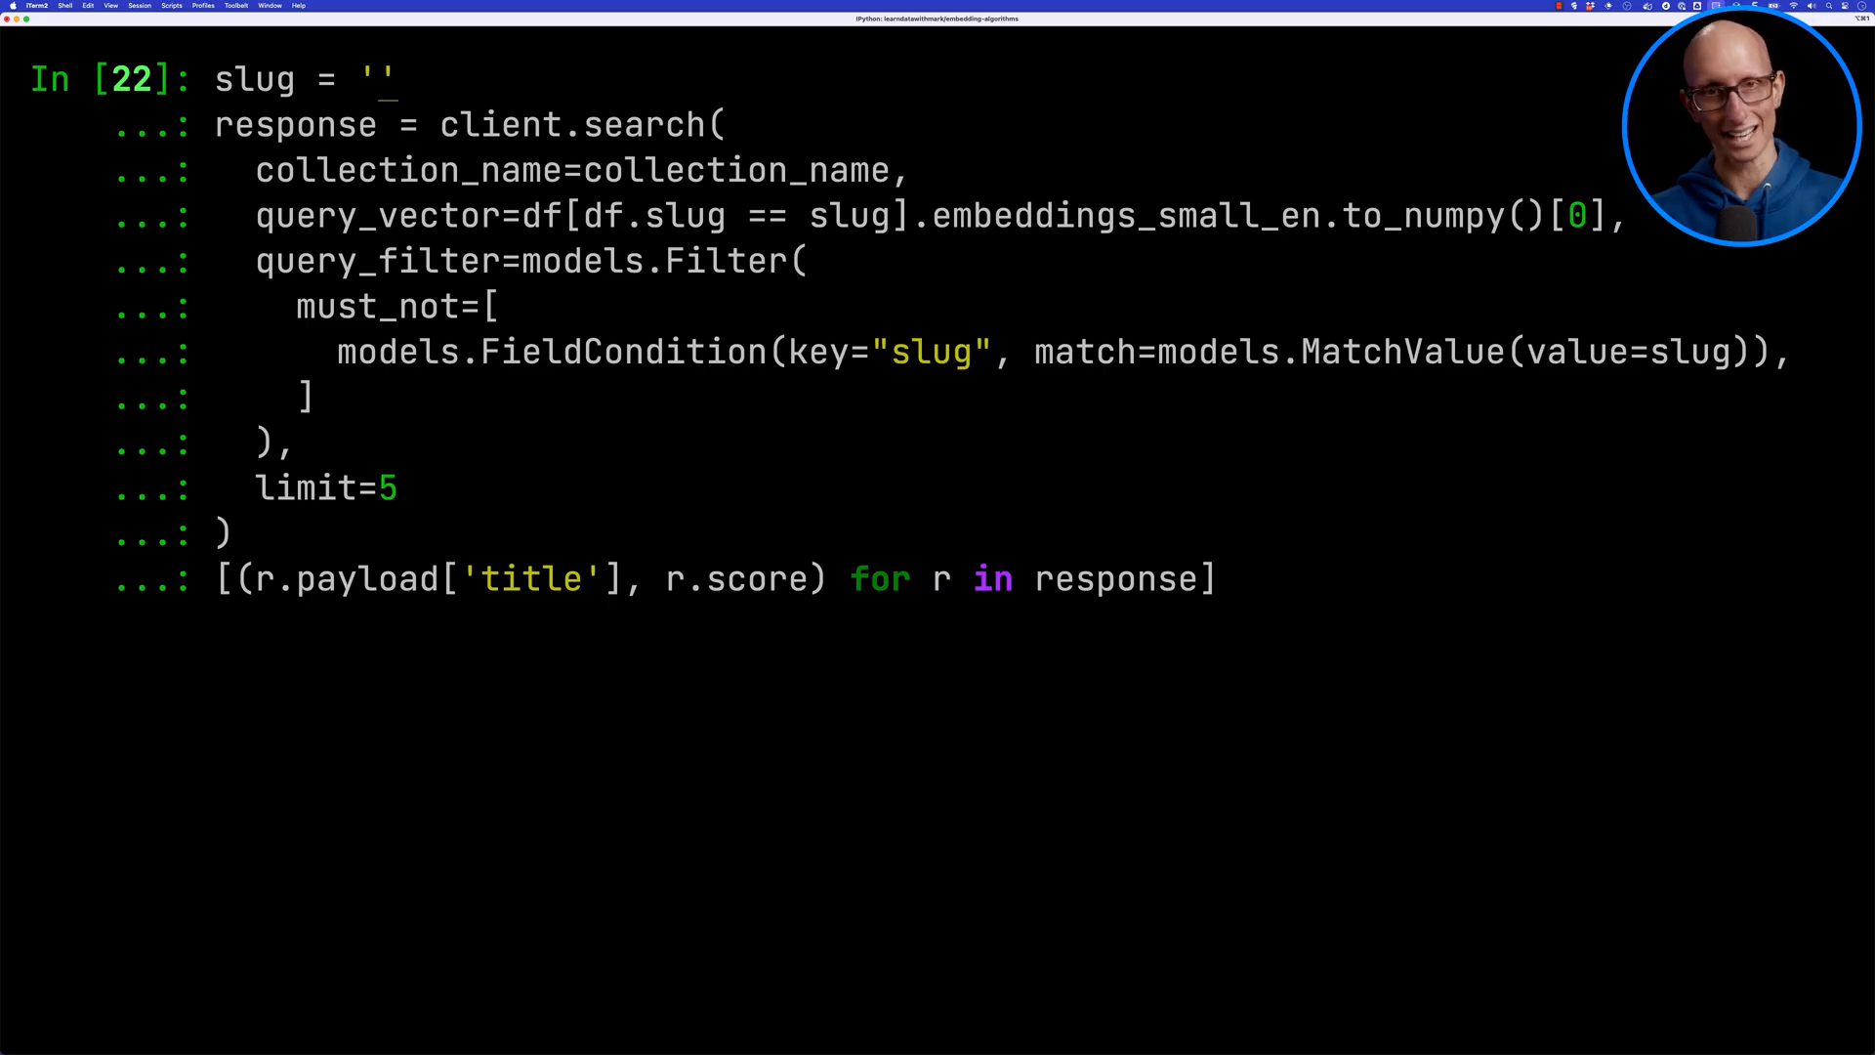
- Re-run the related-posts search with slug 'how-to-run-kotlin-script'
{"action": "type", "text": "how-to-run-kotlin-script"}
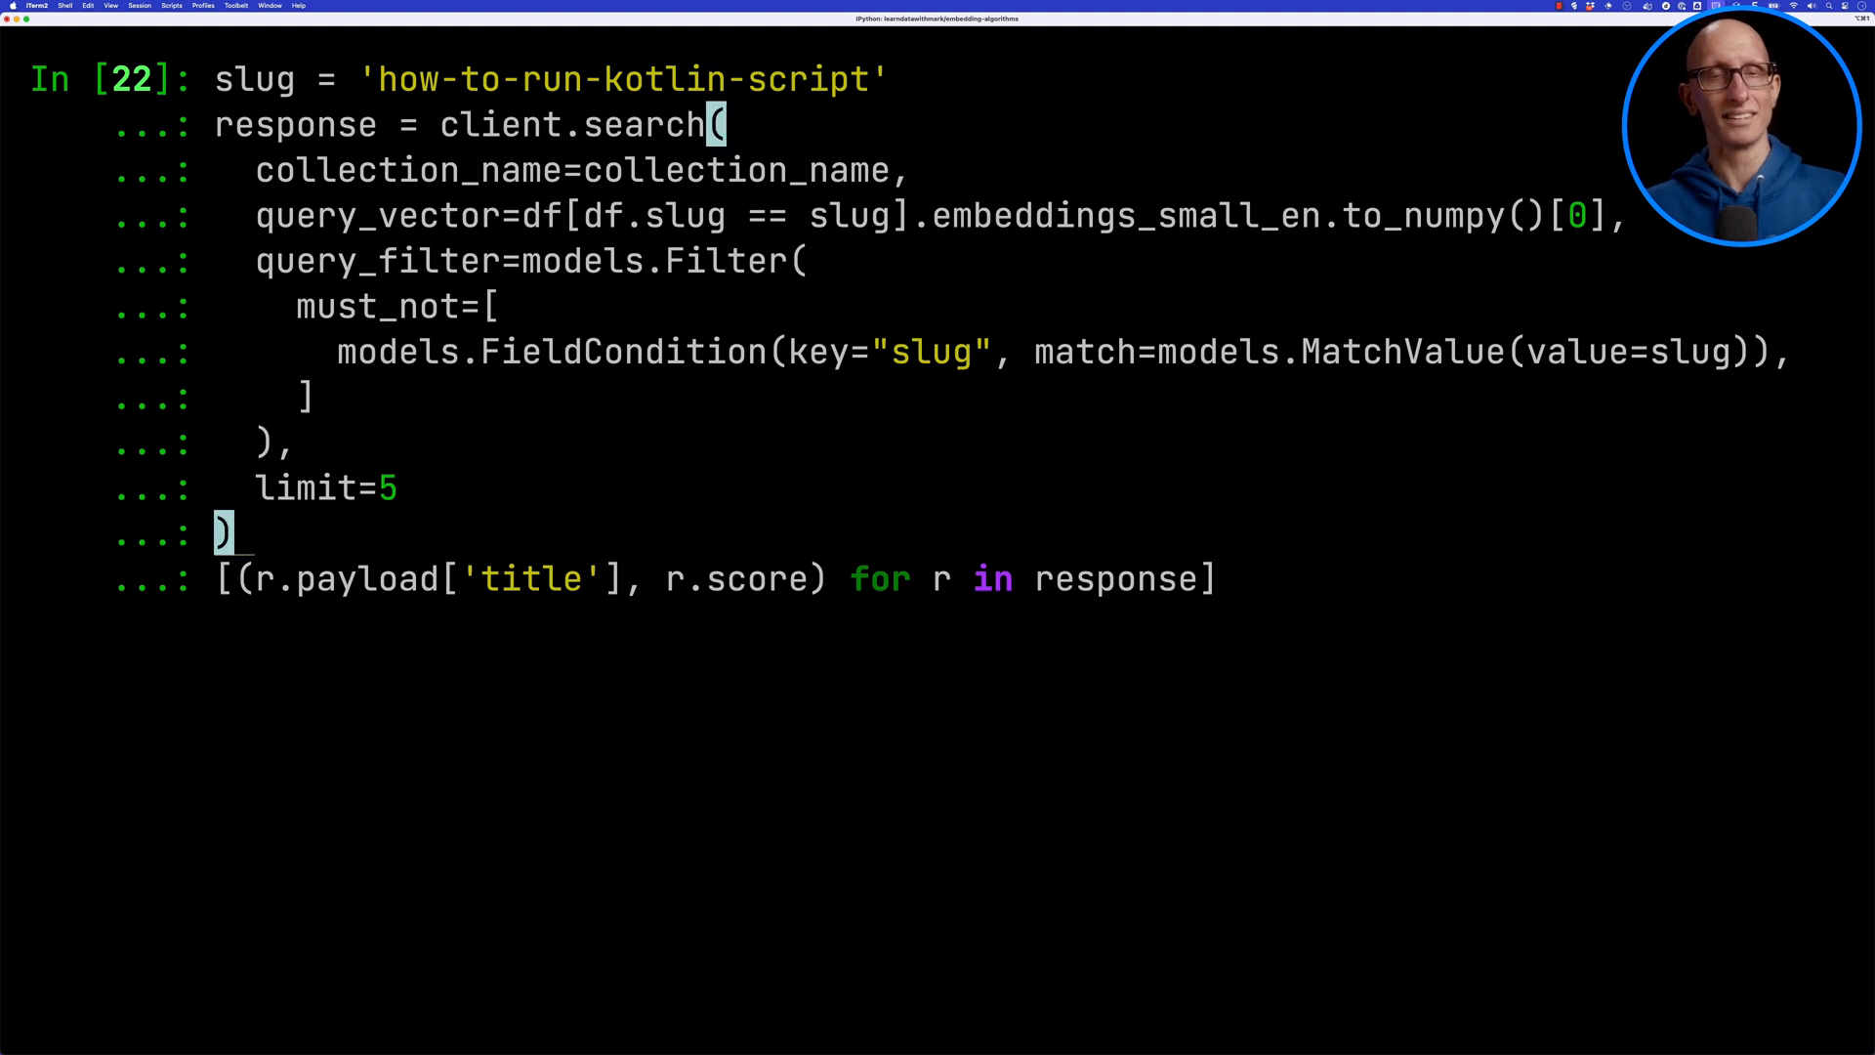
{"action": "key", "text": "enter"}
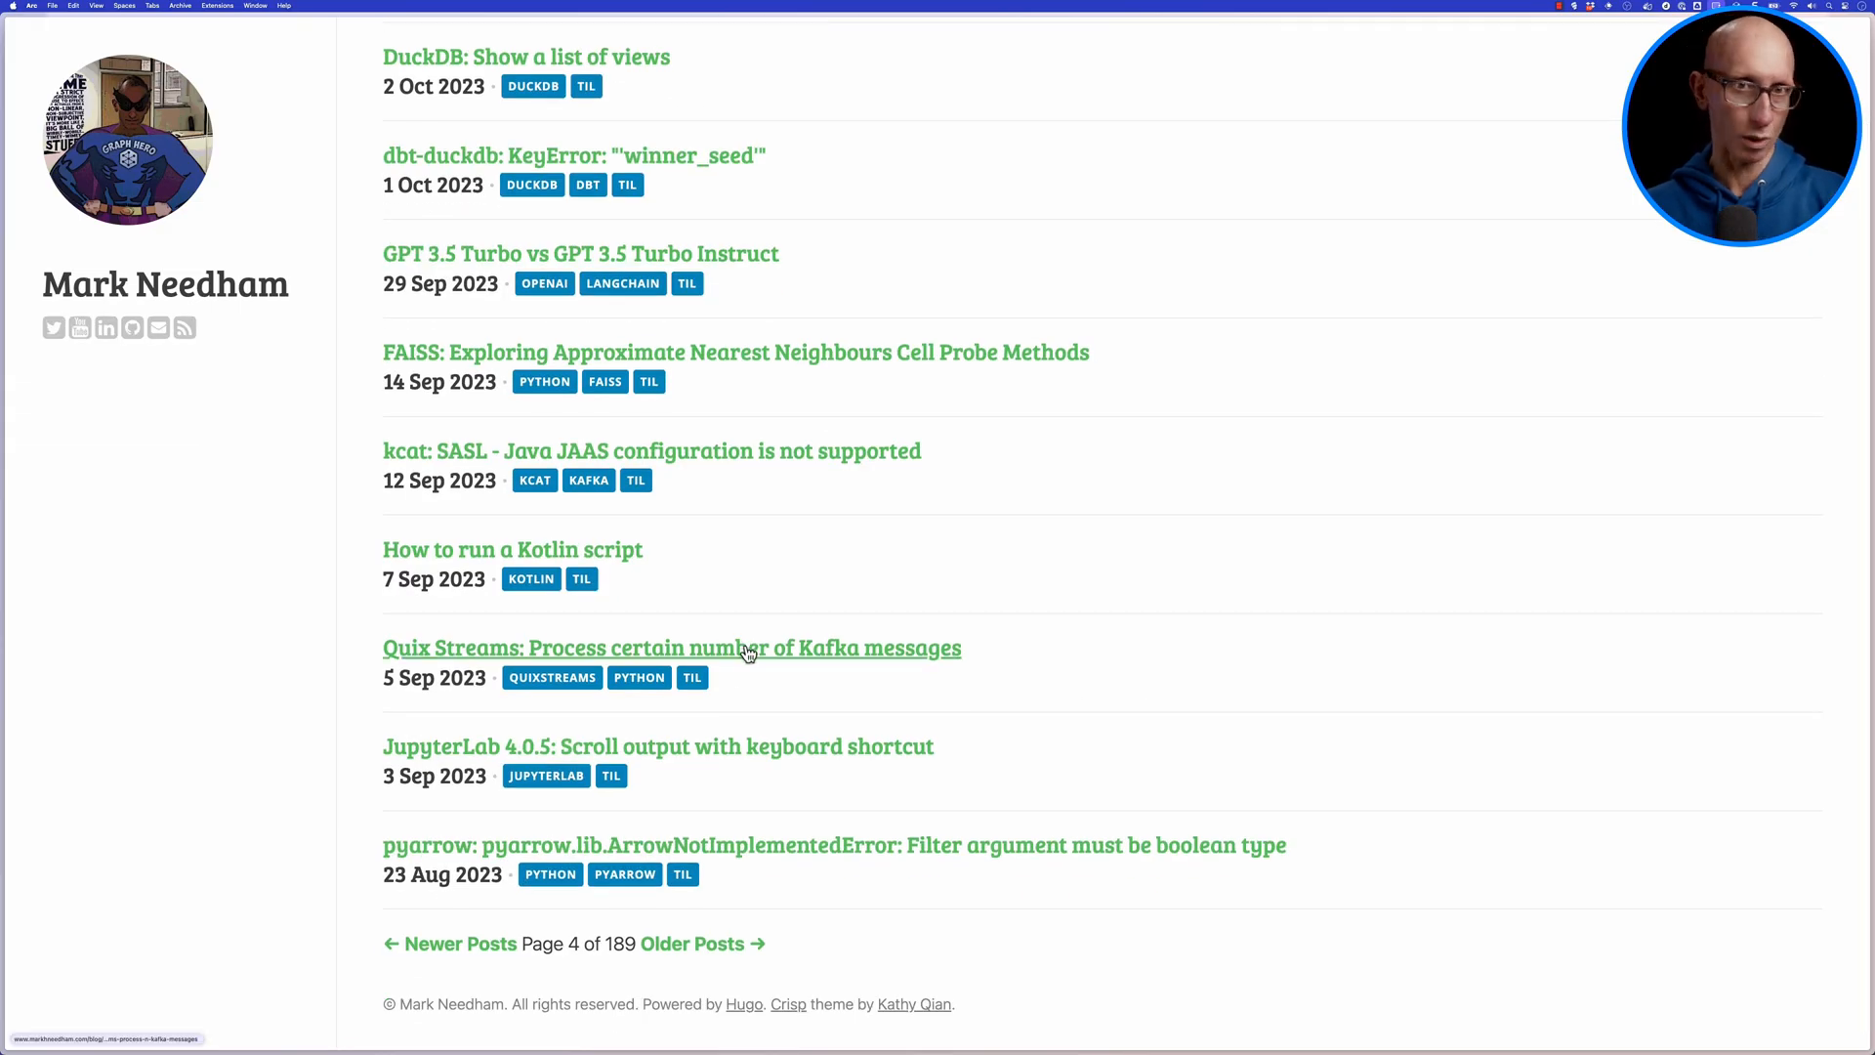
- Run the related-post search for slug 'quix-streams-process-n-kafka-messages', returning five Kafka-related titles with scores
{"action": "left_click", "coordinate": [670, 646]}
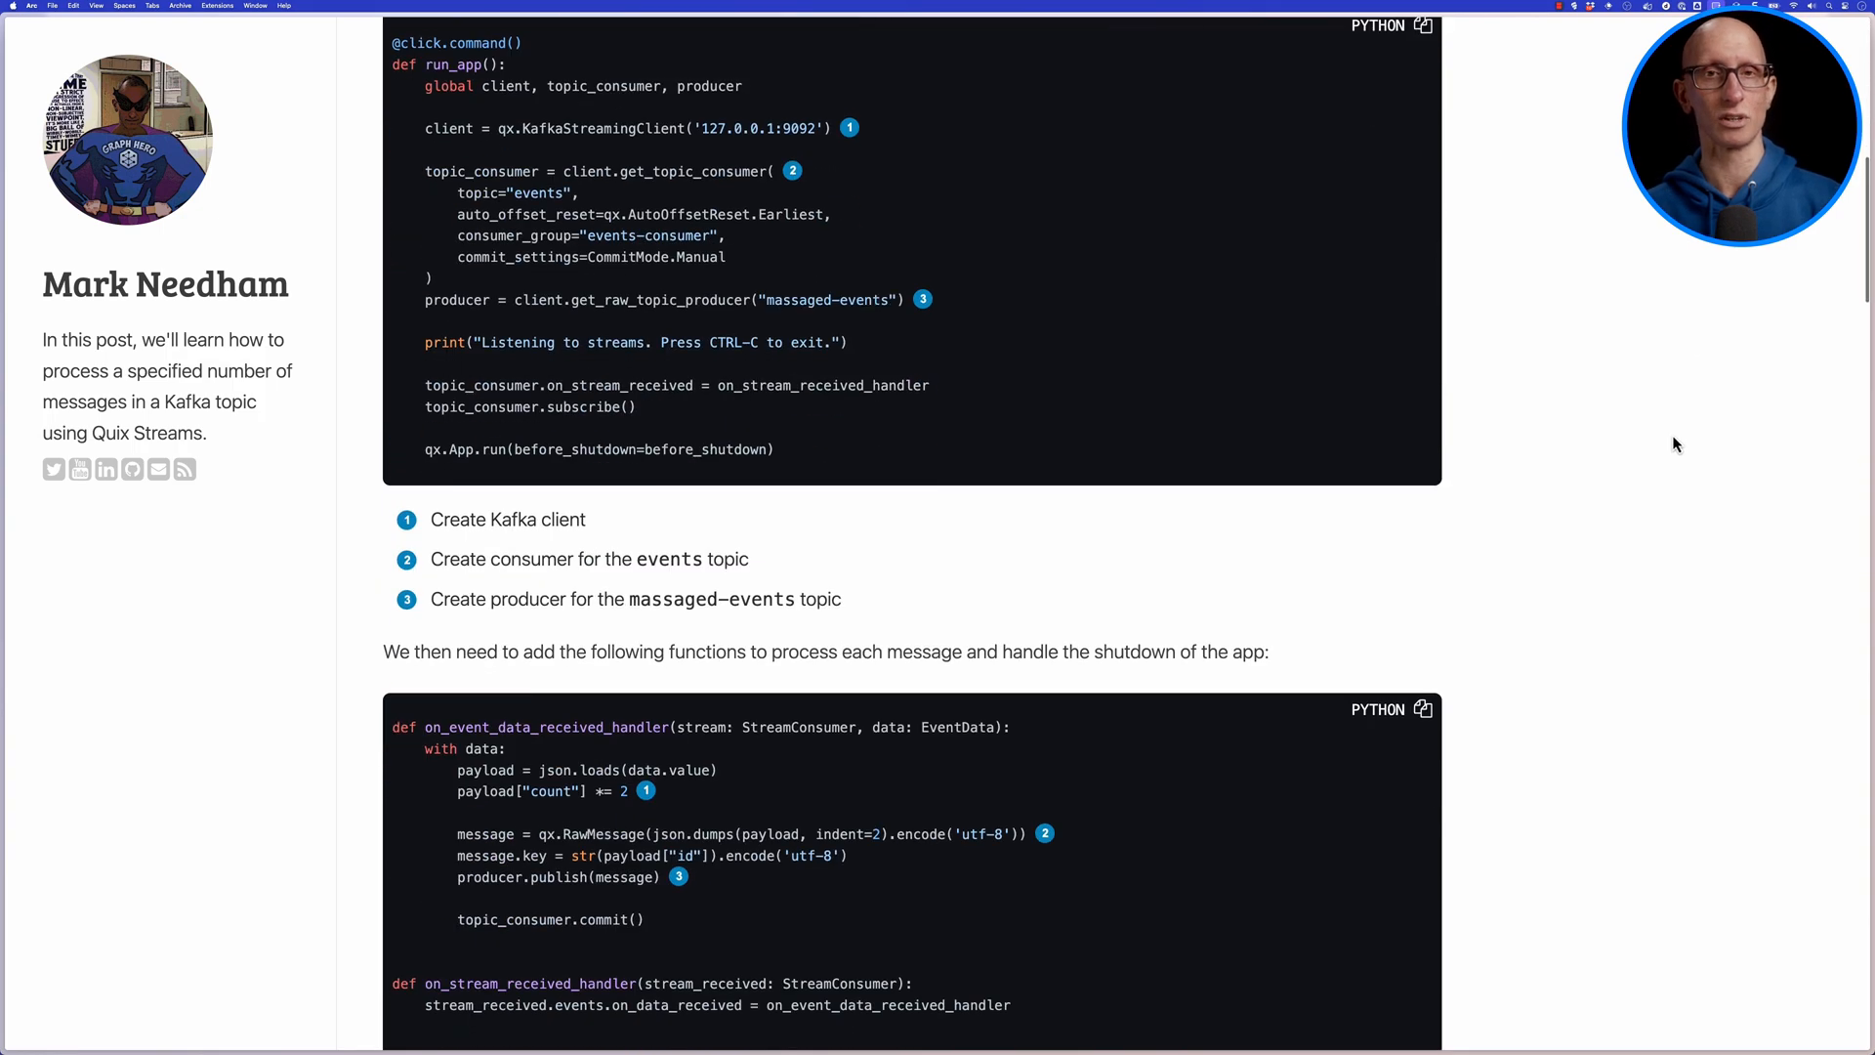
{"action": "scroll", "scroll_direction": "down", "scroll_amount": 3}
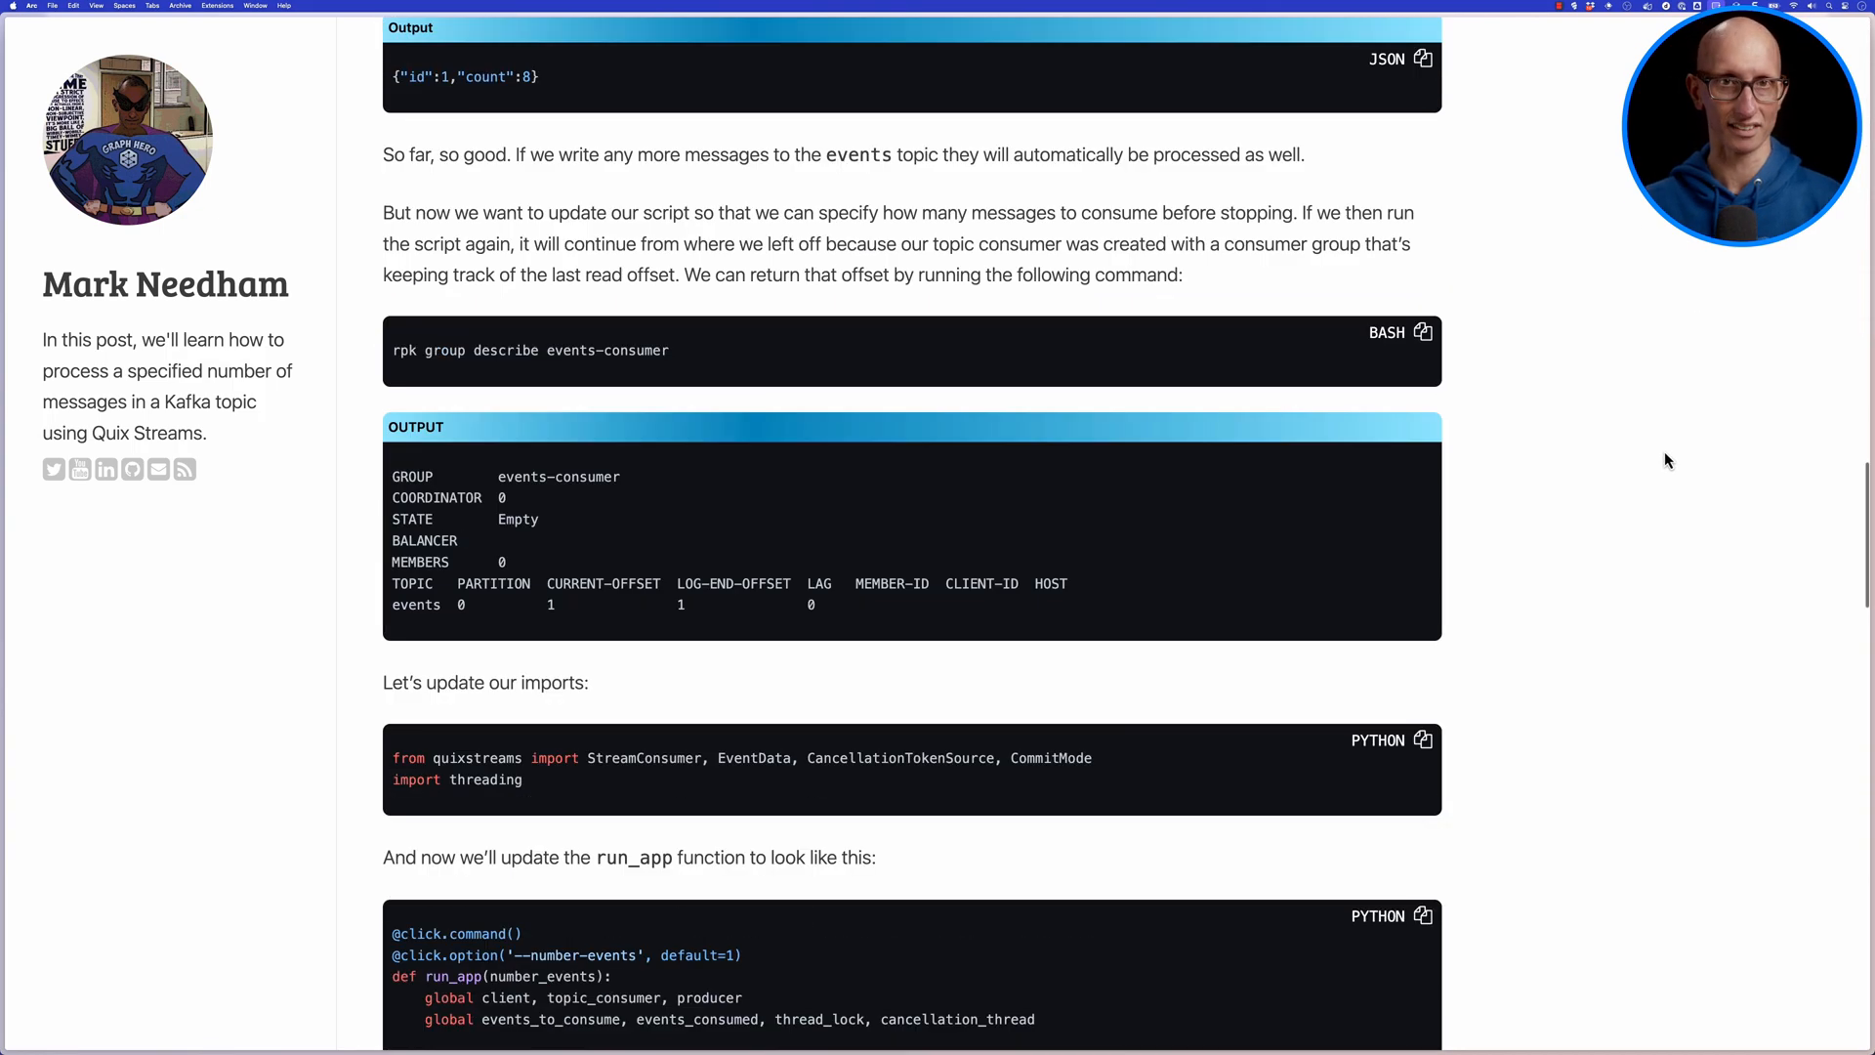
{"action": "scroll", "scroll_direction": "down", "scroll_amount": 3}
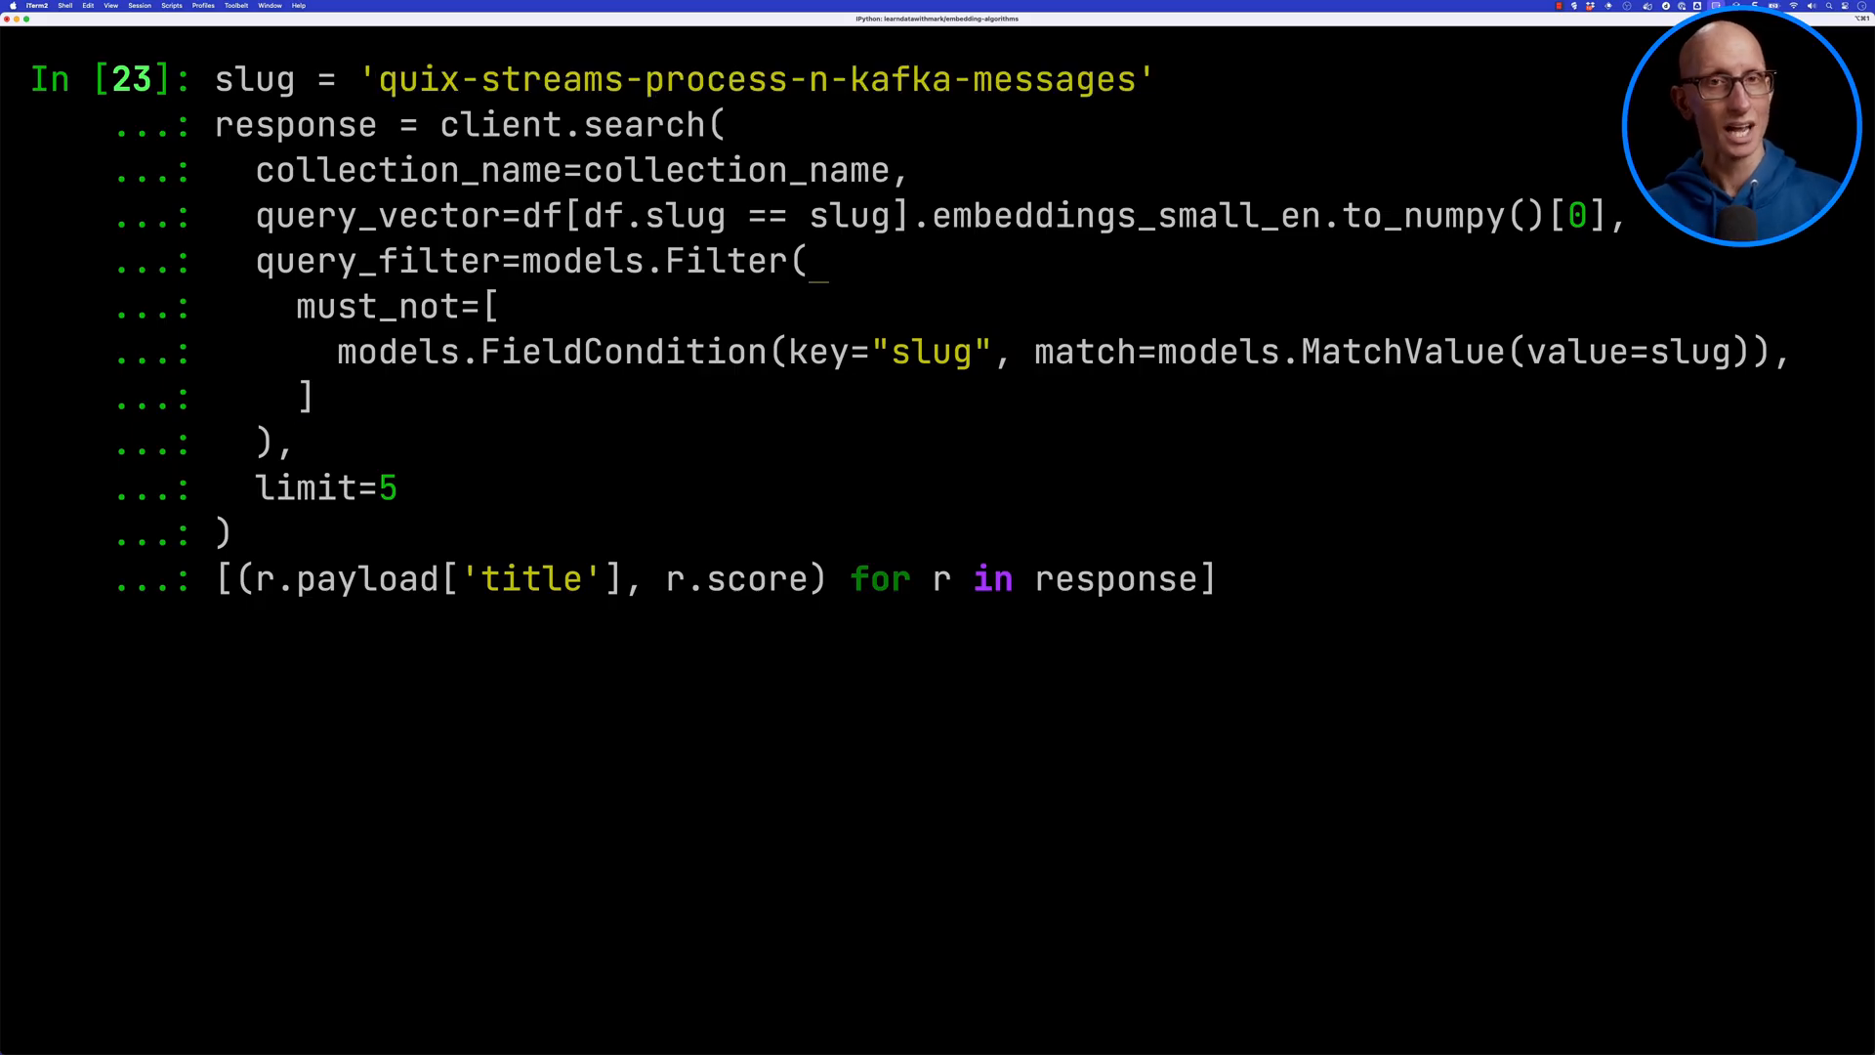
{"action": "key", "text": "Return"}
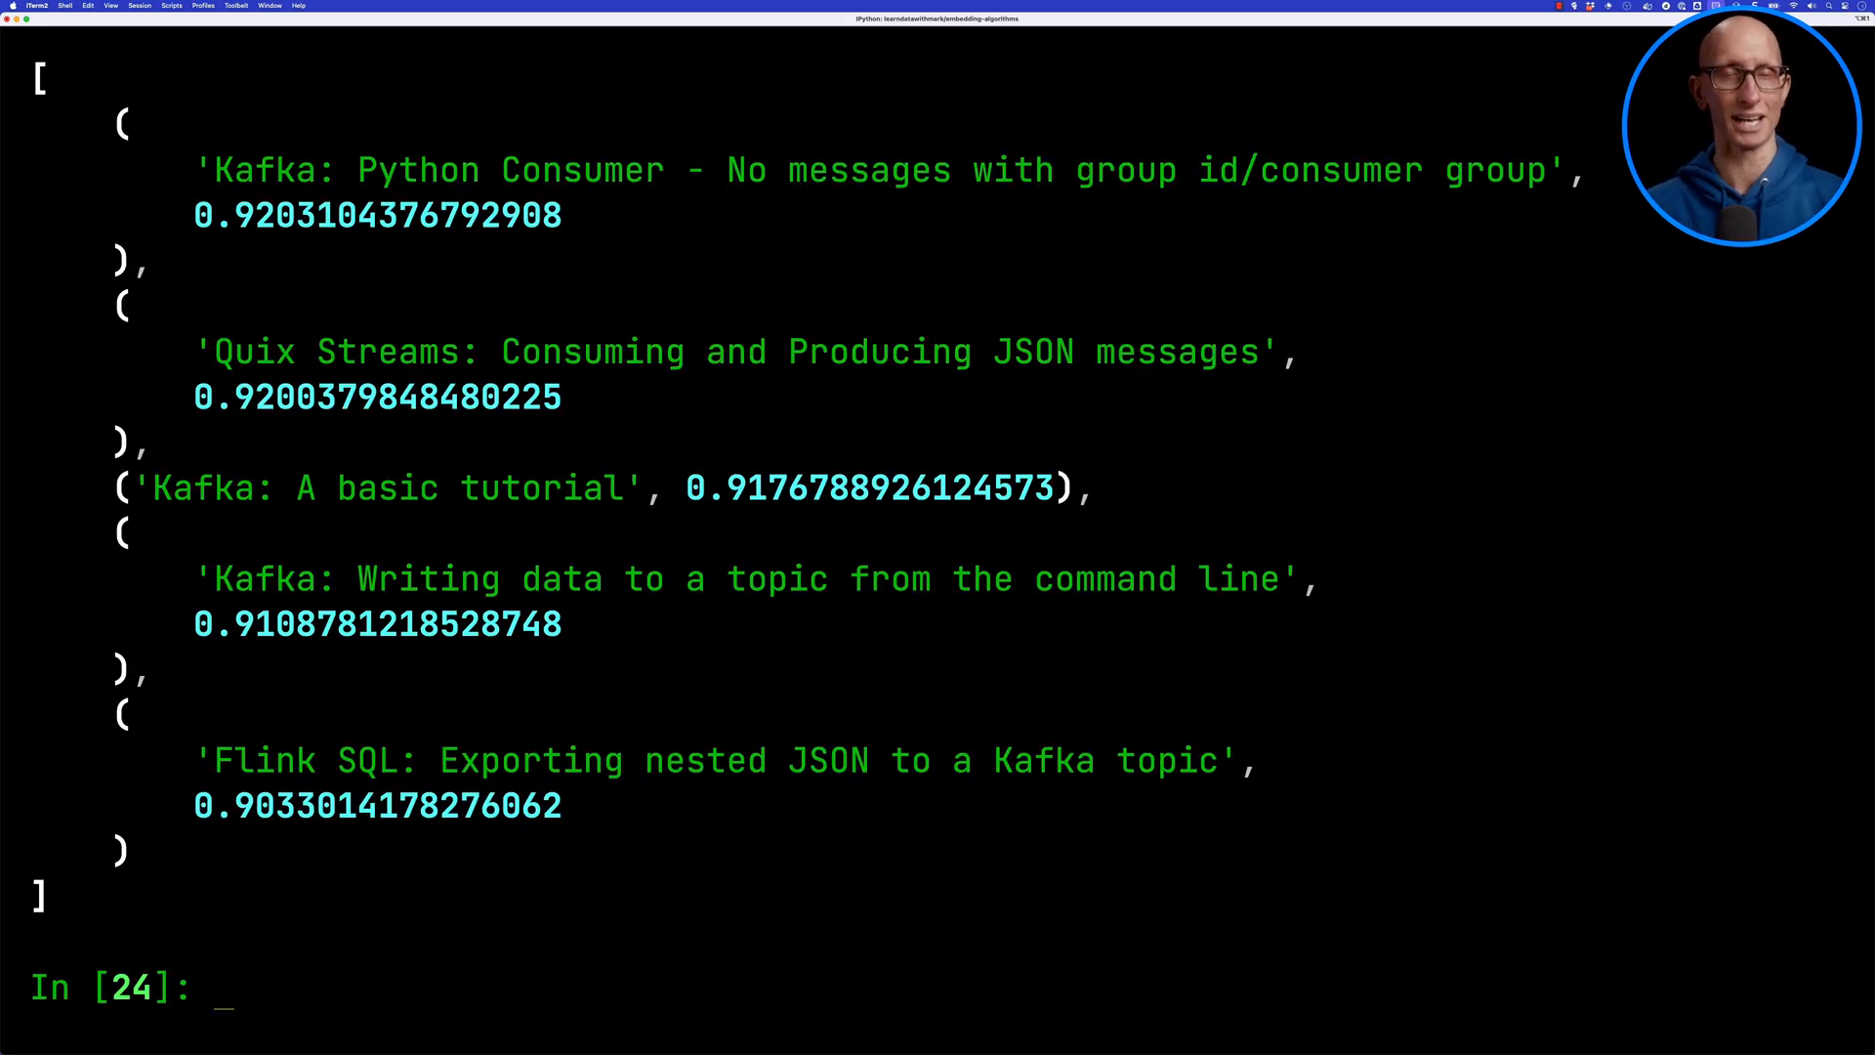